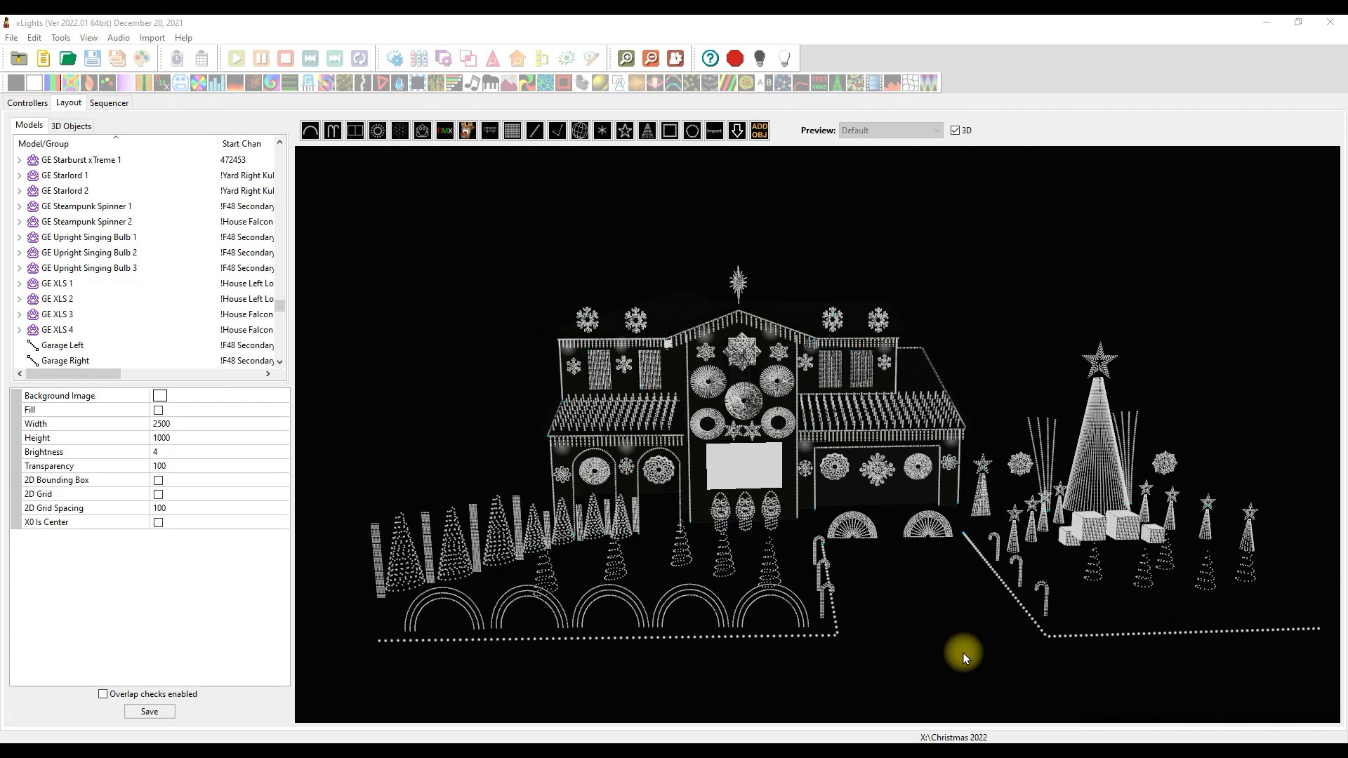
mouse_move(952, 642)
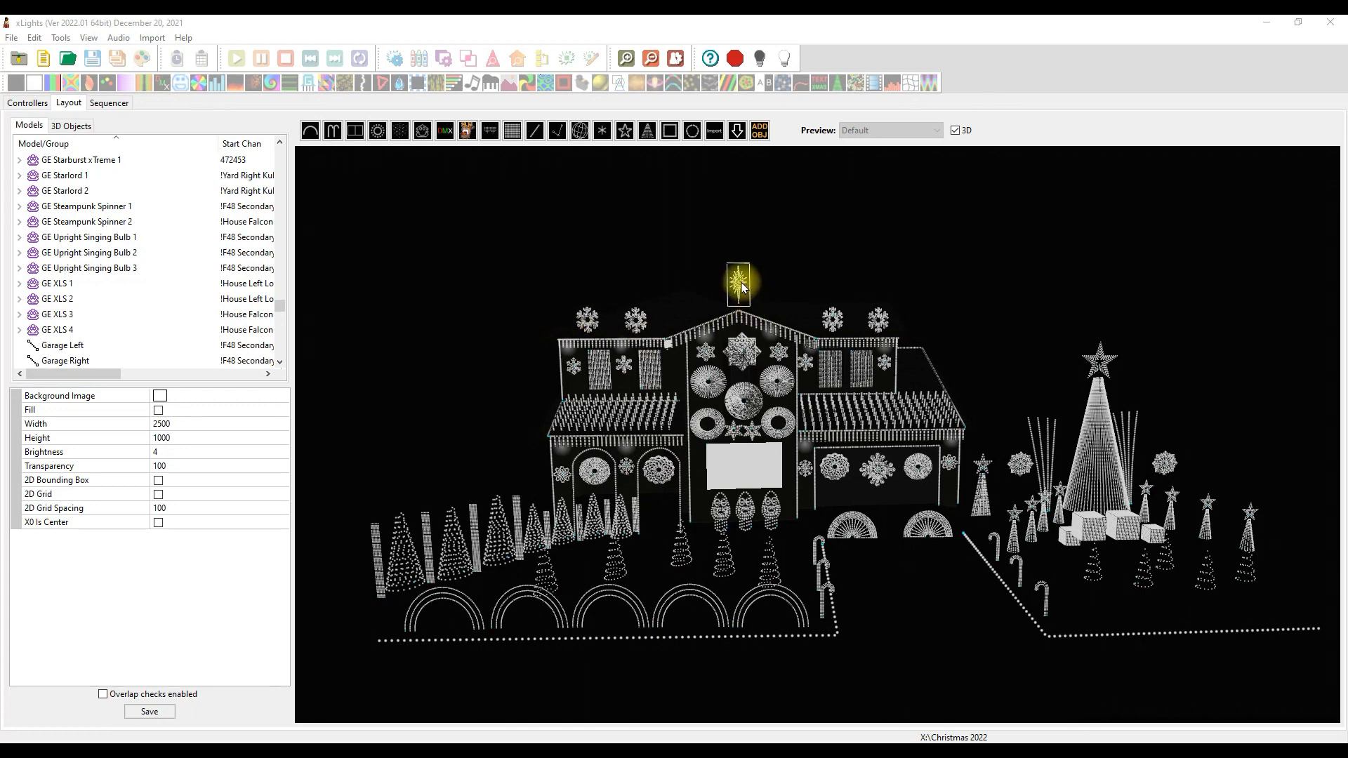
Step: Switch the layout panel to the 3D Objects list showing the gridlines and mesh
left_click(877, 468)
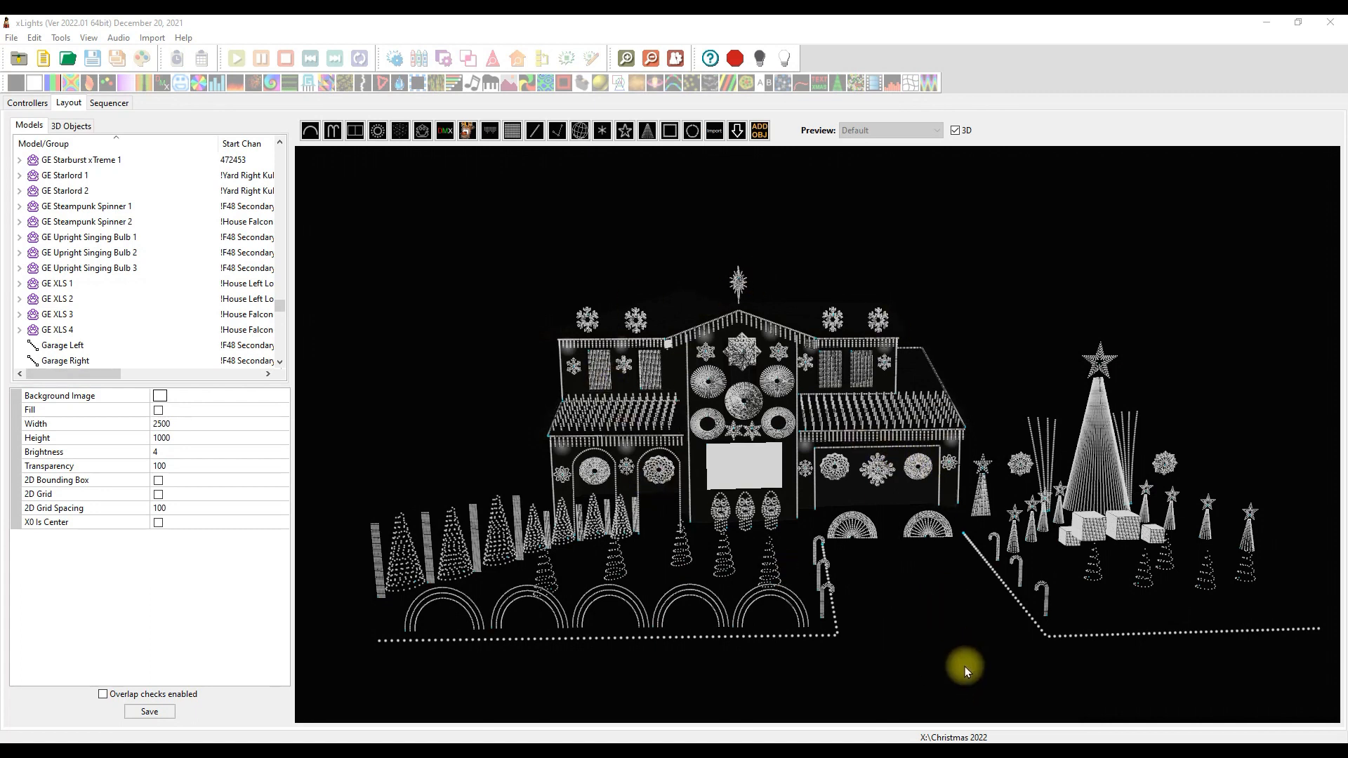
left_click(70, 125)
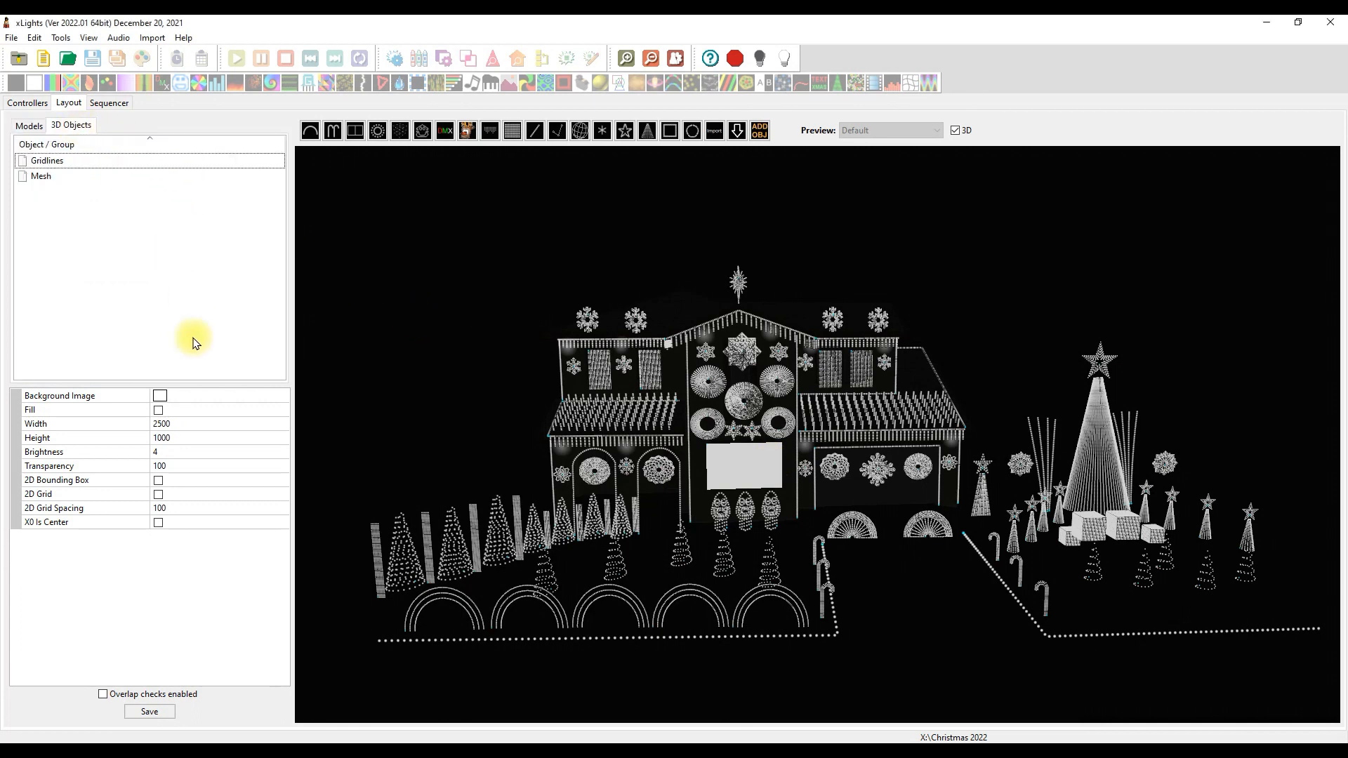
Step: Deselect the current object and add a Ruler to the layout's 3D objects
left_click(47, 161)
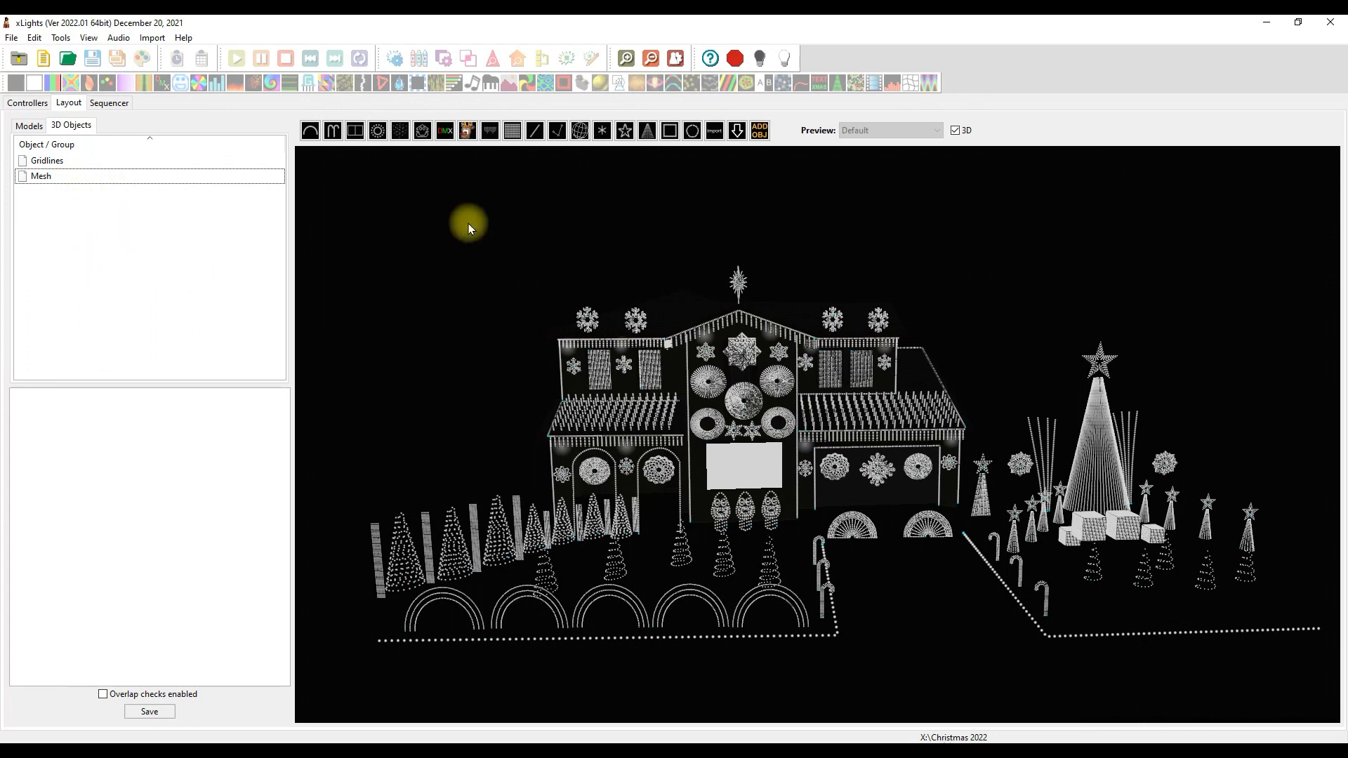
left_click(758, 130)
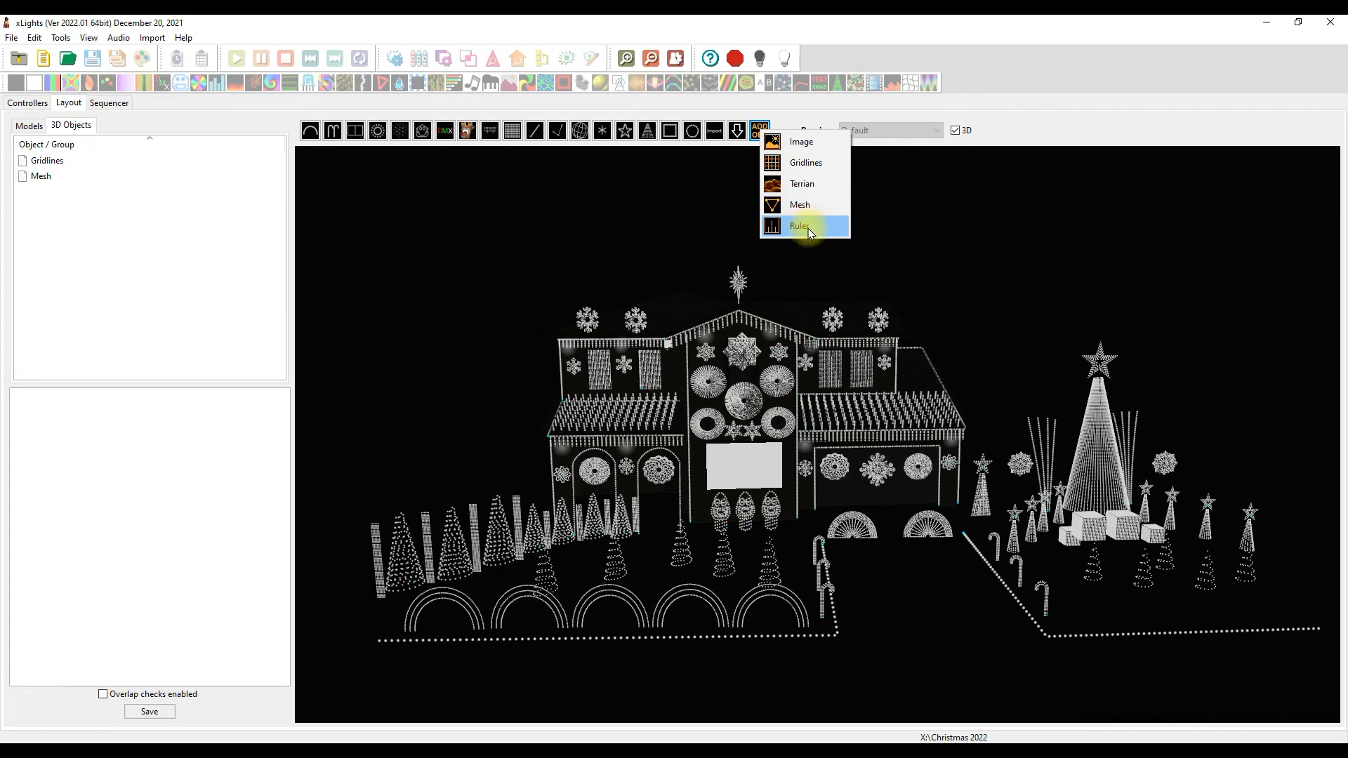
left_click(799, 226)
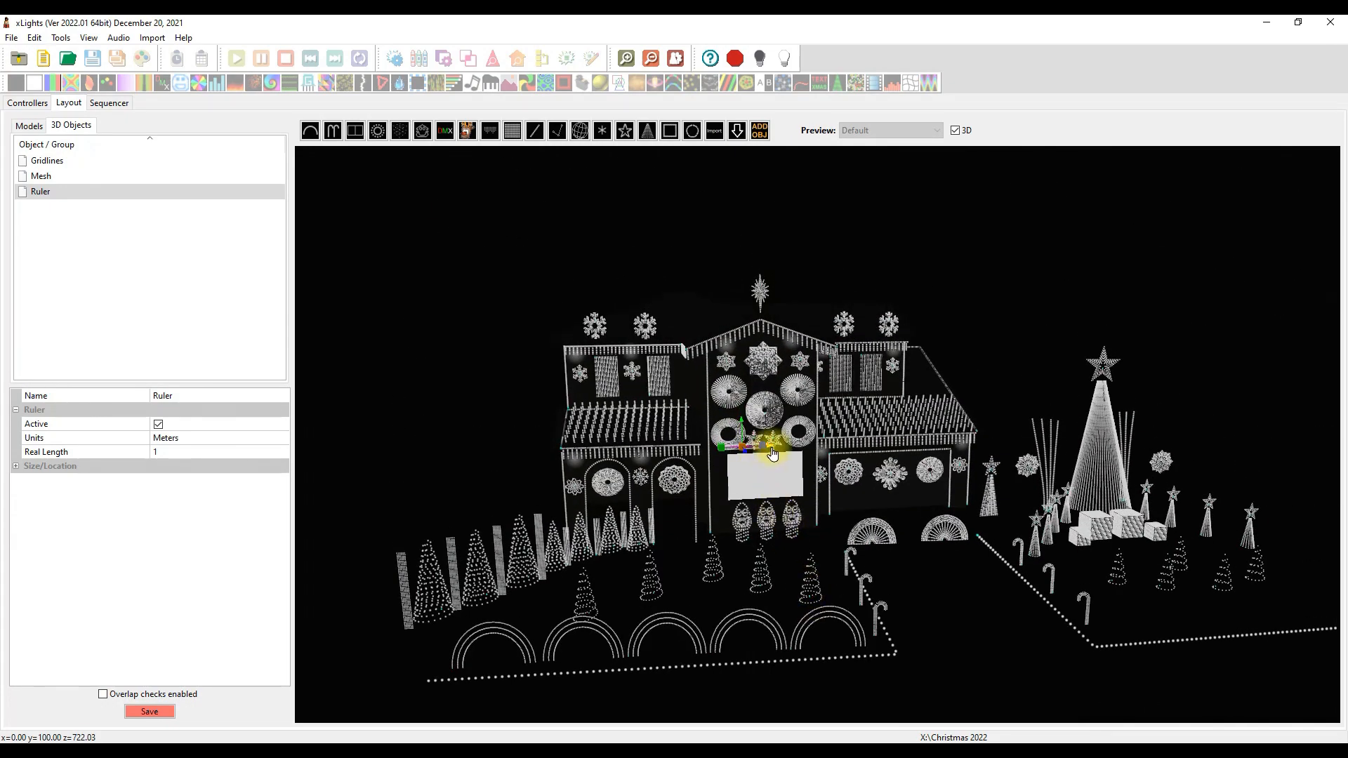
Step: Orbit the preview and drag the ruler from the house's left edge to its right edge
left_click_drag(774, 445, 615, 452)
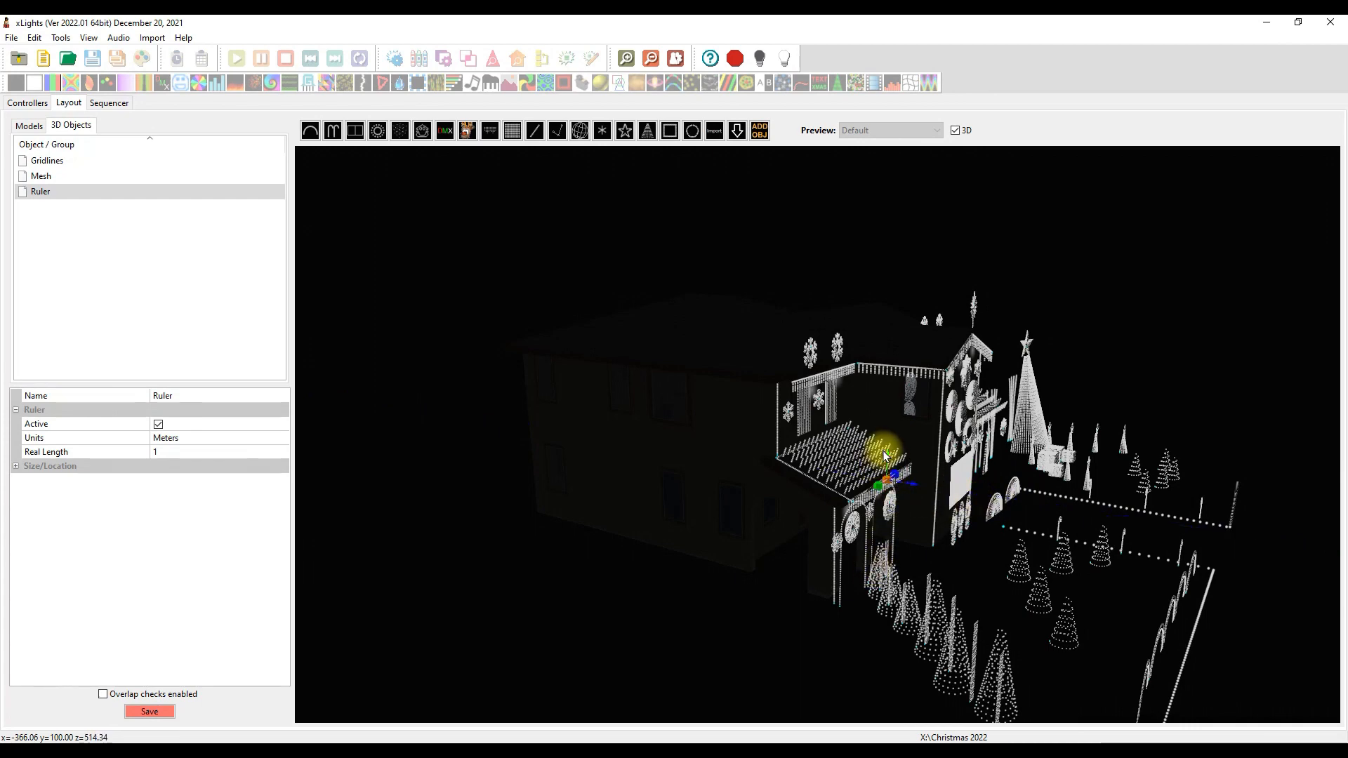
left_click_drag(886, 451, 976, 589)
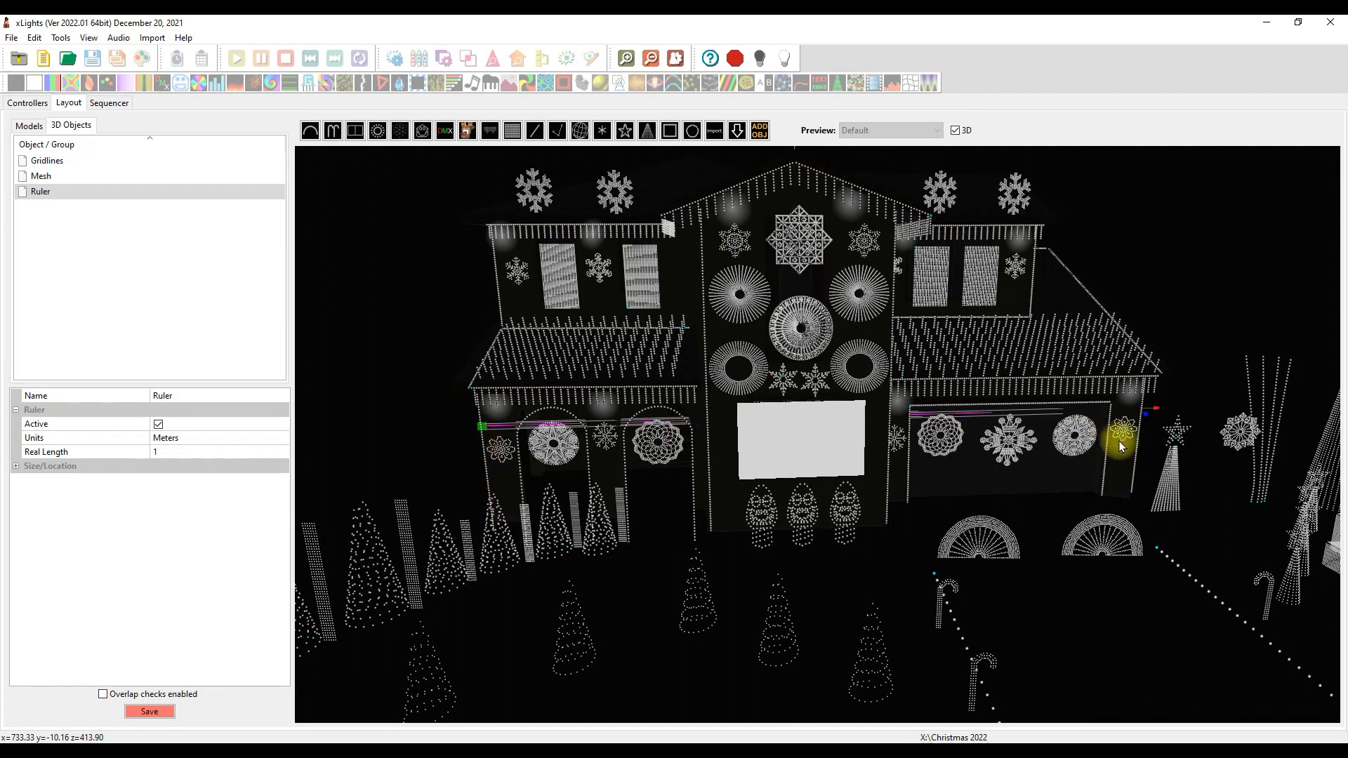
Step: Set the ruler's units to Feet and real length to 50, then save the layout
left_click(215, 438)
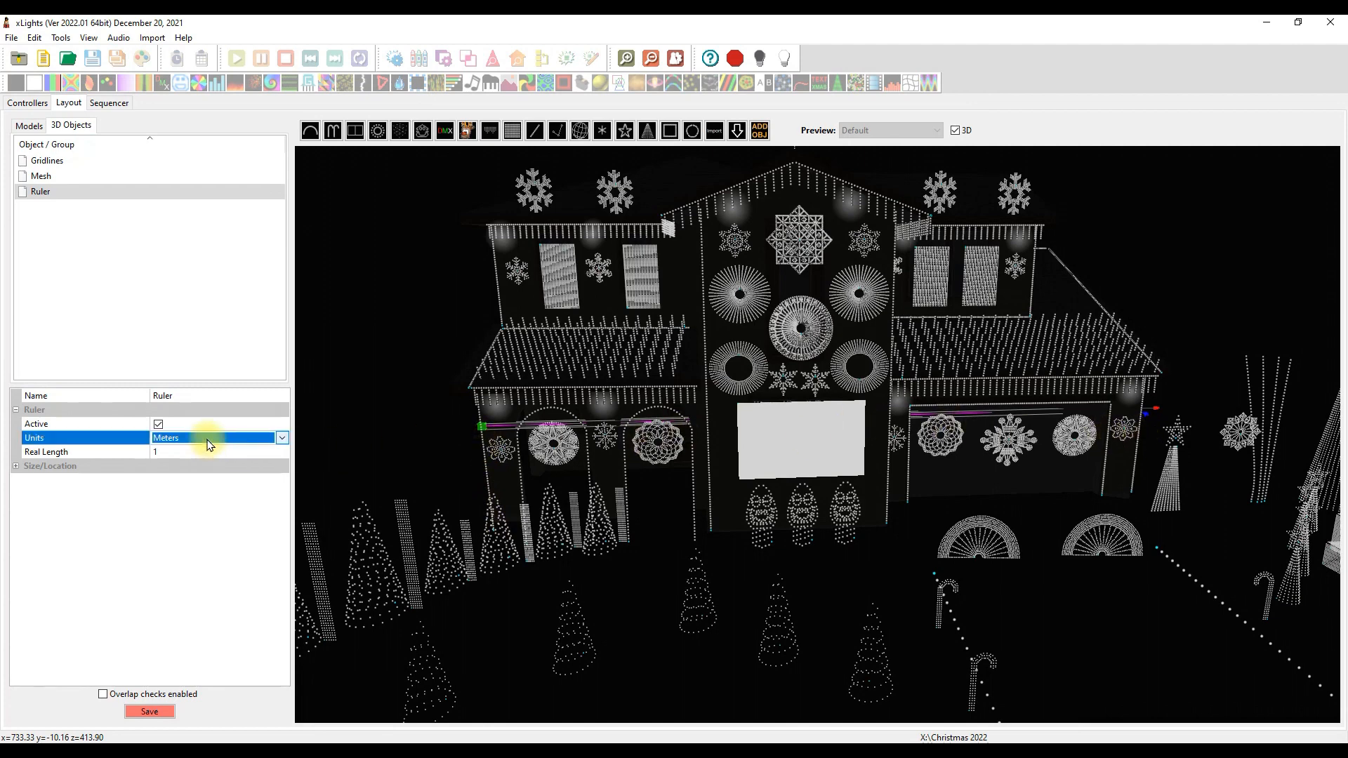
left_click(282, 438)
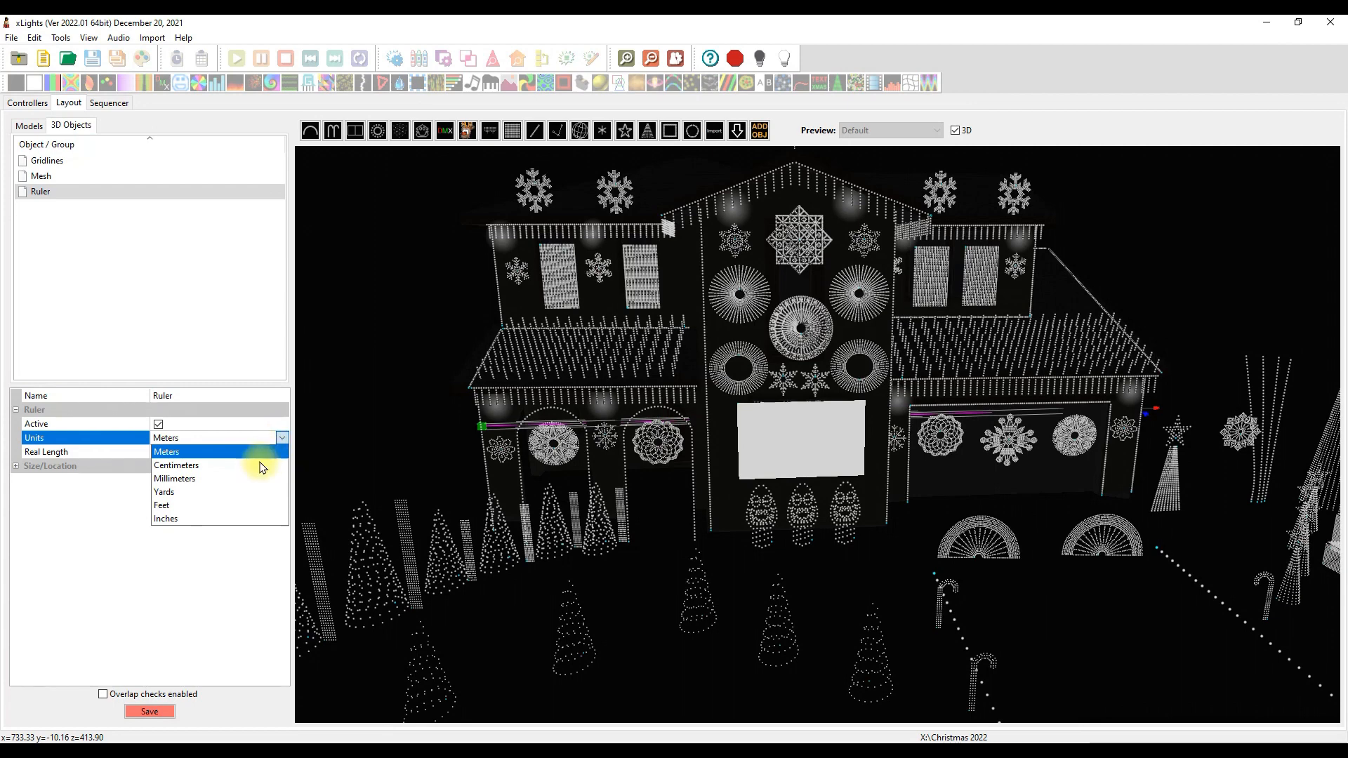
left_click(161, 505)
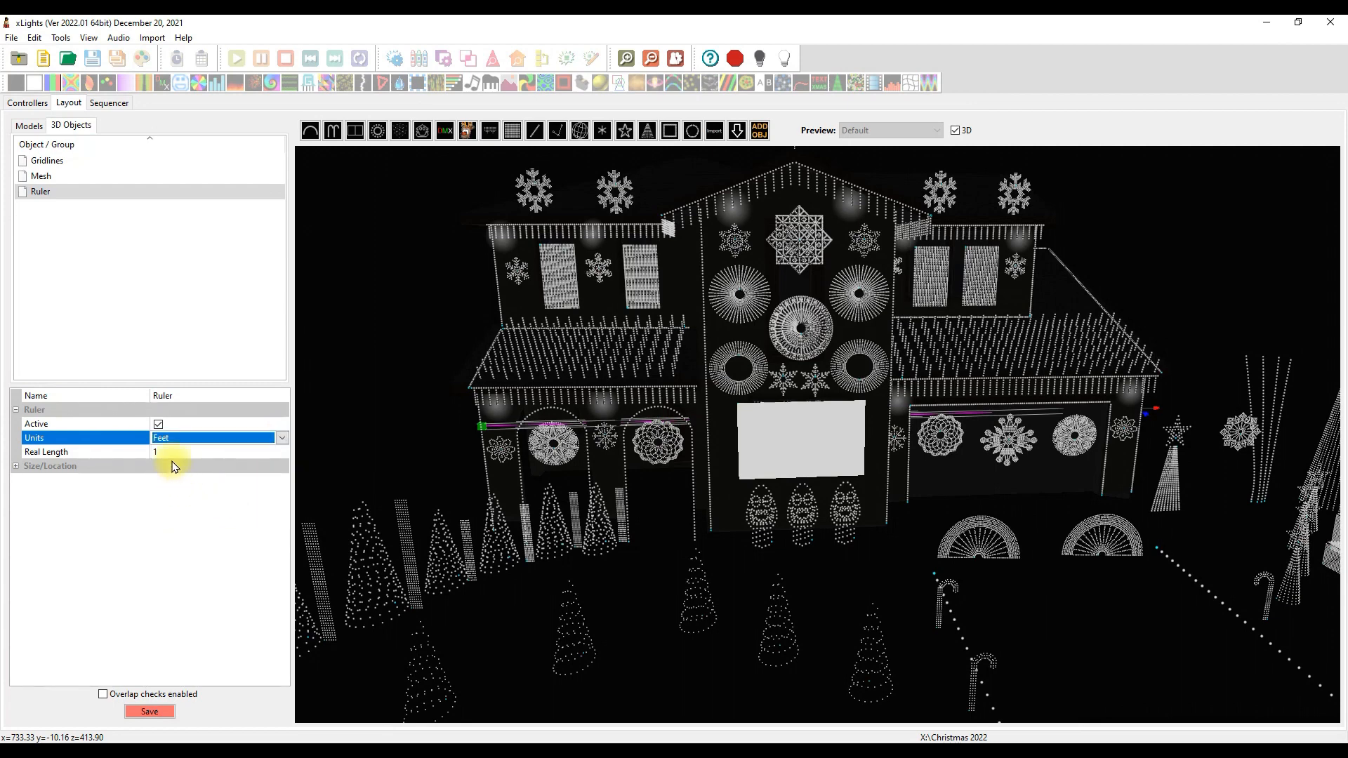
left_click(214, 452)
type("50")
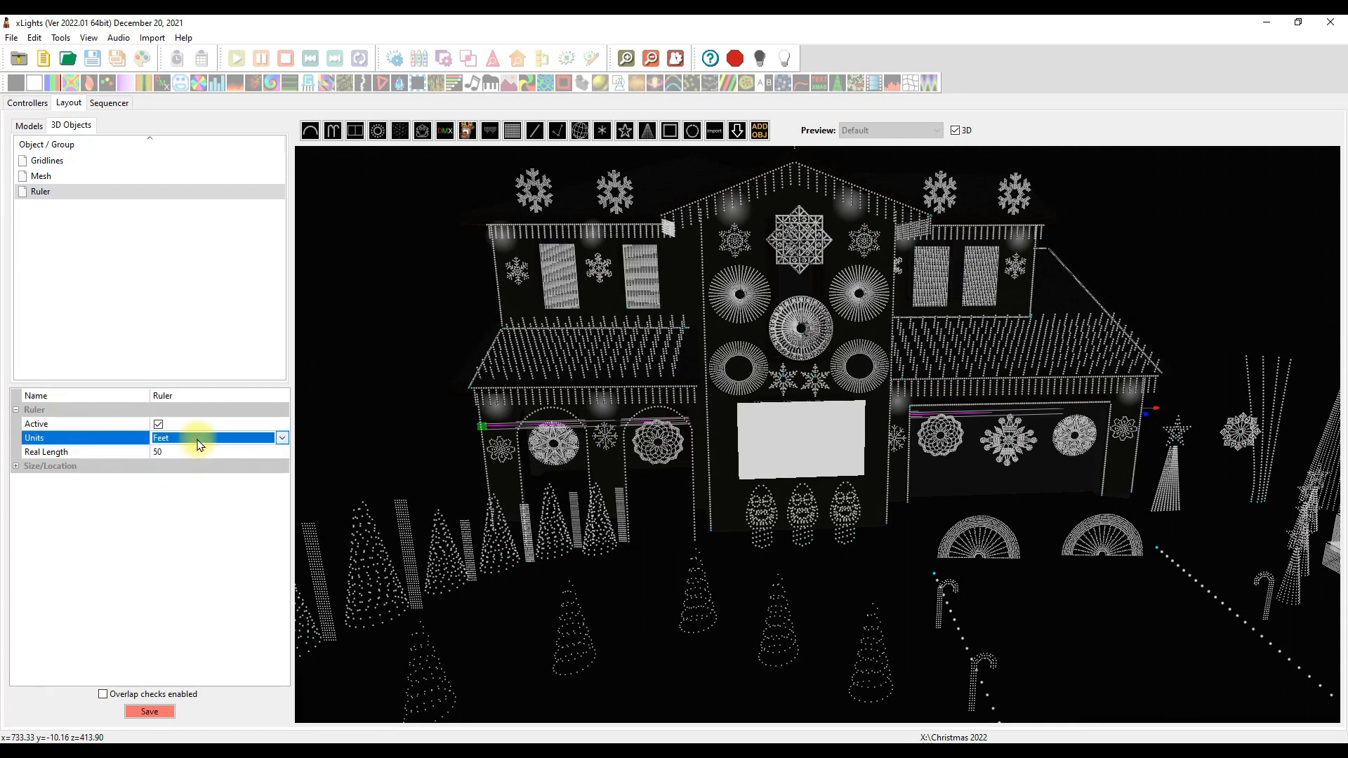
left_click(149, 712)
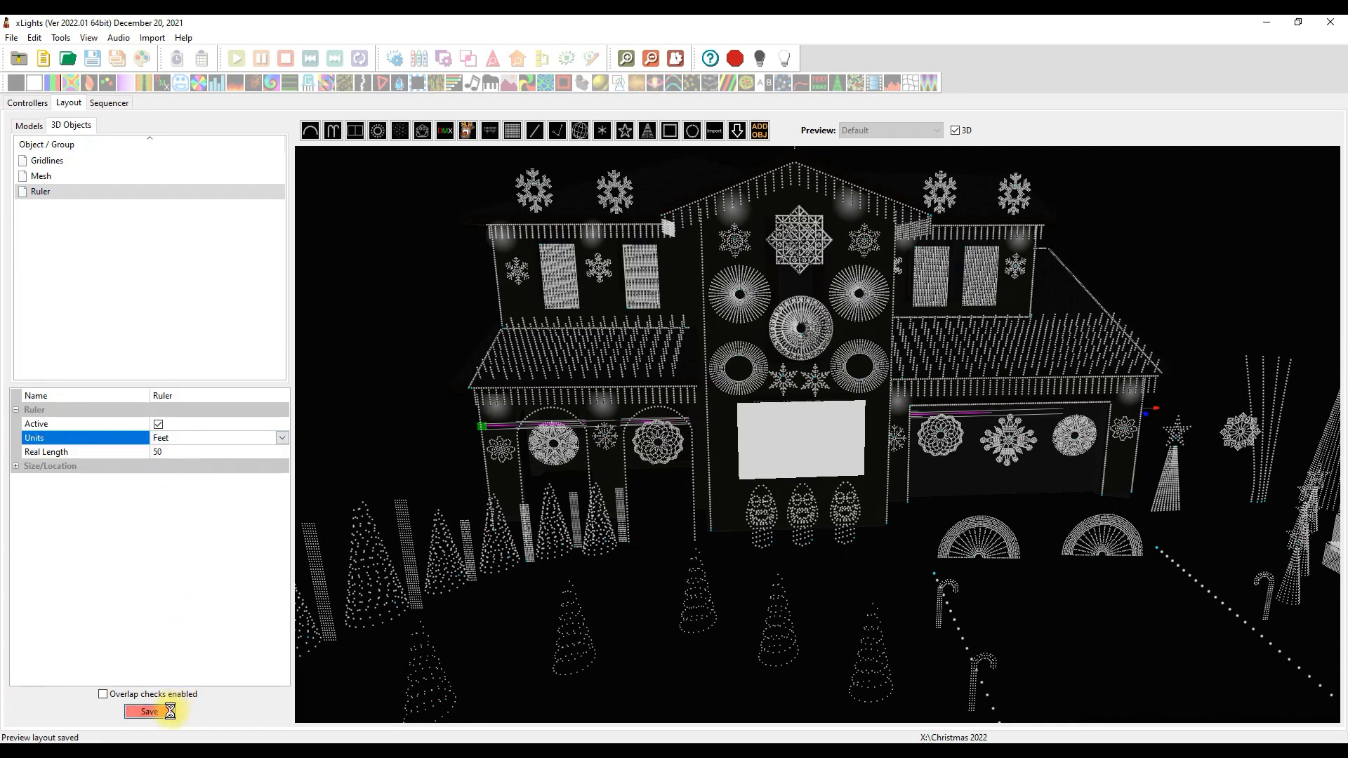
left_click(149, 712)
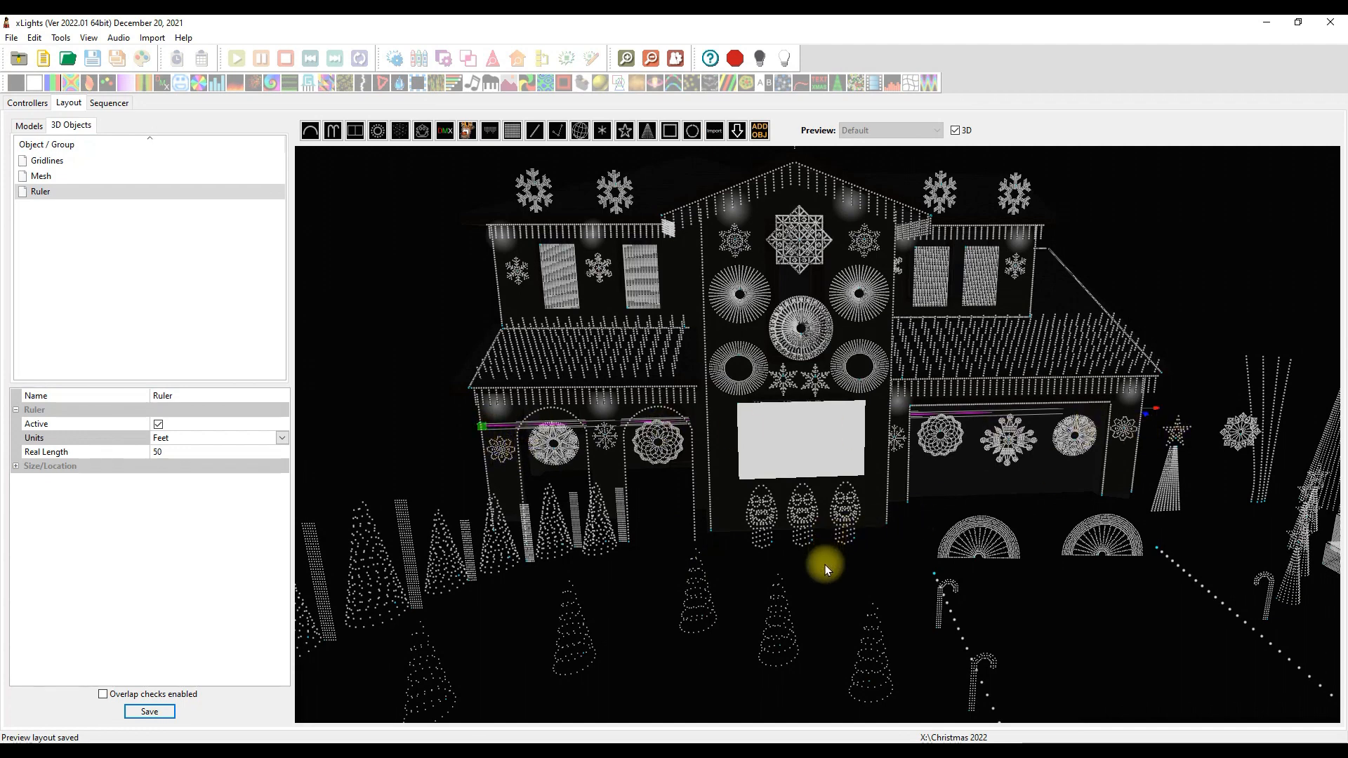
mouse_move(845, 599)
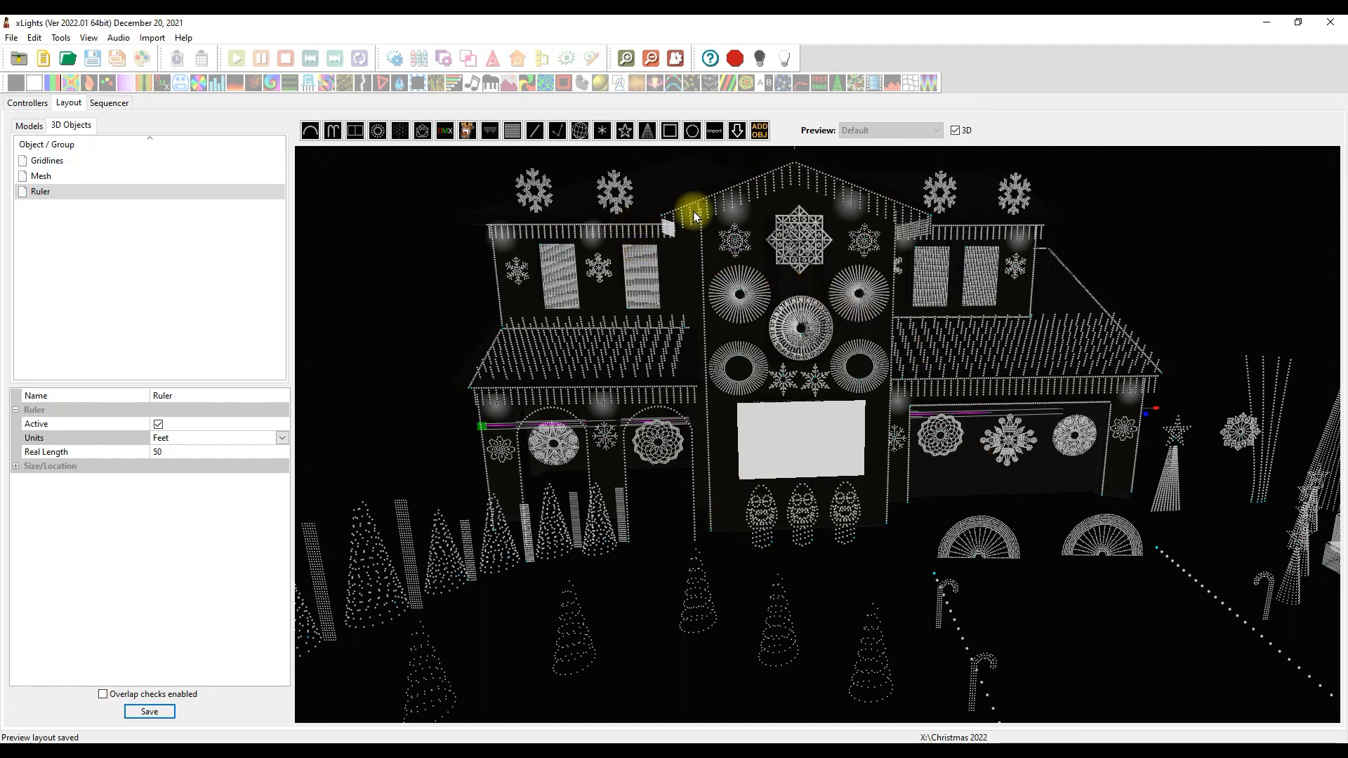
mouse_move(606, 482)
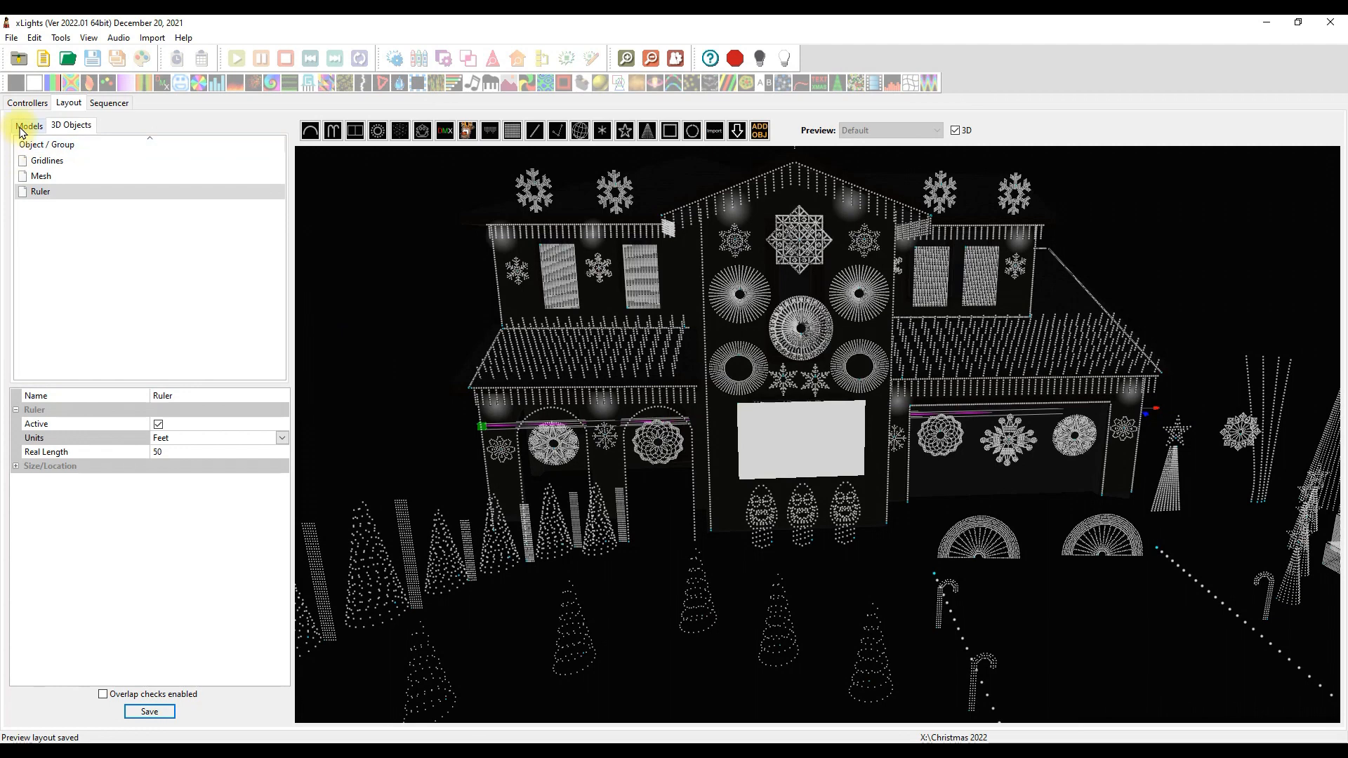
Step: Select the GE XLS 1 roof snowflake and size it to about 4 ft under Dimensions
left_click(28, 125)
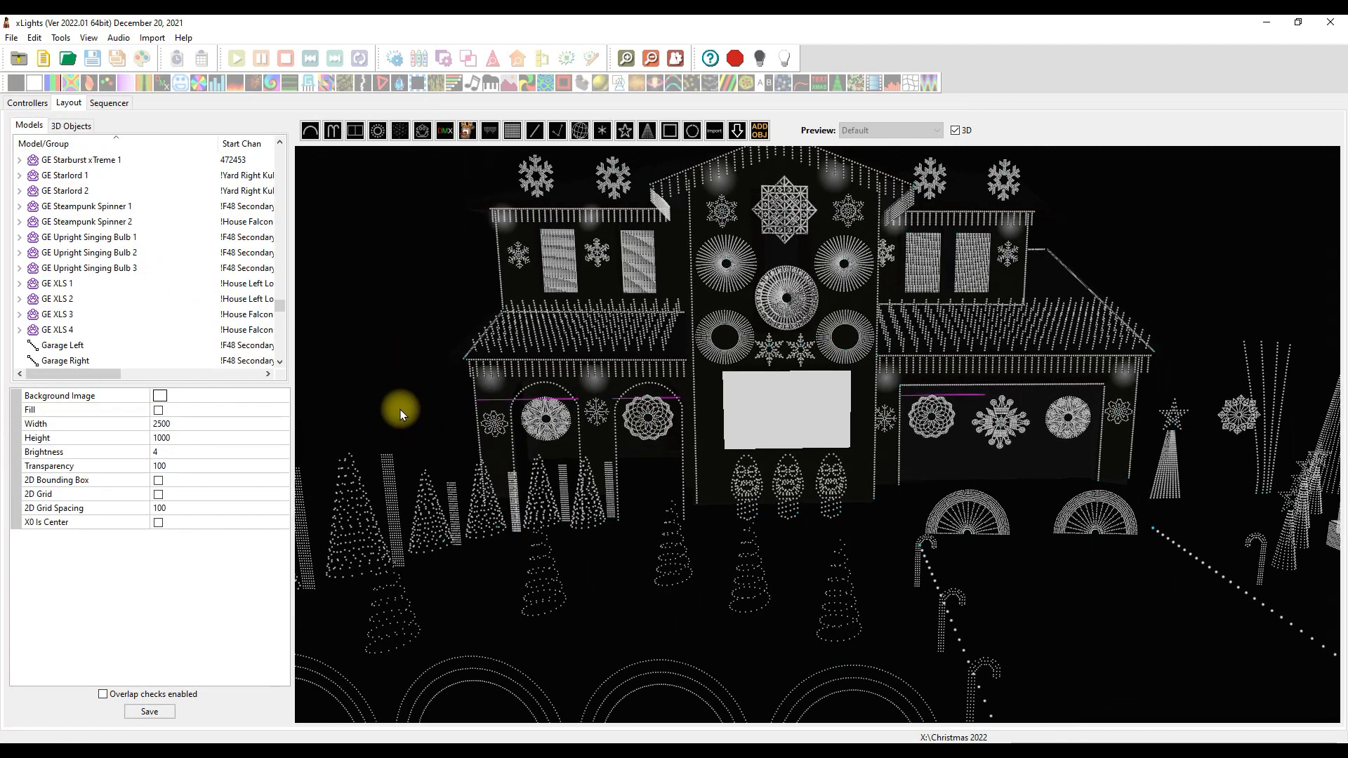
left_click_drag(400, 413, 989, 580)
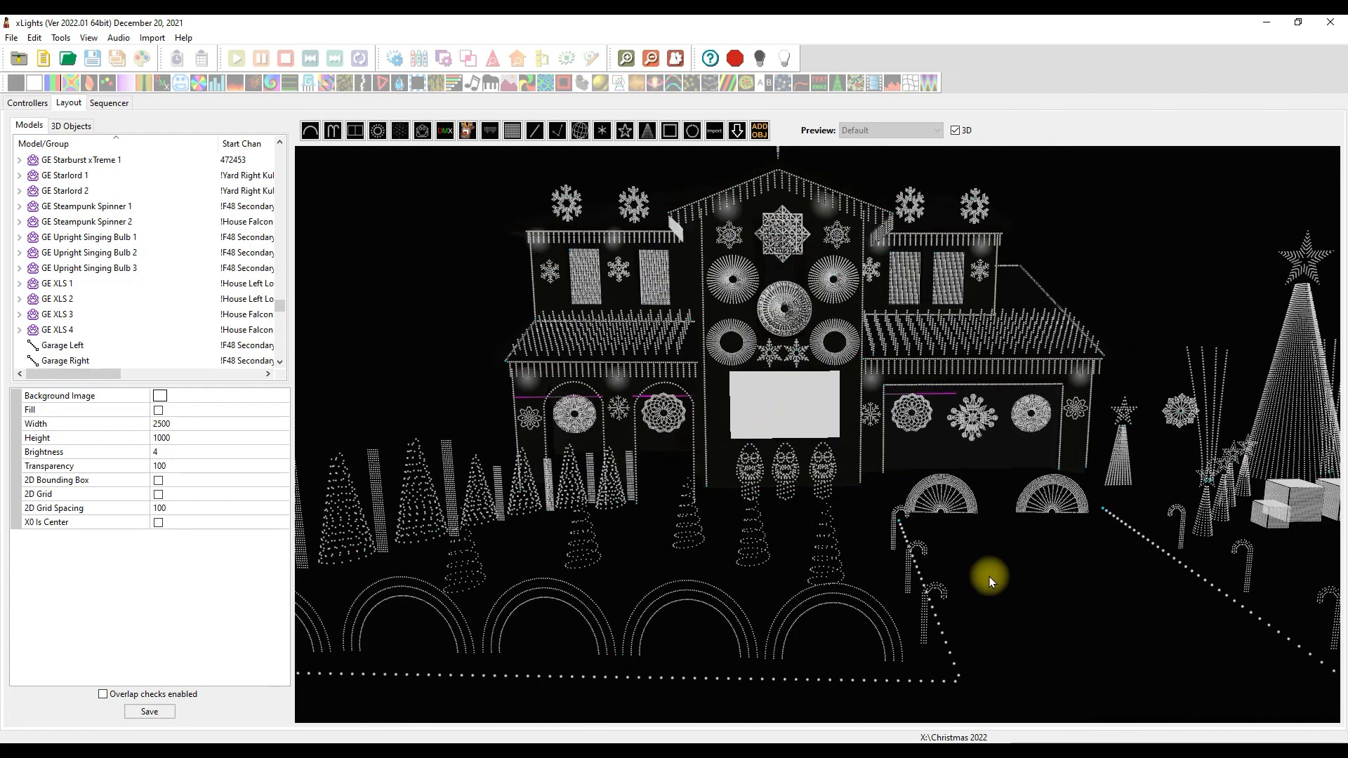
left_click(57, 283)
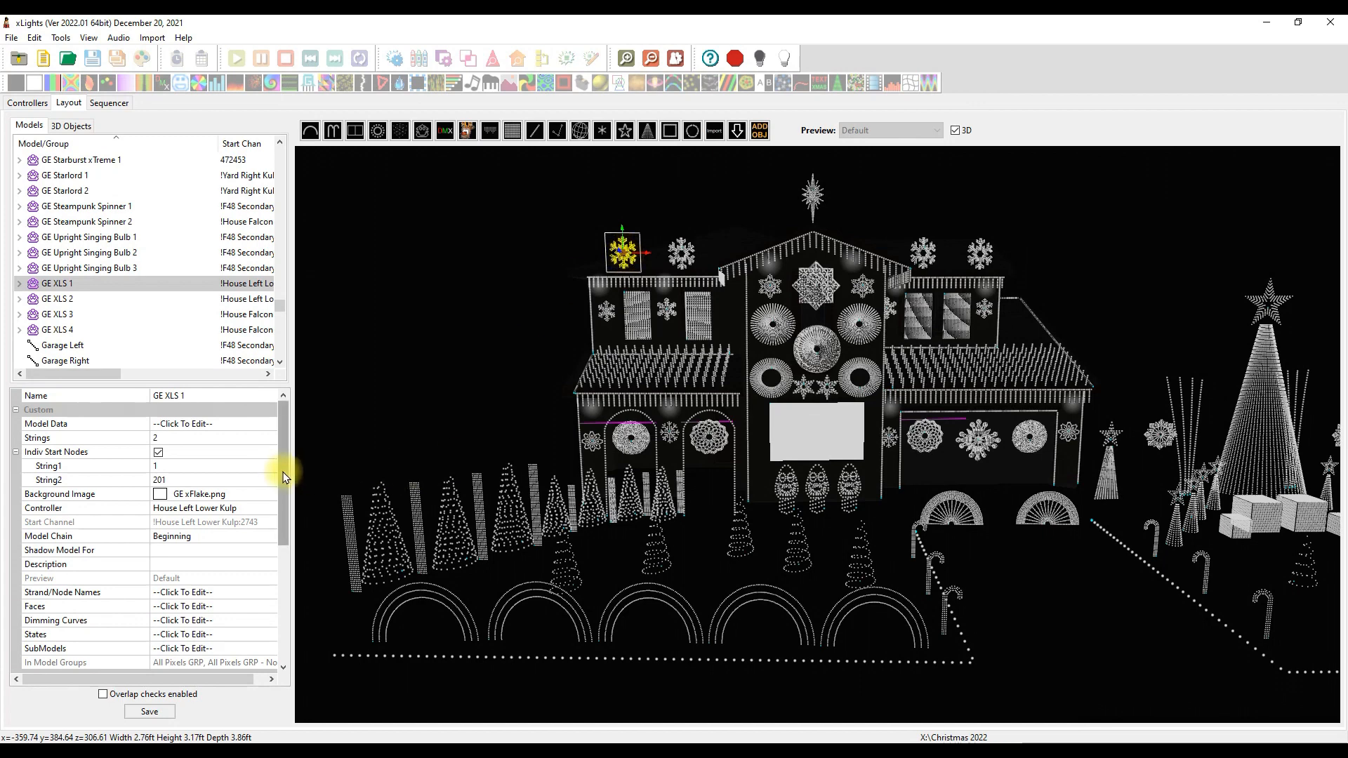
scroll("down", 3)
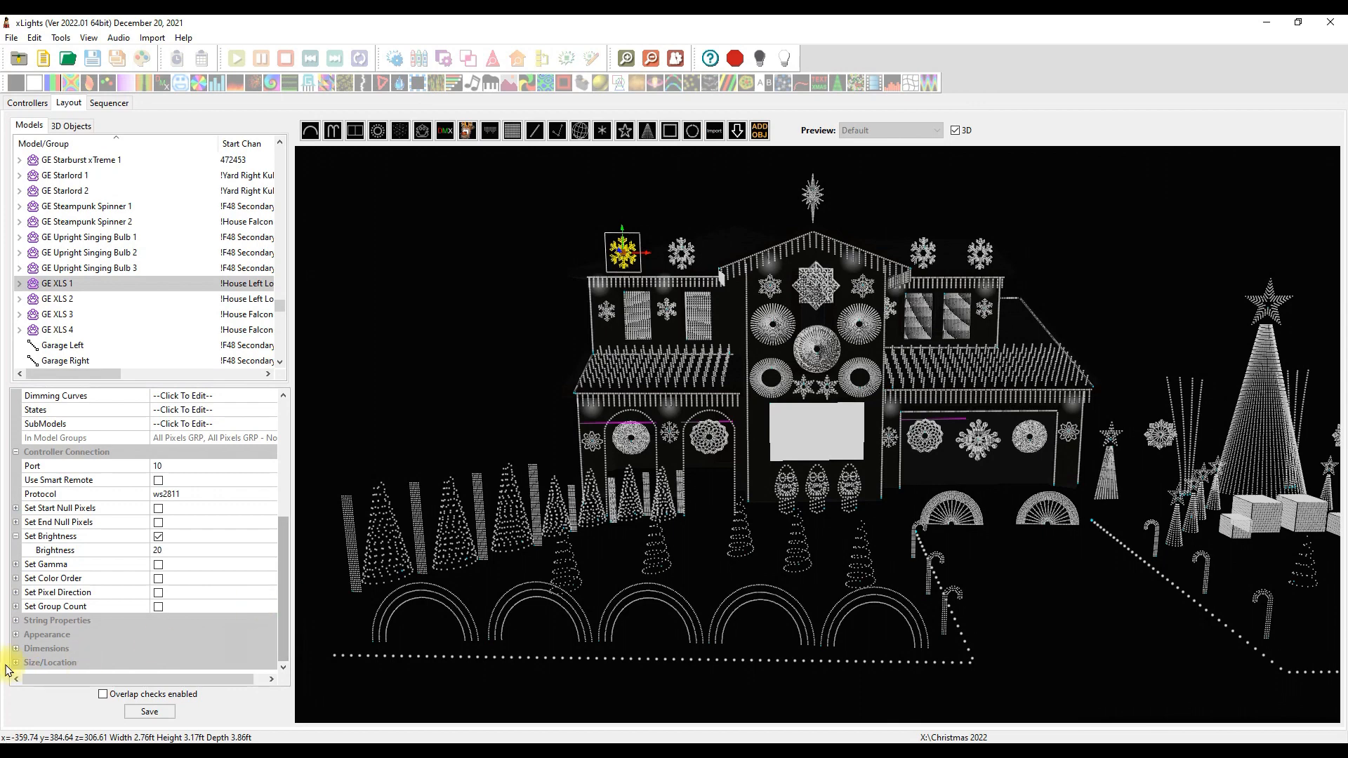
left_click(15, 648)
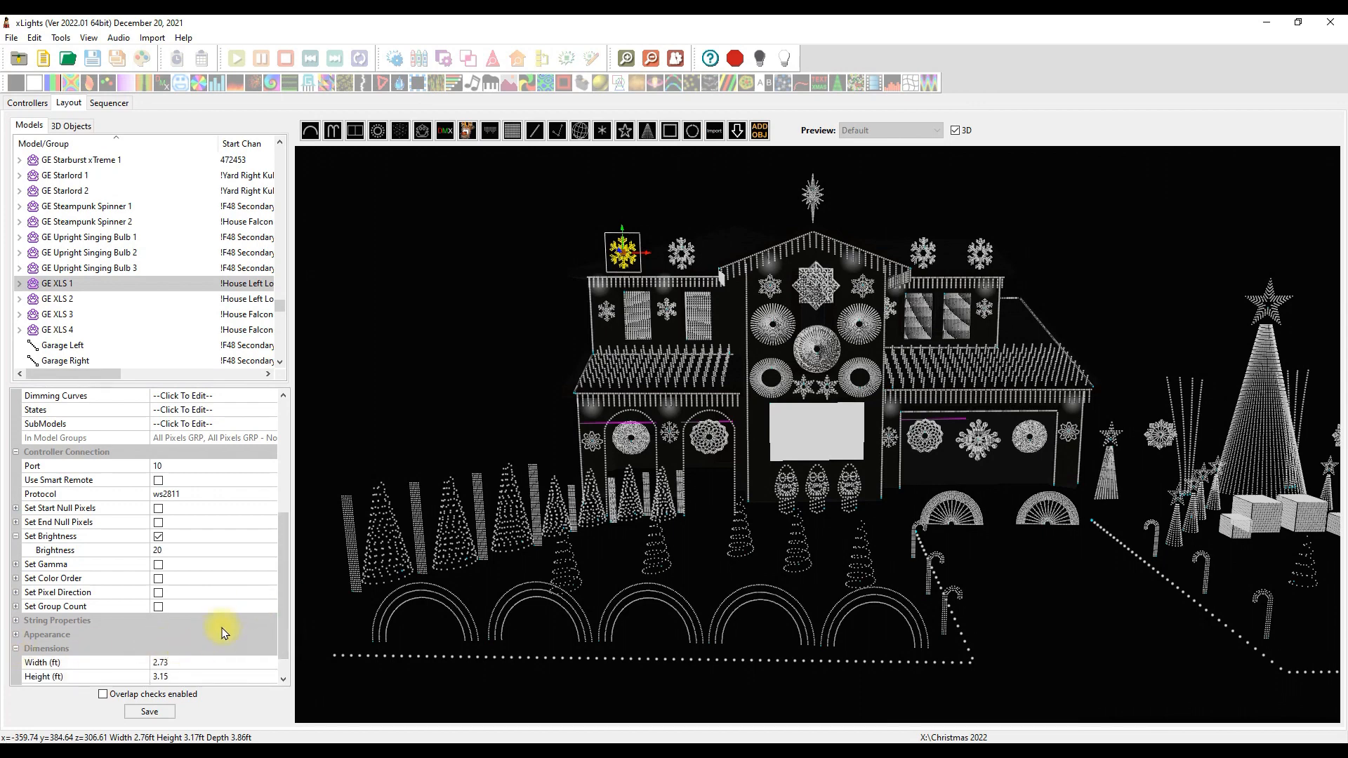
scroll("down", 3)
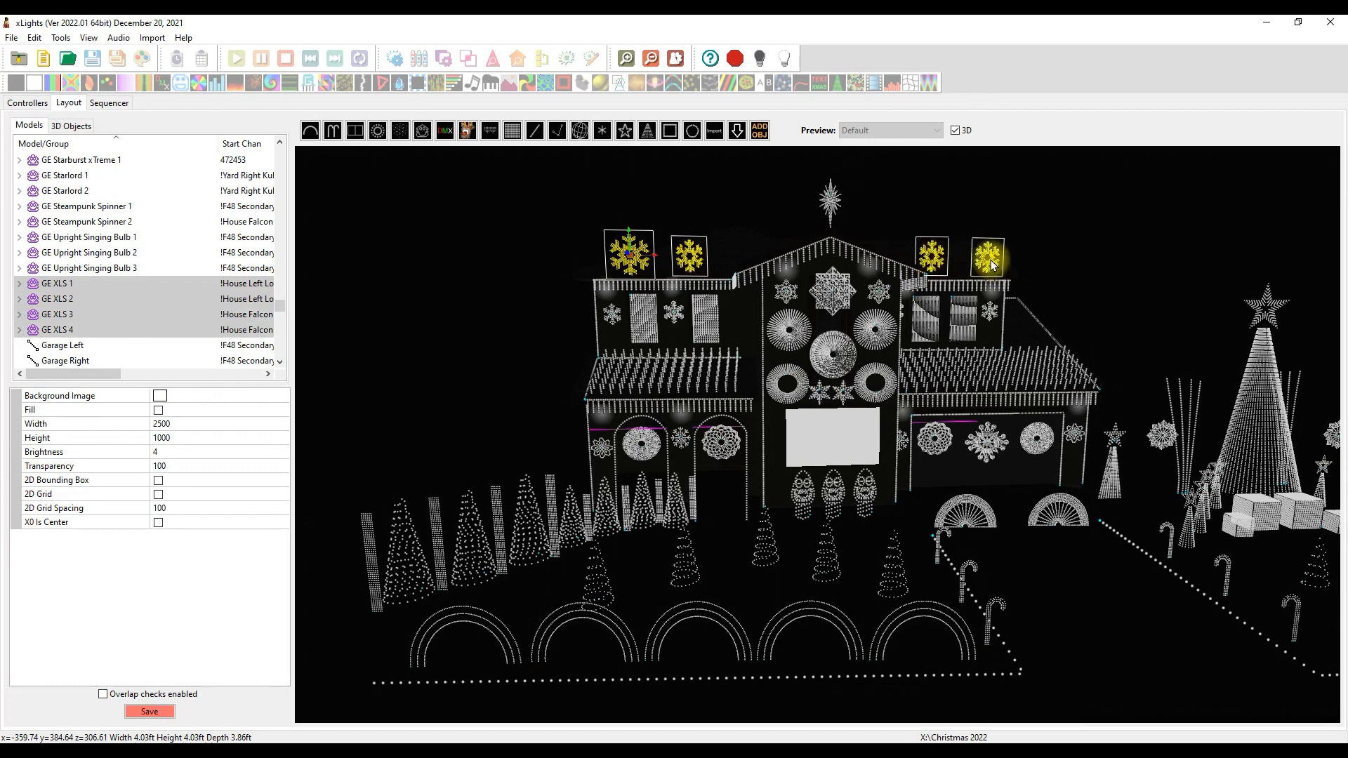
Step: Use Resize > Match Size so GE XLS 1–4 share the first snowflake's size
right_click(989, 262)
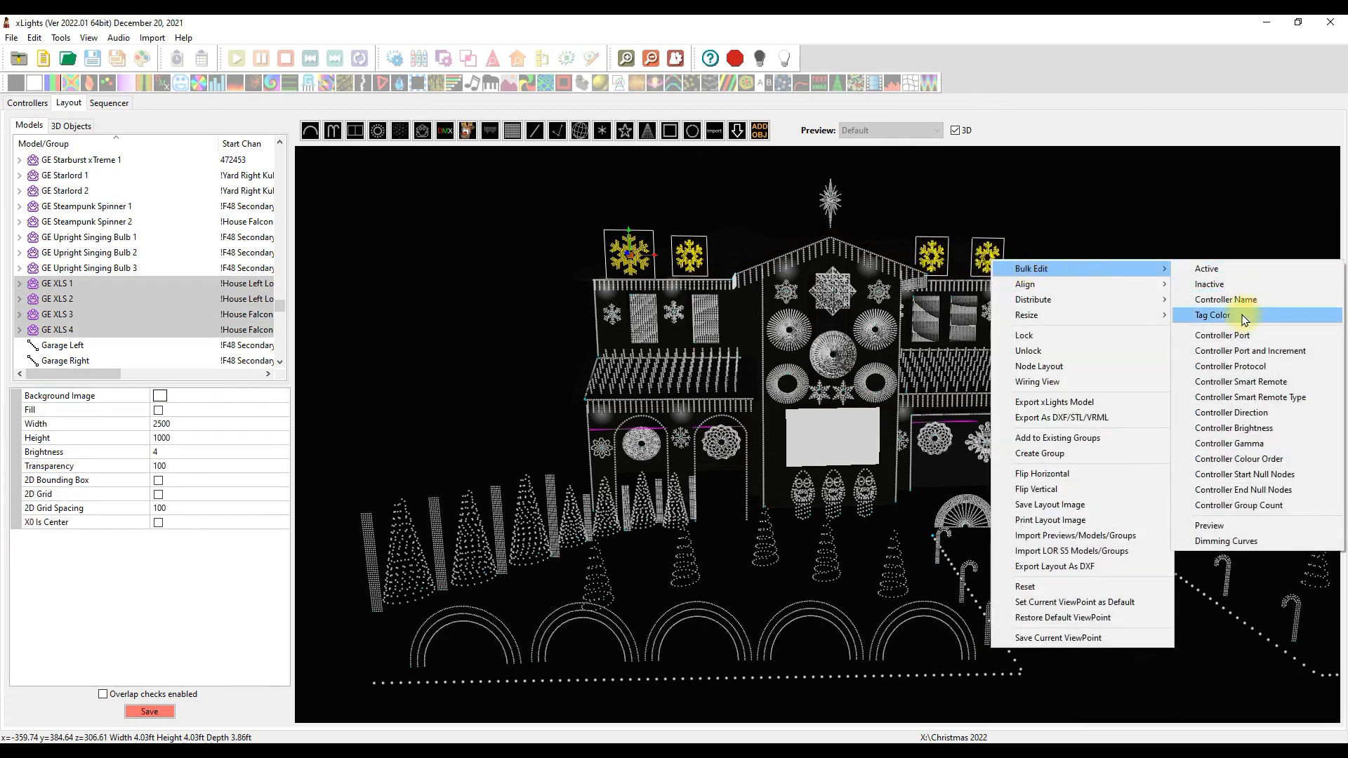
mouse_move(1026, 315)
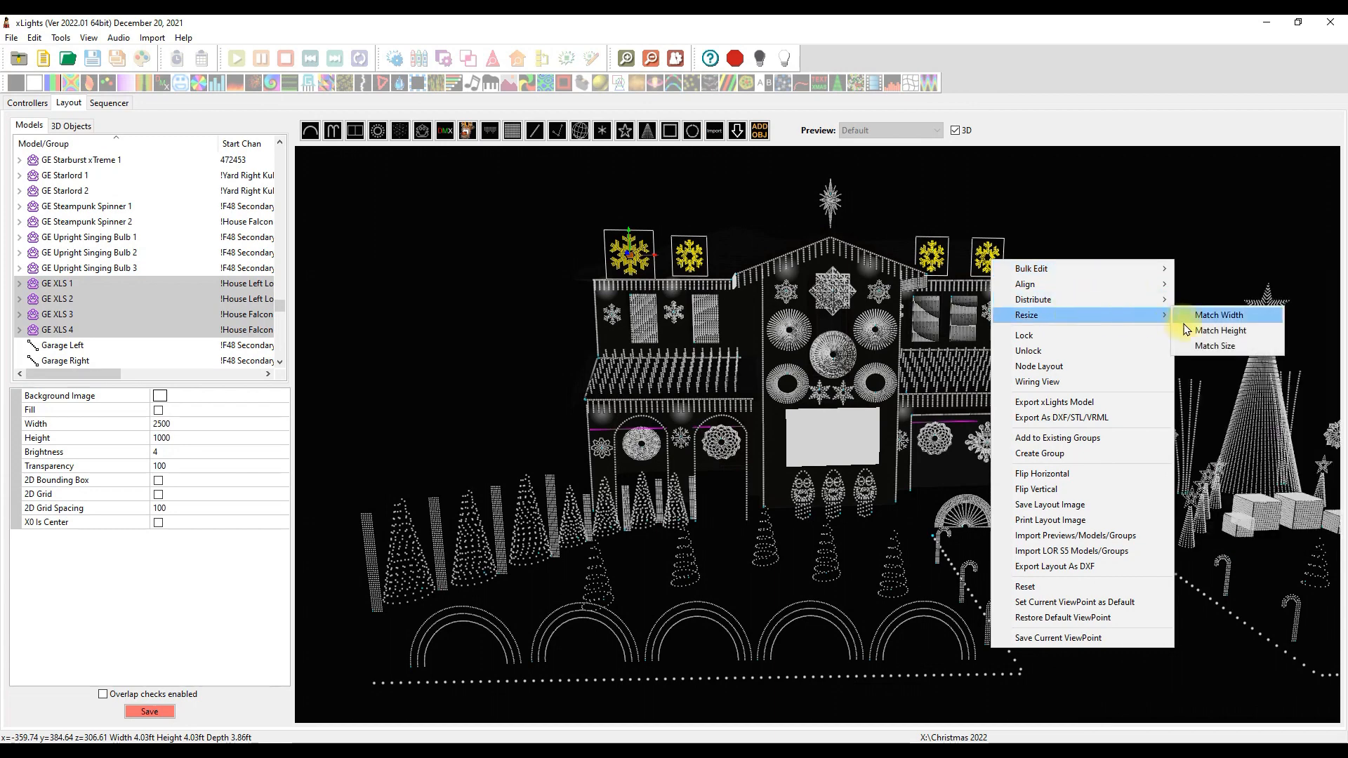
left_click(1217, 315)
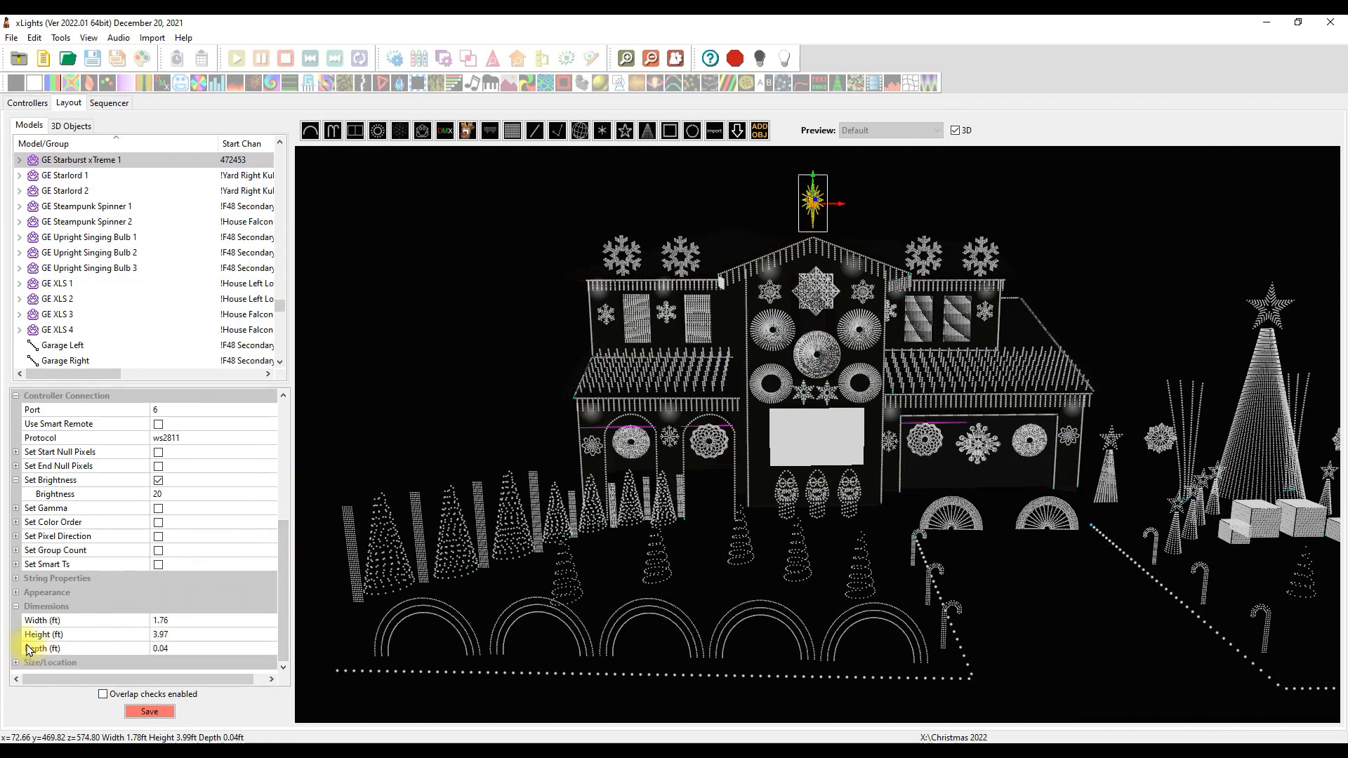
Step: Set GE Starburst xTreme 1 to 3 ft wide by 5 ft tall and save
left_click(164, 635)
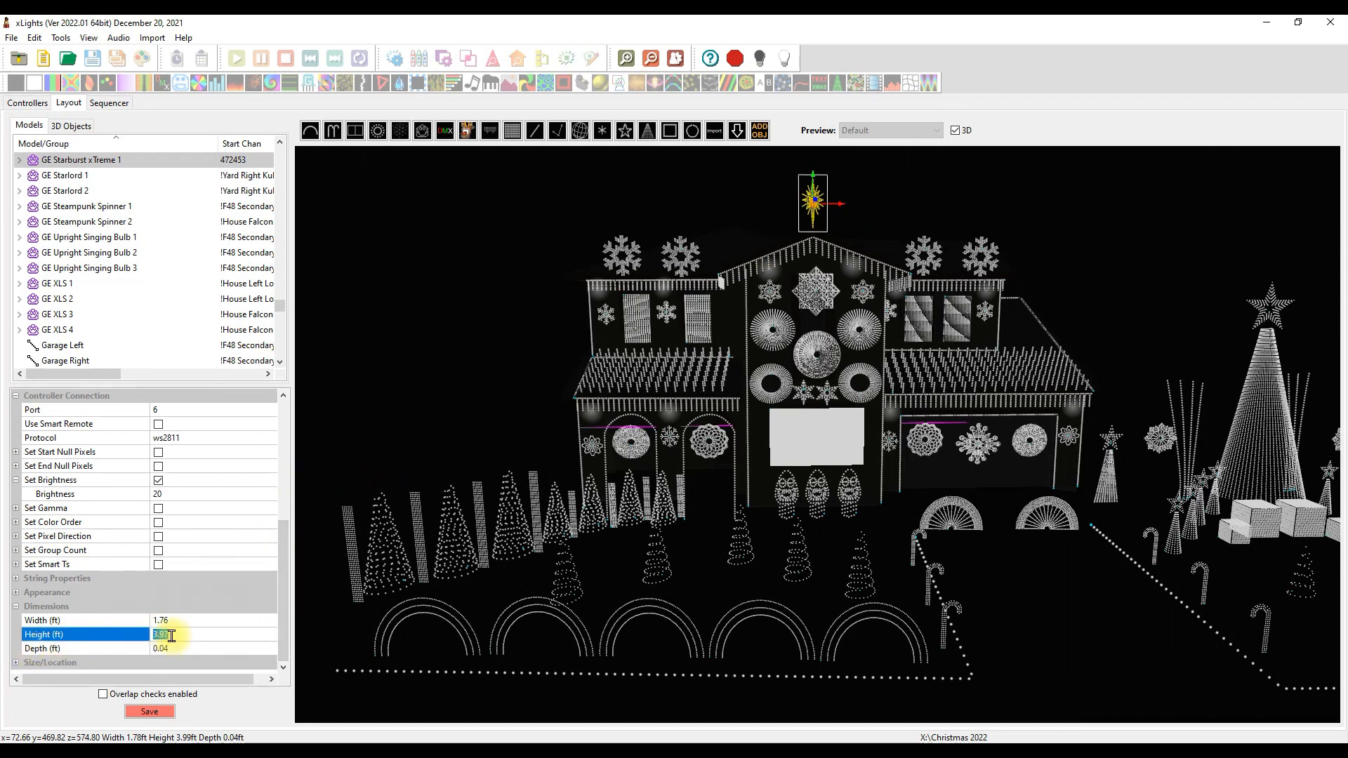
type("5")
left_click(214, 620)
type("3")
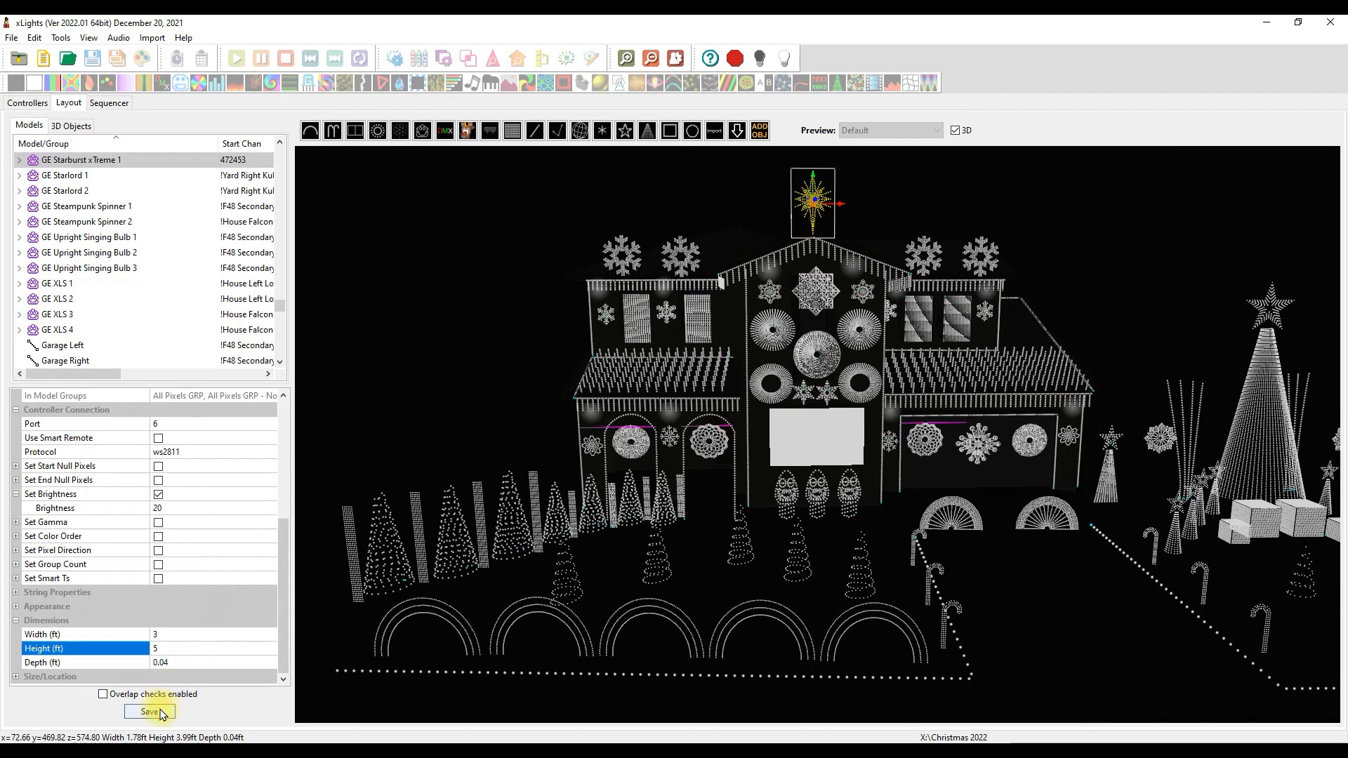
left_click(149, 712)
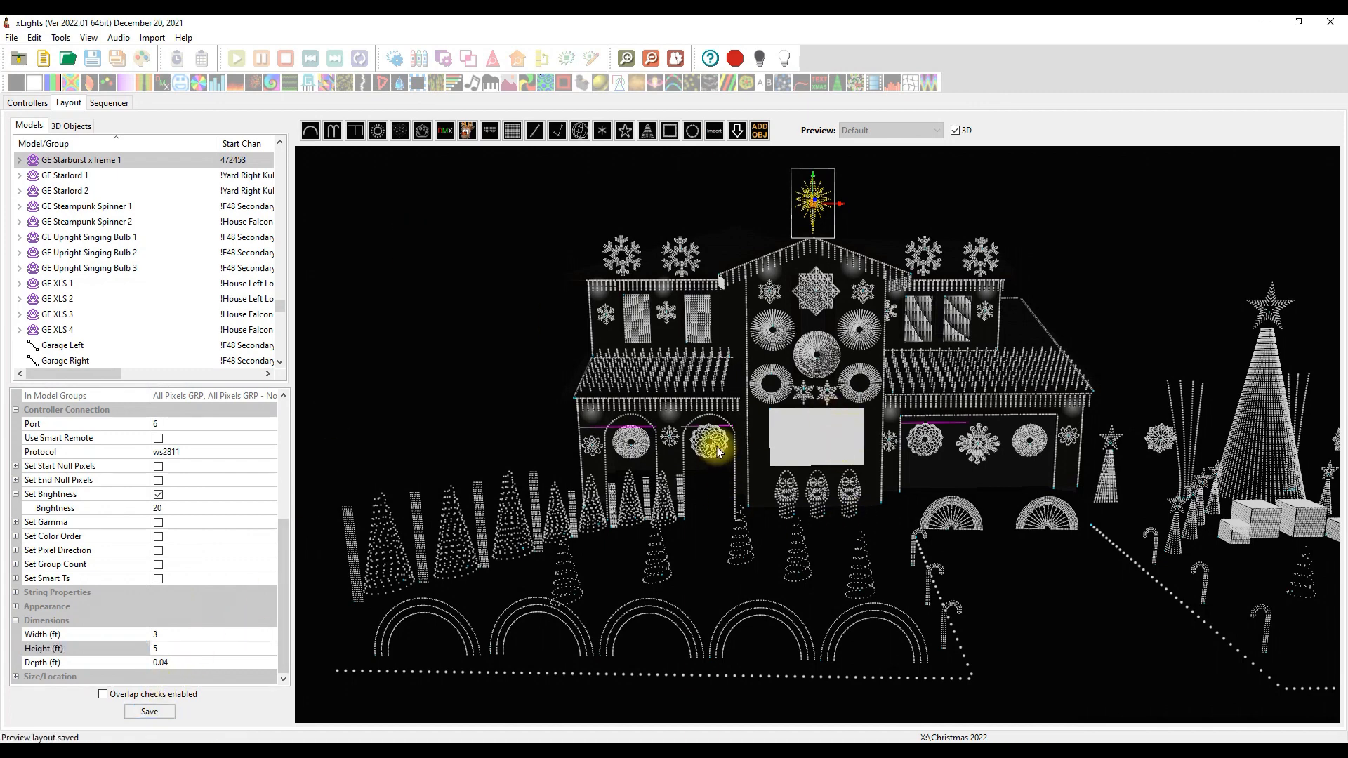
Step: Resize GE Dazzler 1 and GE Dazzler 2 to 3 ft
left_click(709, 443)
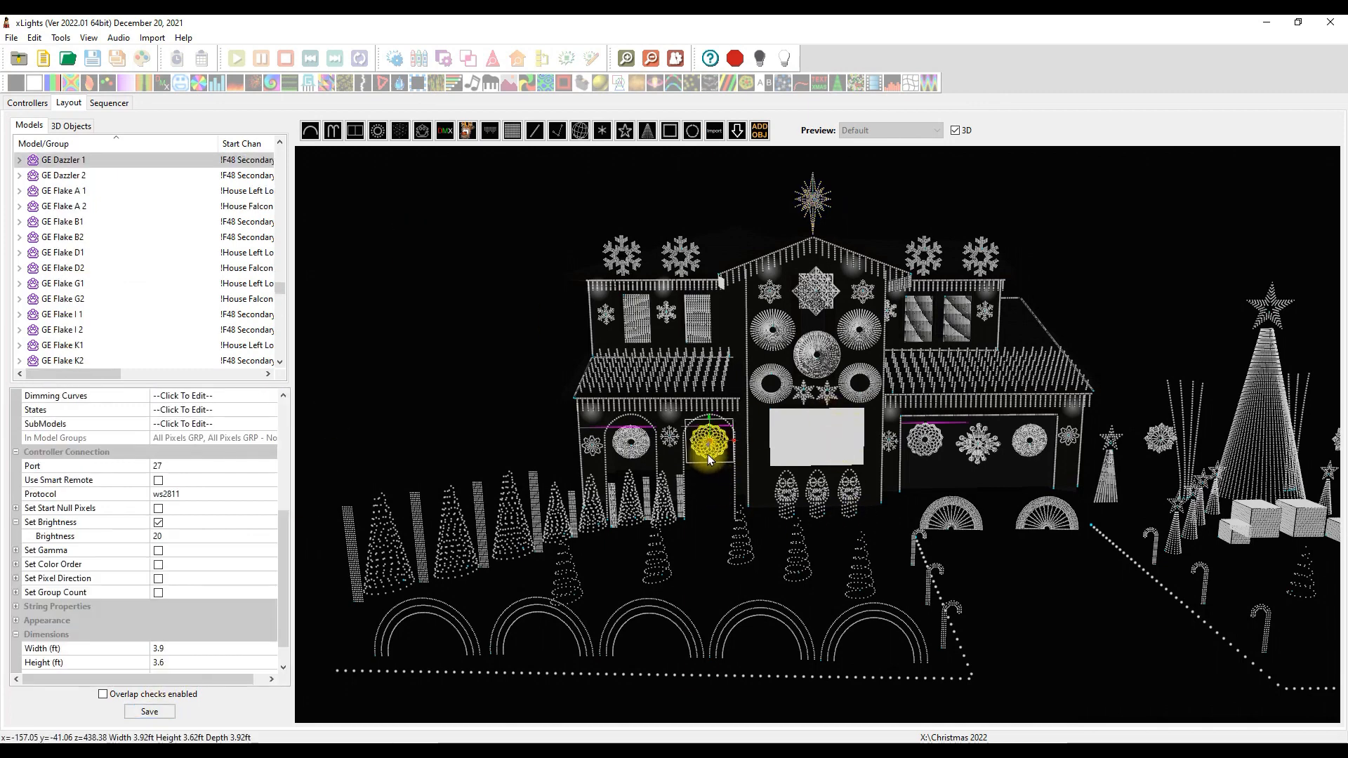
scroll("down", 3)
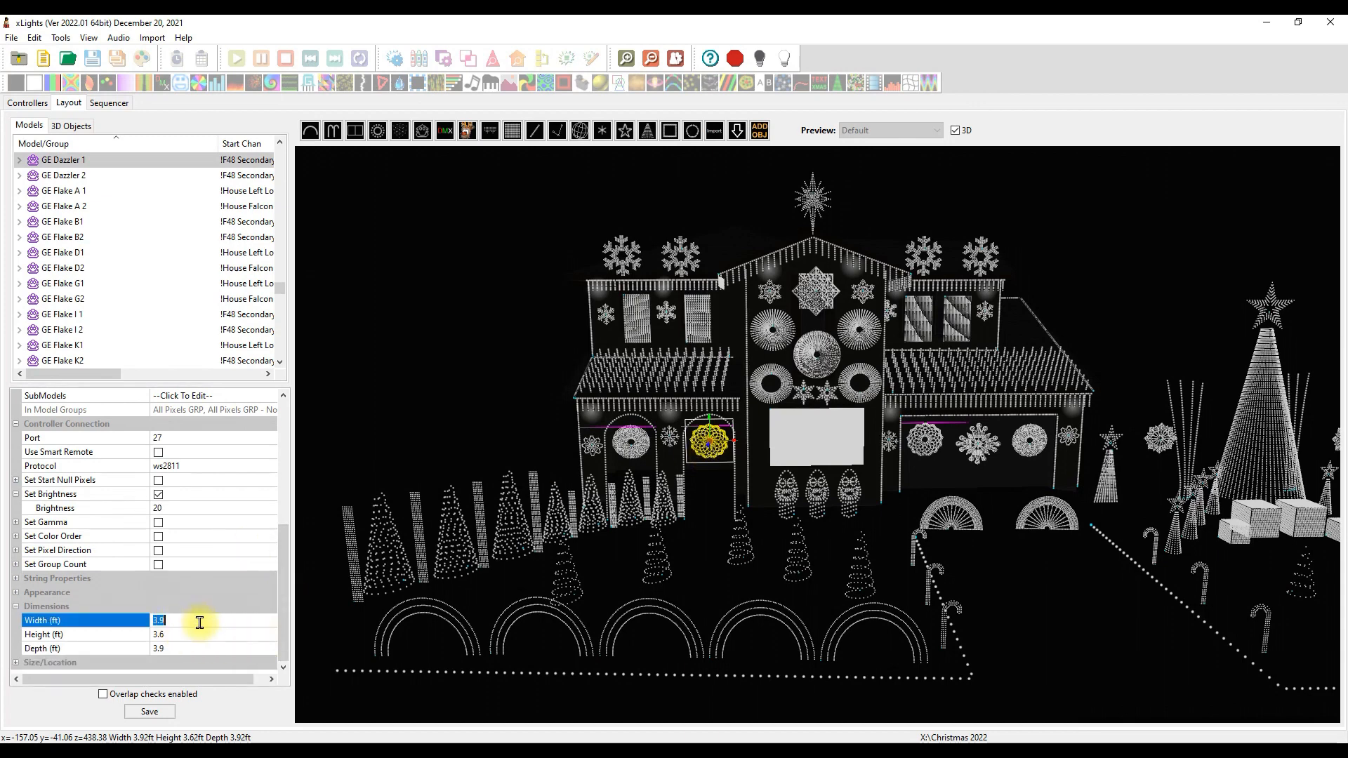
type("3")
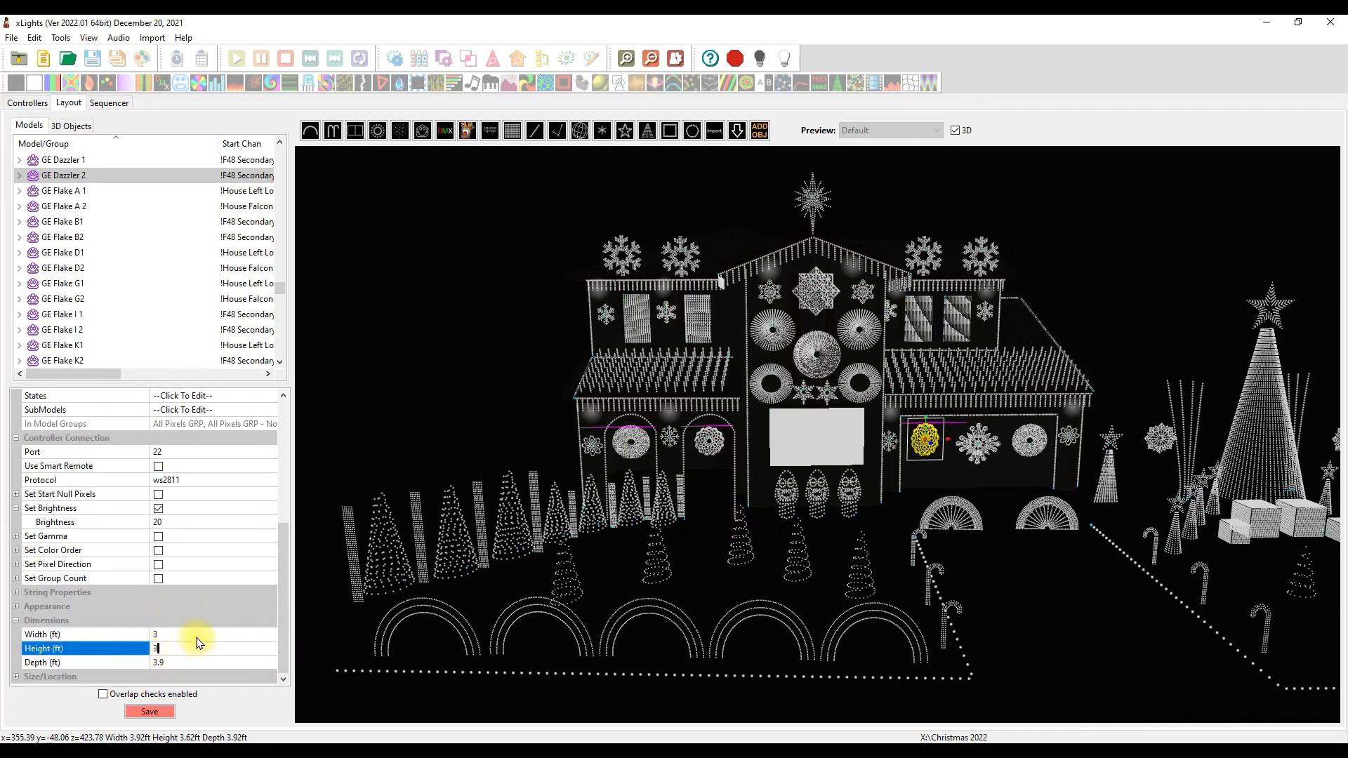
left_click(149, 711)
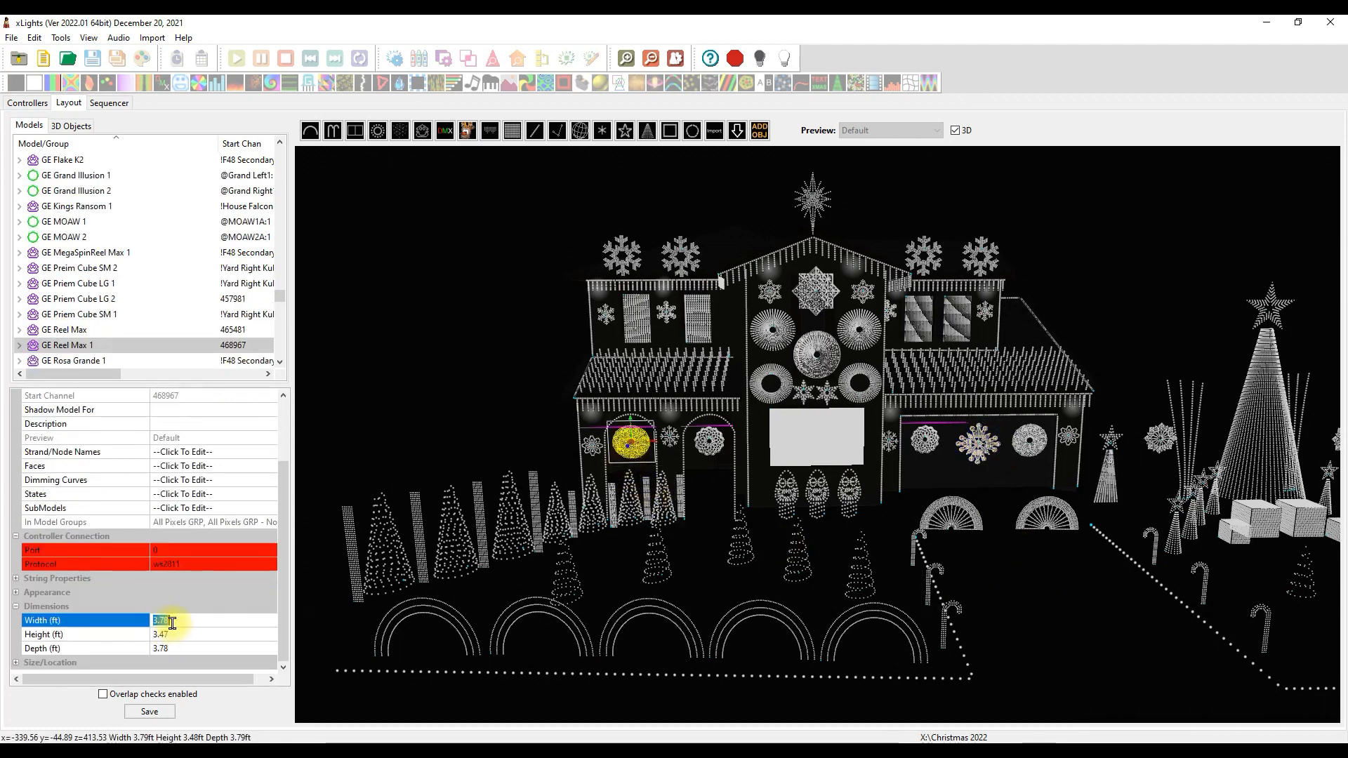
Step: Set GE Reel Max 1 to 4 ft wide by 4 ft tall
type("4")
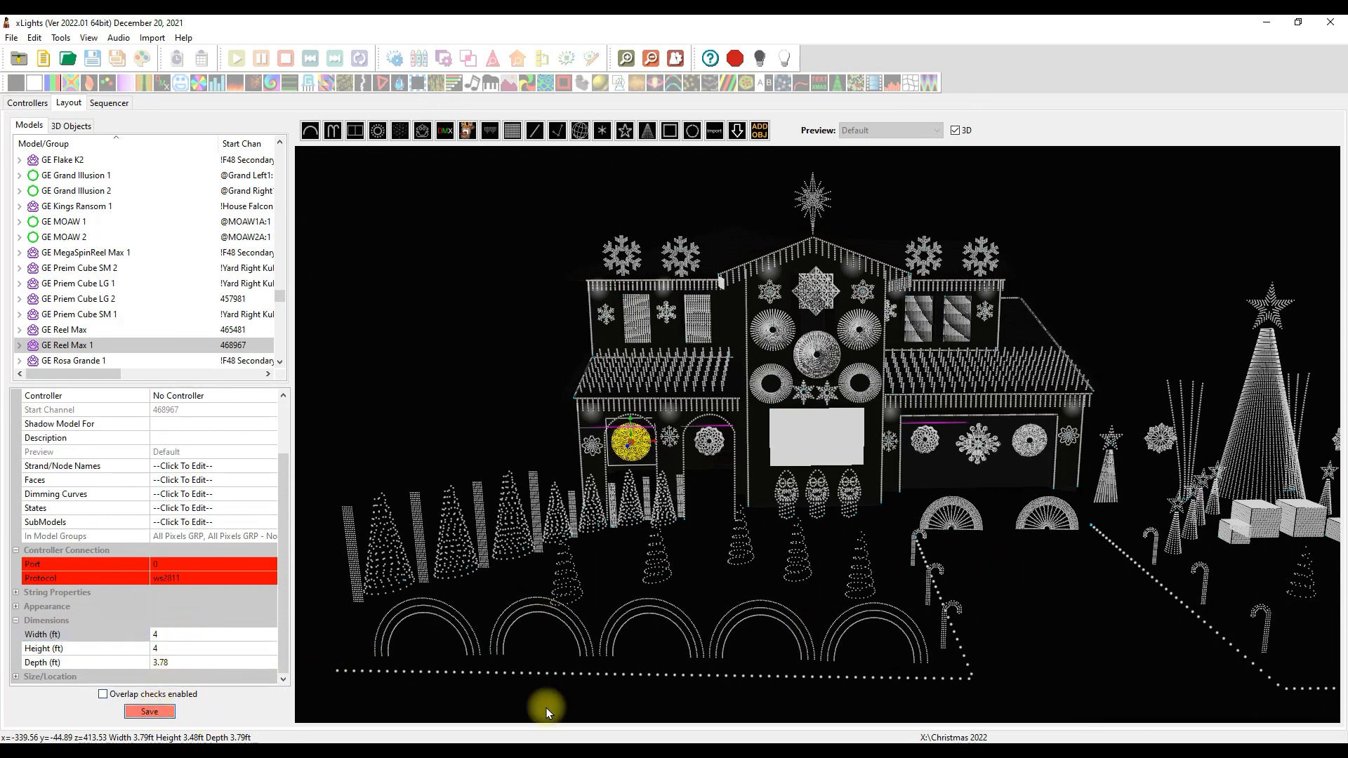
left_click(64, 329)
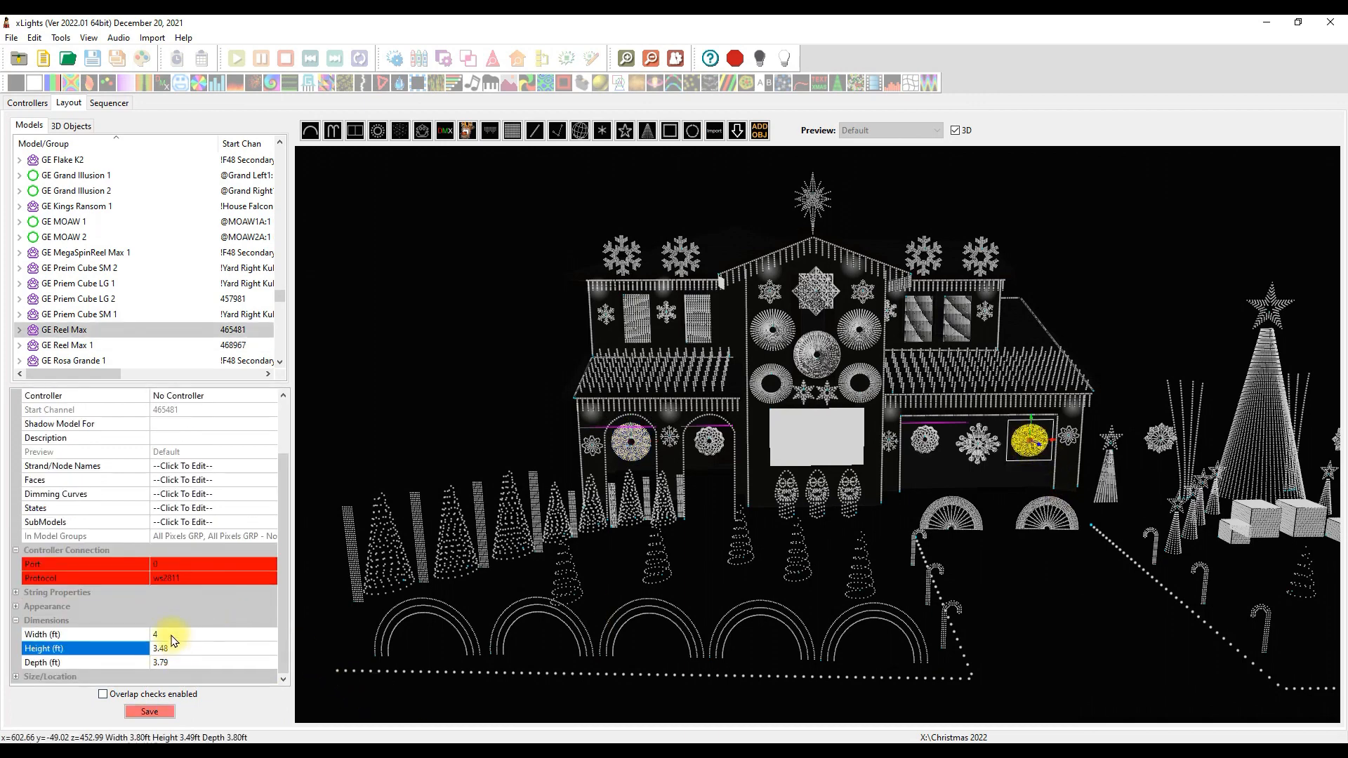
type("4")
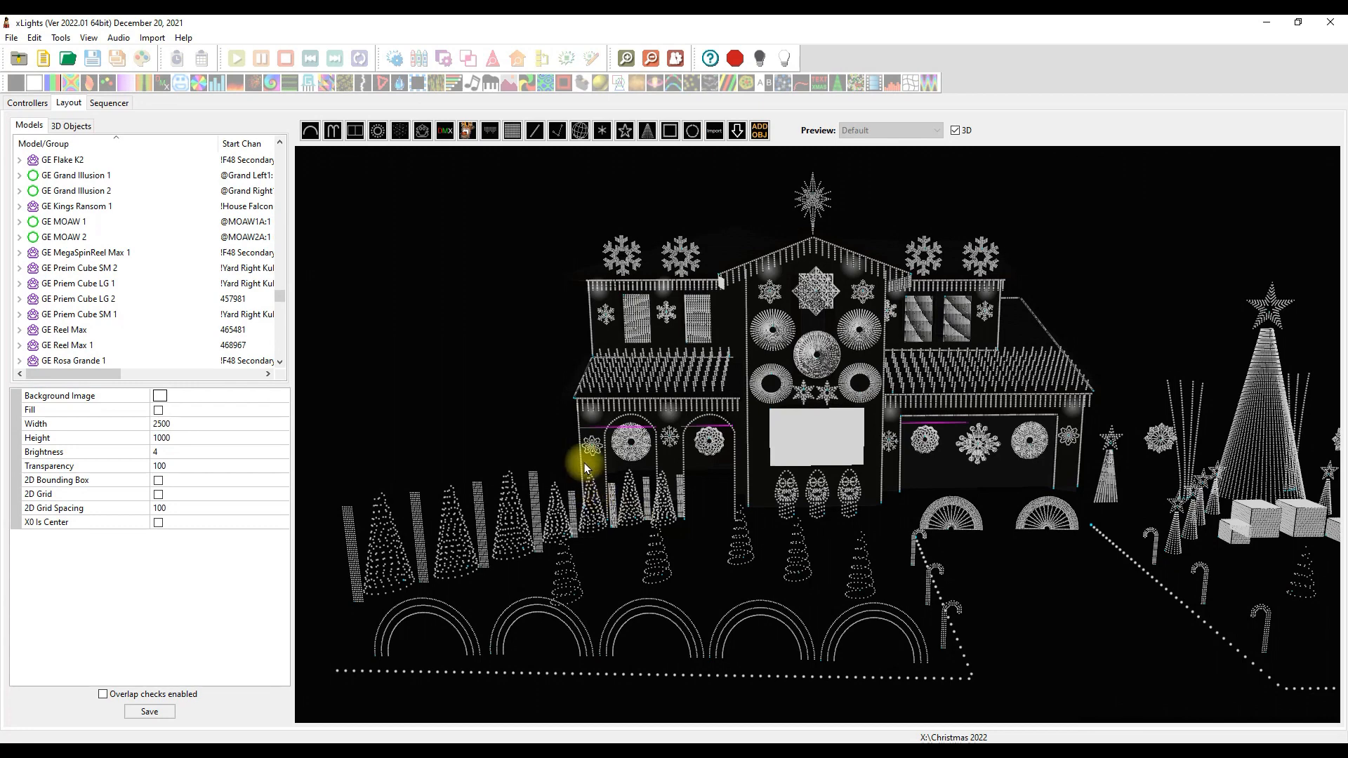
mouse_move(1136, 462)
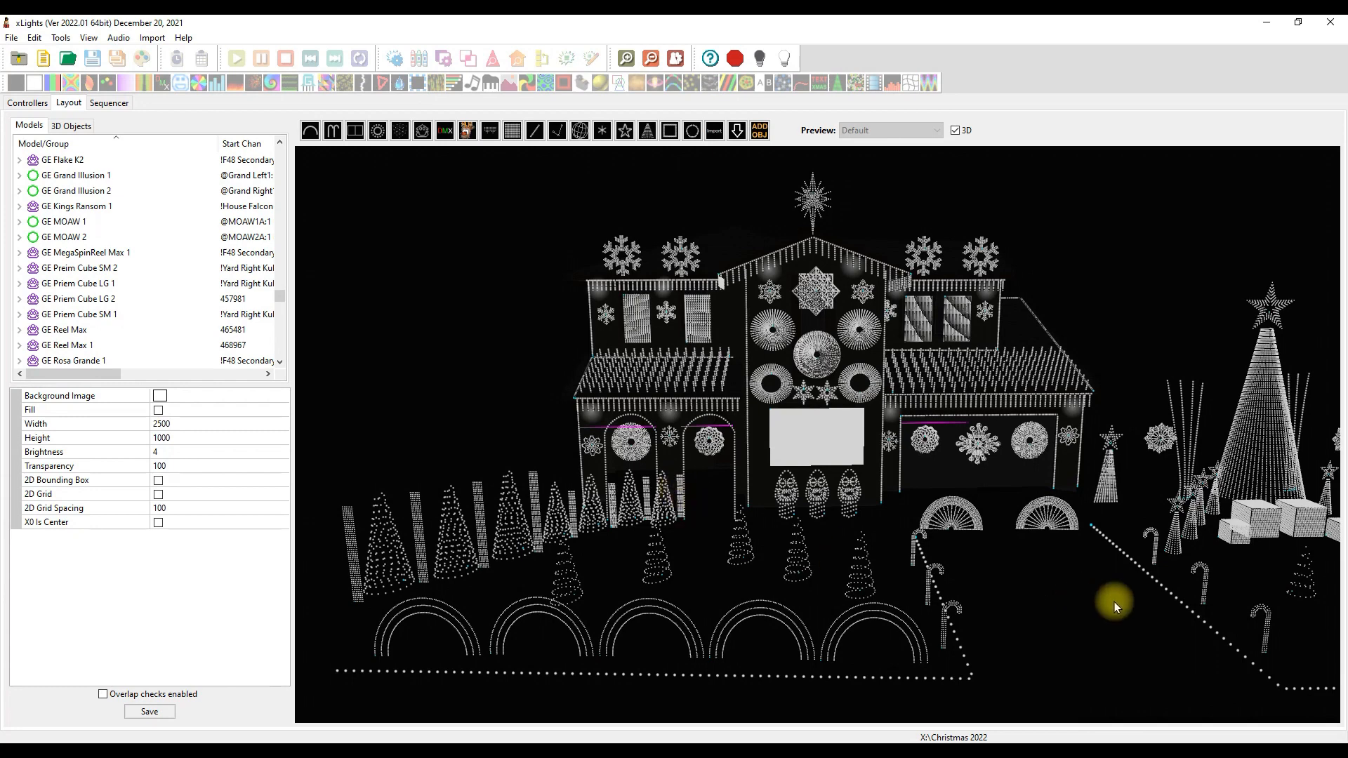
mouse_move(866, 427)
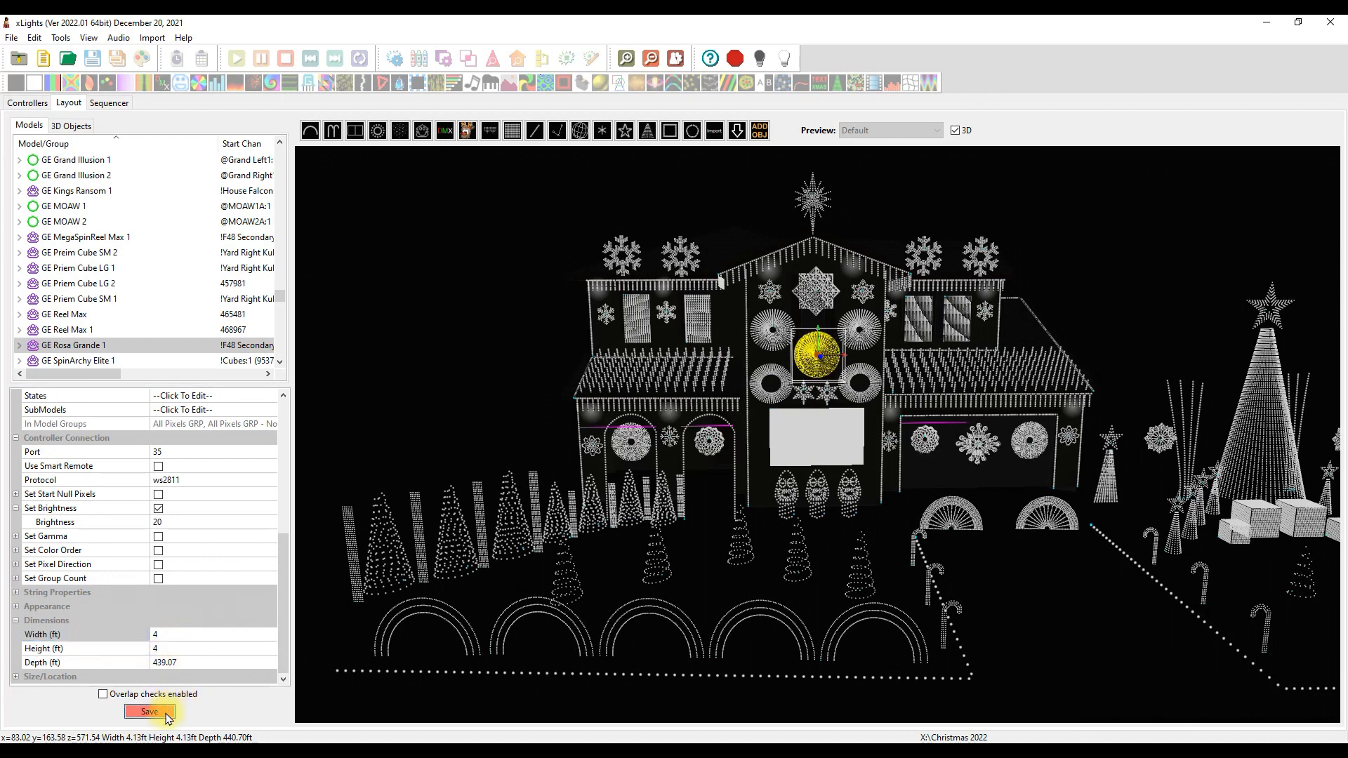
Step: Save the layout with GE Rosa Grande 1 sized to 4 by 4 ft
left_click(149, 712)
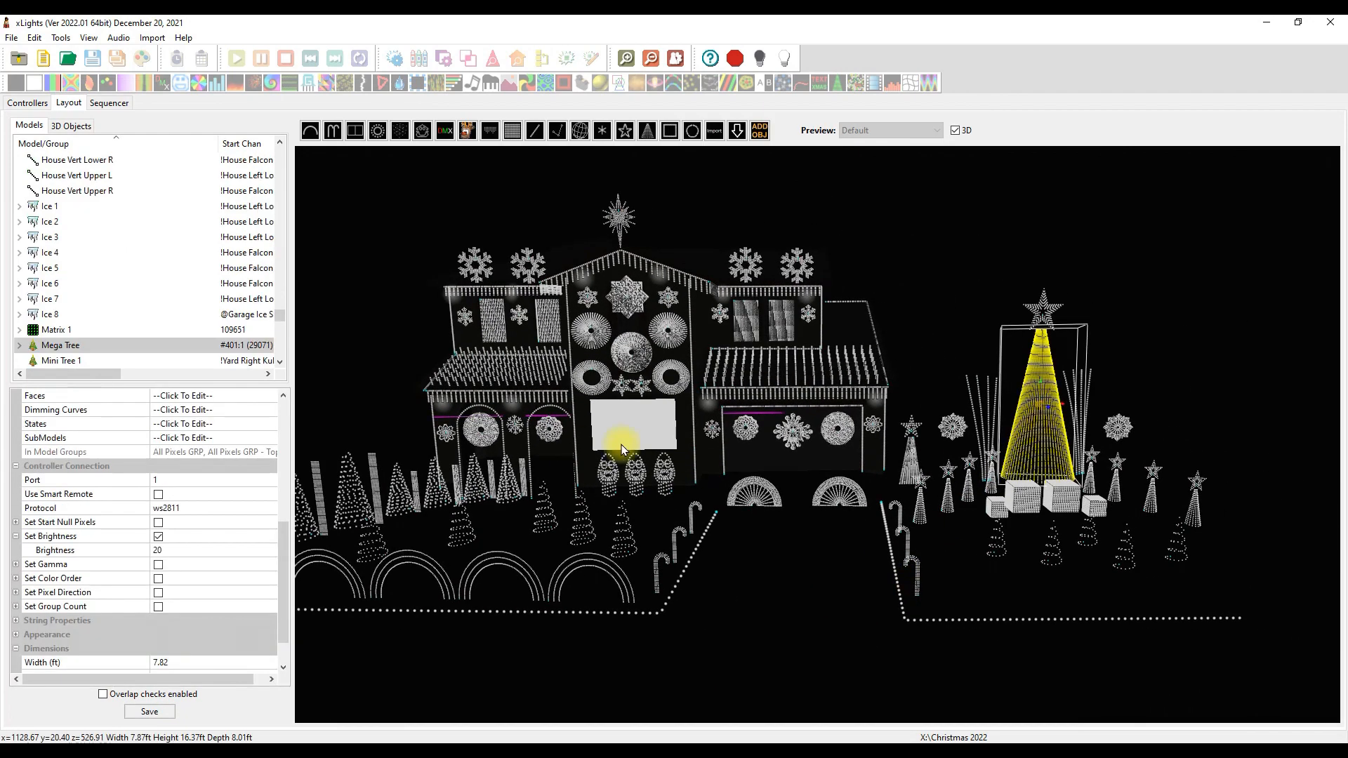
Step: Enter Mega Tree dimensions: height 16.5 ft, width 8 ft, depth 8 ft
scroll("down", 3)
type("1")
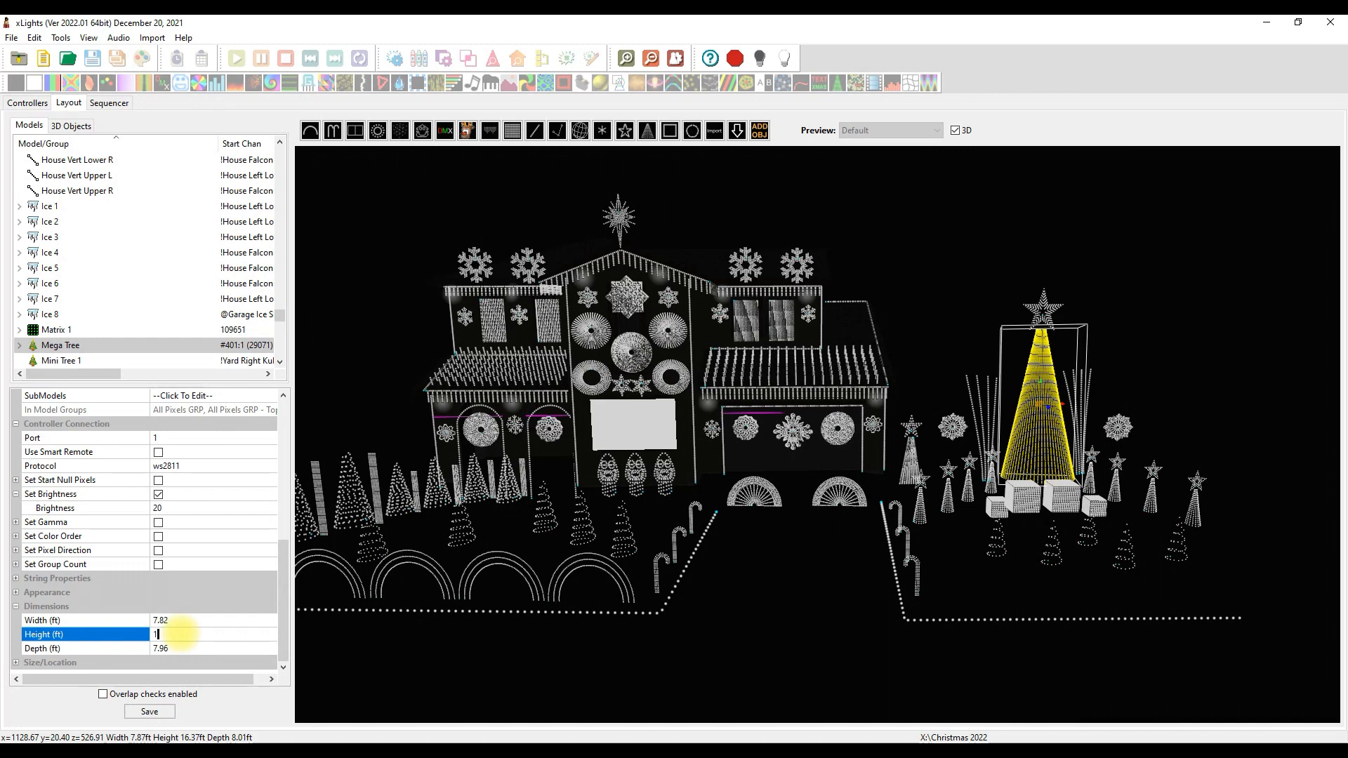
type("6.5")
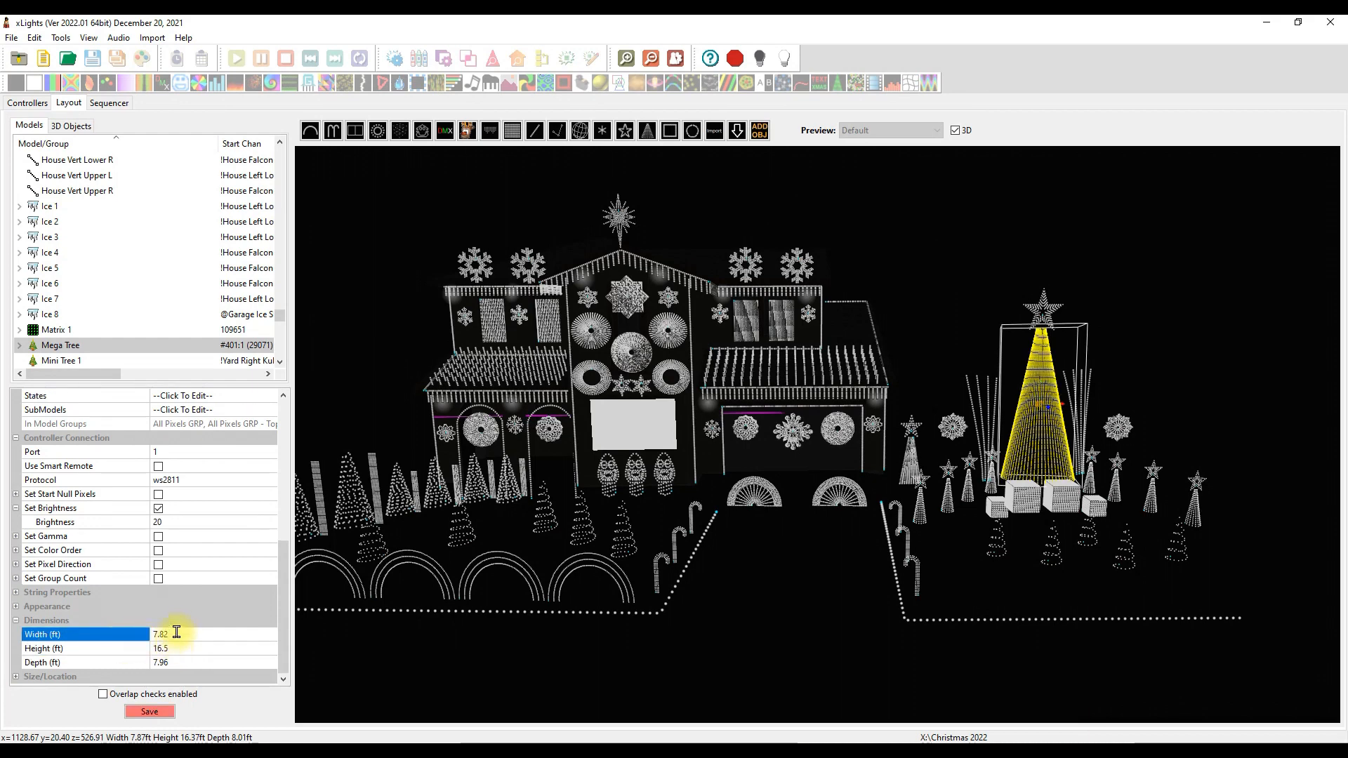
type("8")
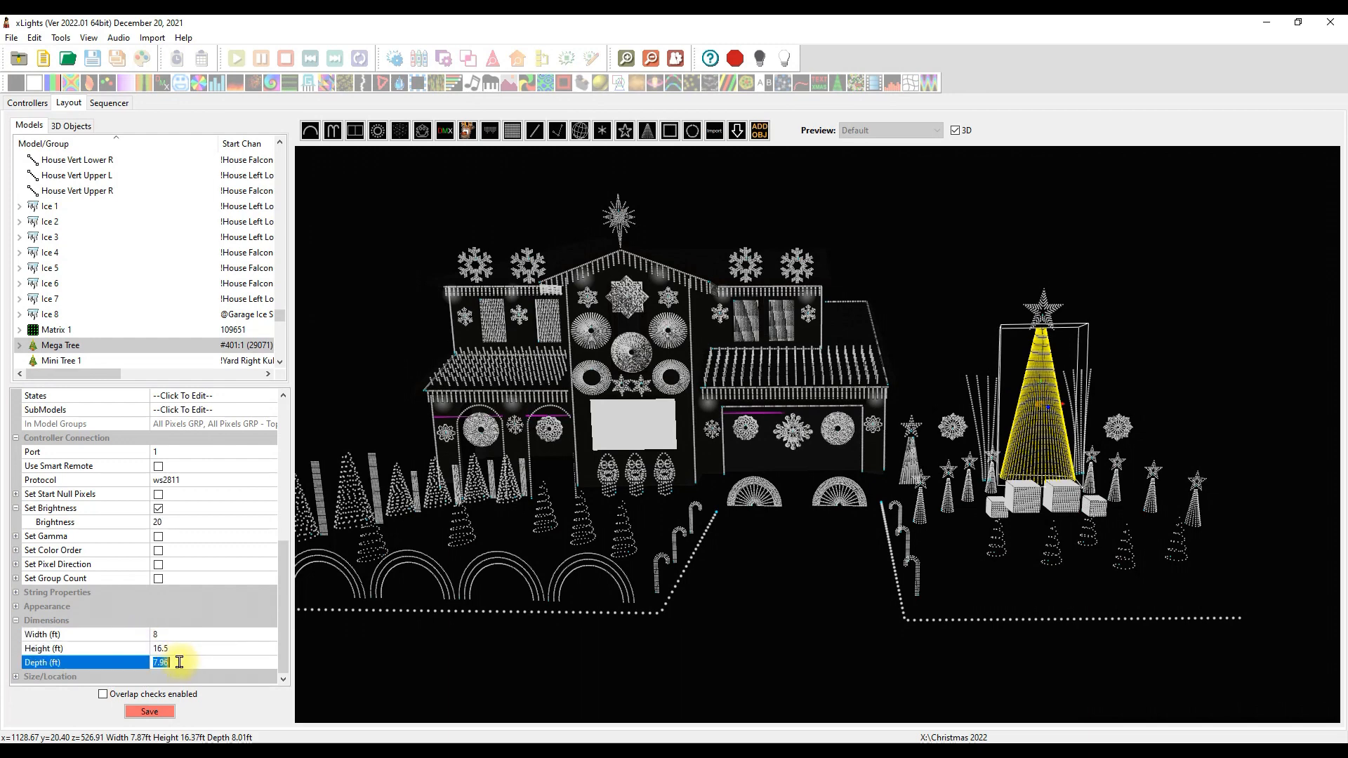
type("8")
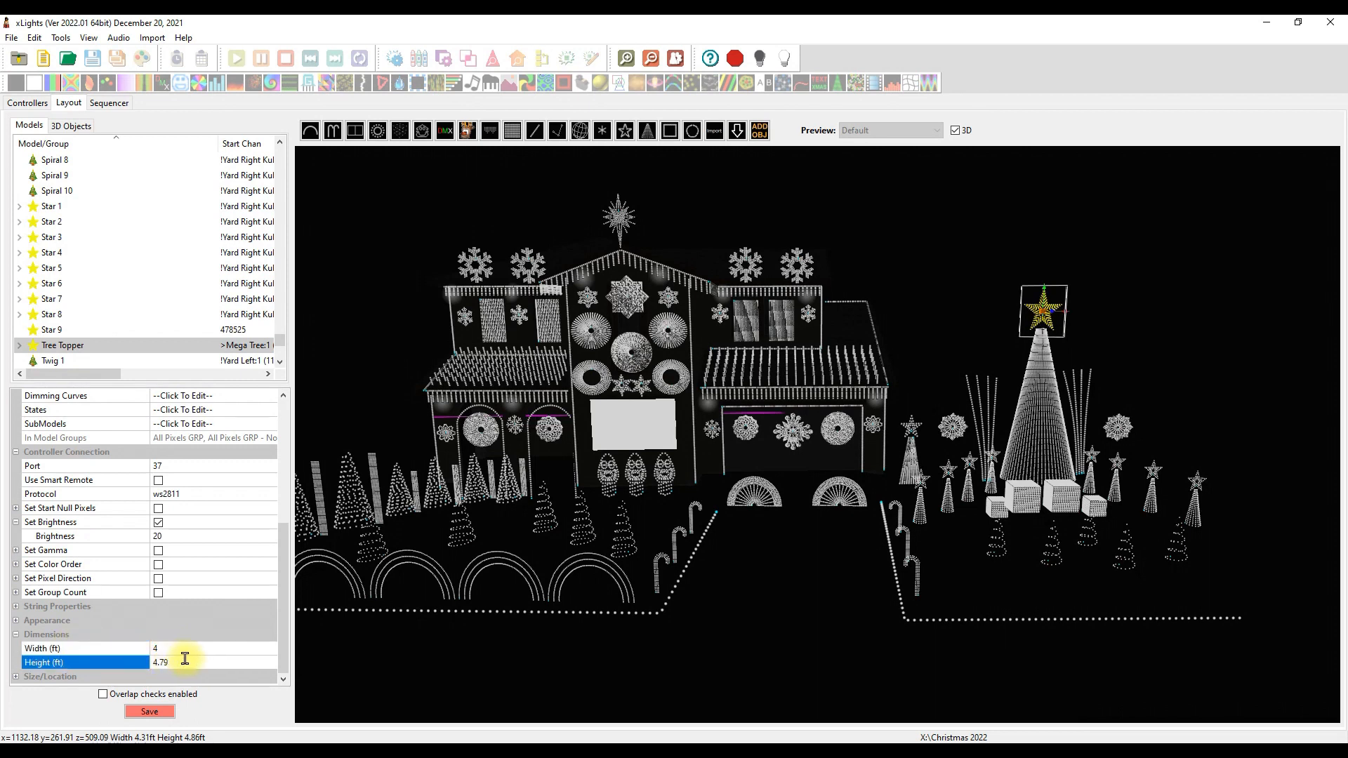
Step: Set GE Flake A 1 to 2 ft by 2 ft, save the layout, and deselect it
left_click(149, 715)
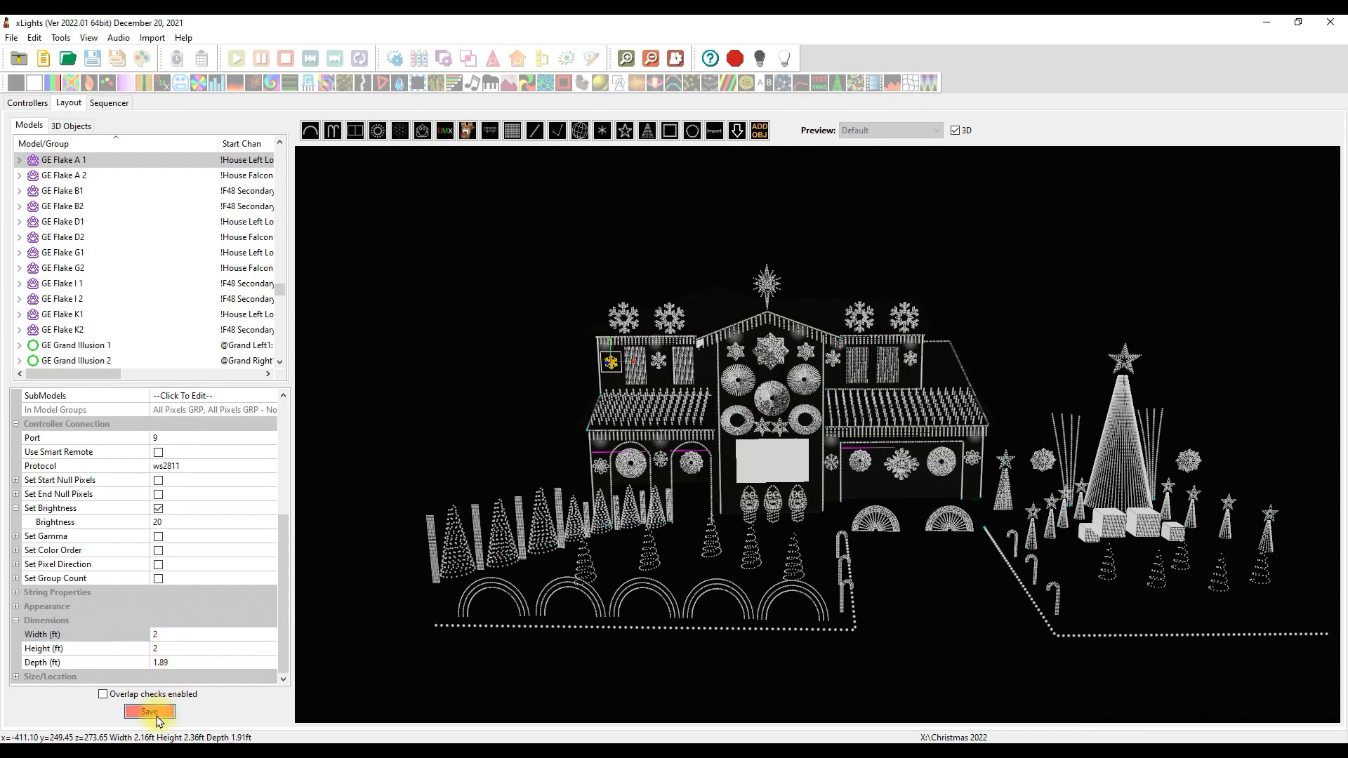
left_click(149, 711)
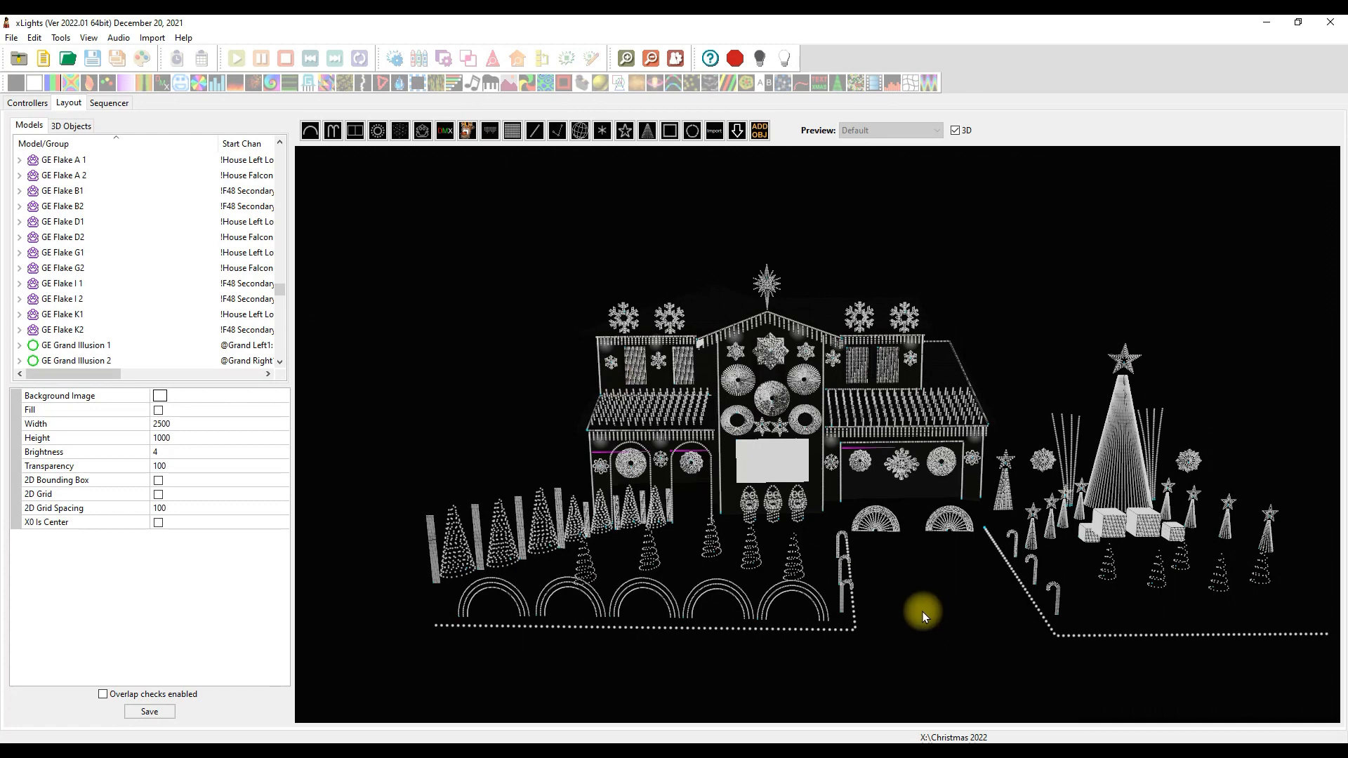
left_click(490, 598)
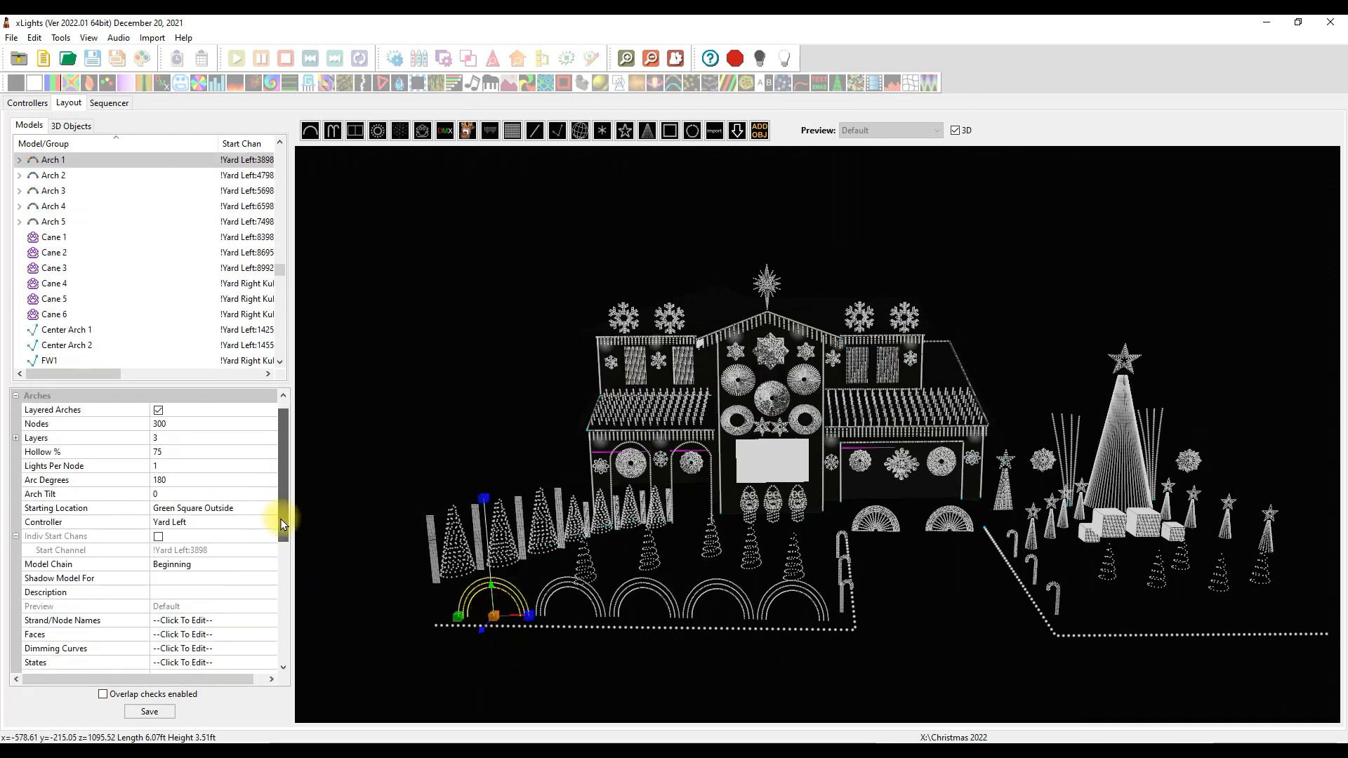
Step: Check the Dimensions of Arch 1, SpinArchy Elite 1 and Priem Cube LG 1
scroll("down", 3)
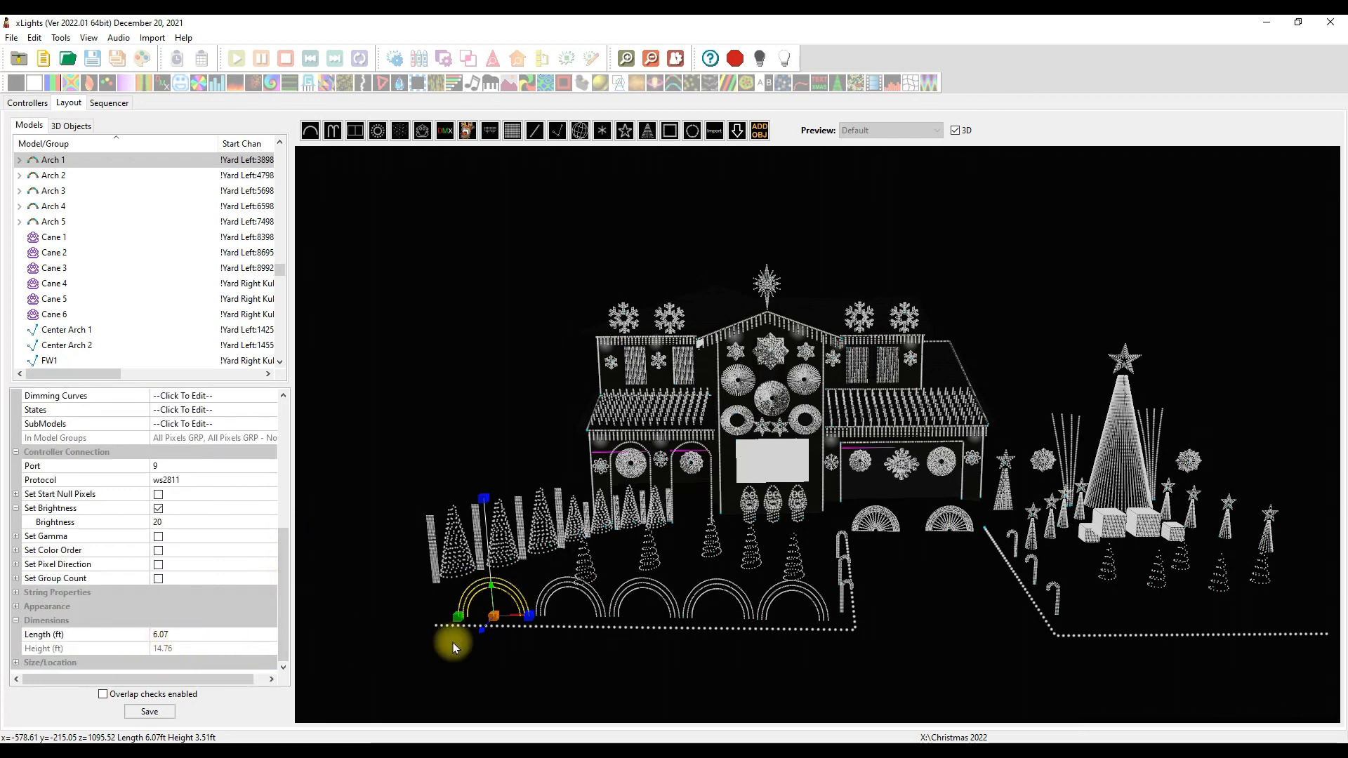
mouse_move(537, 620)
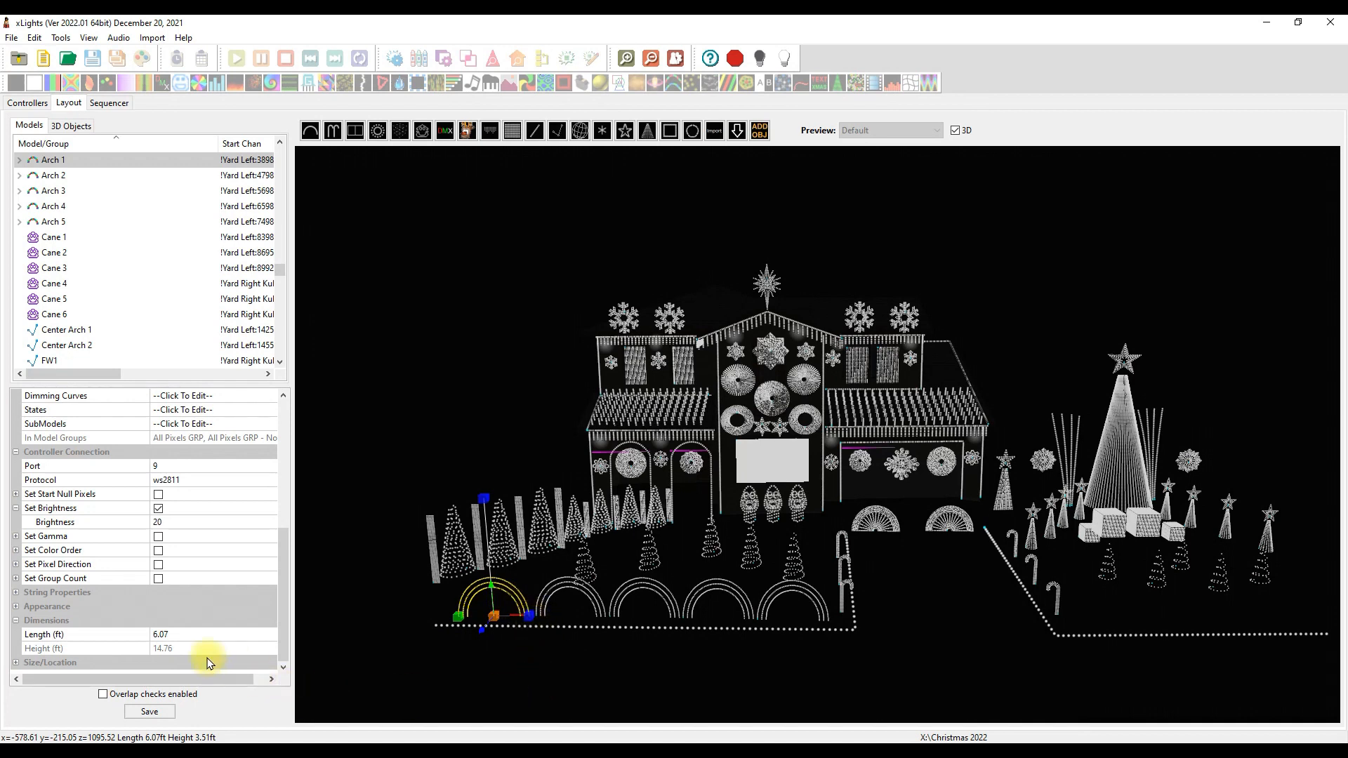
mouse_move(767, 666)
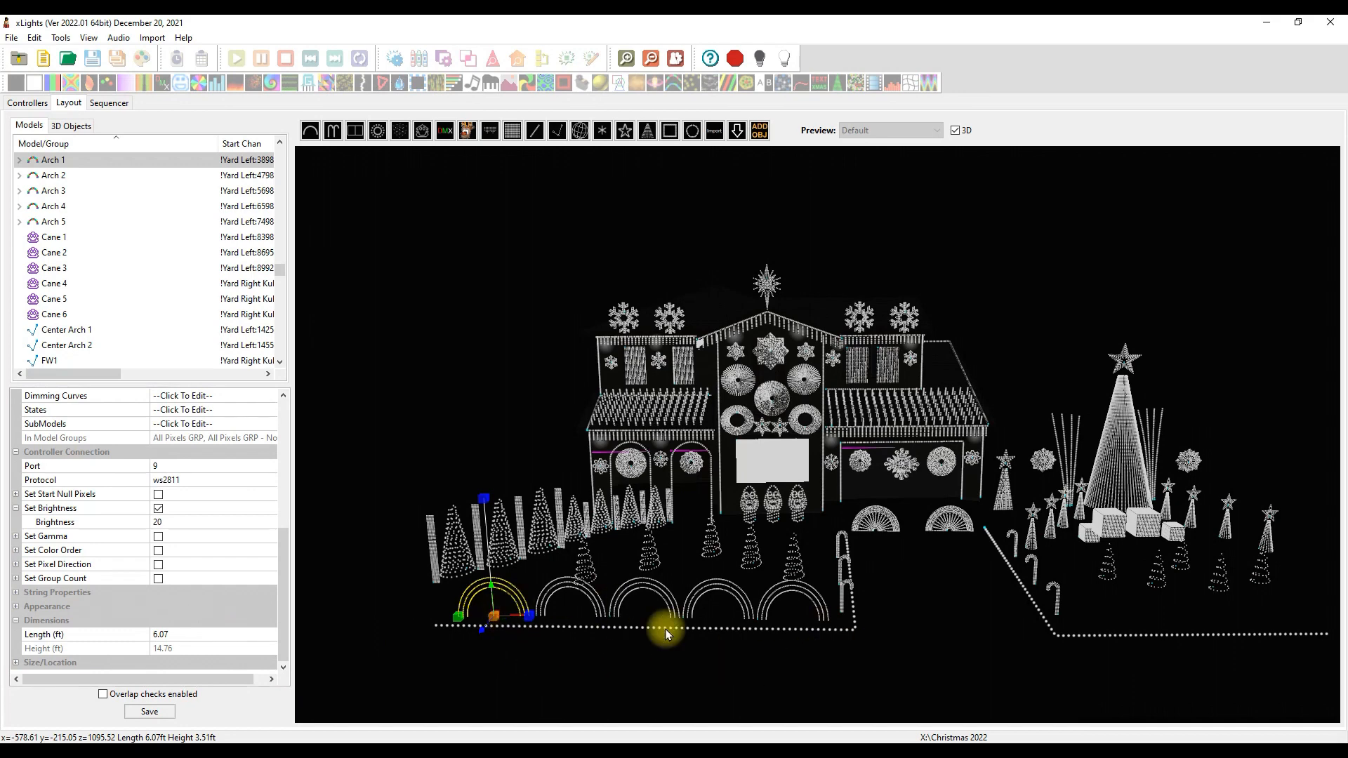
left_click(876, 516)
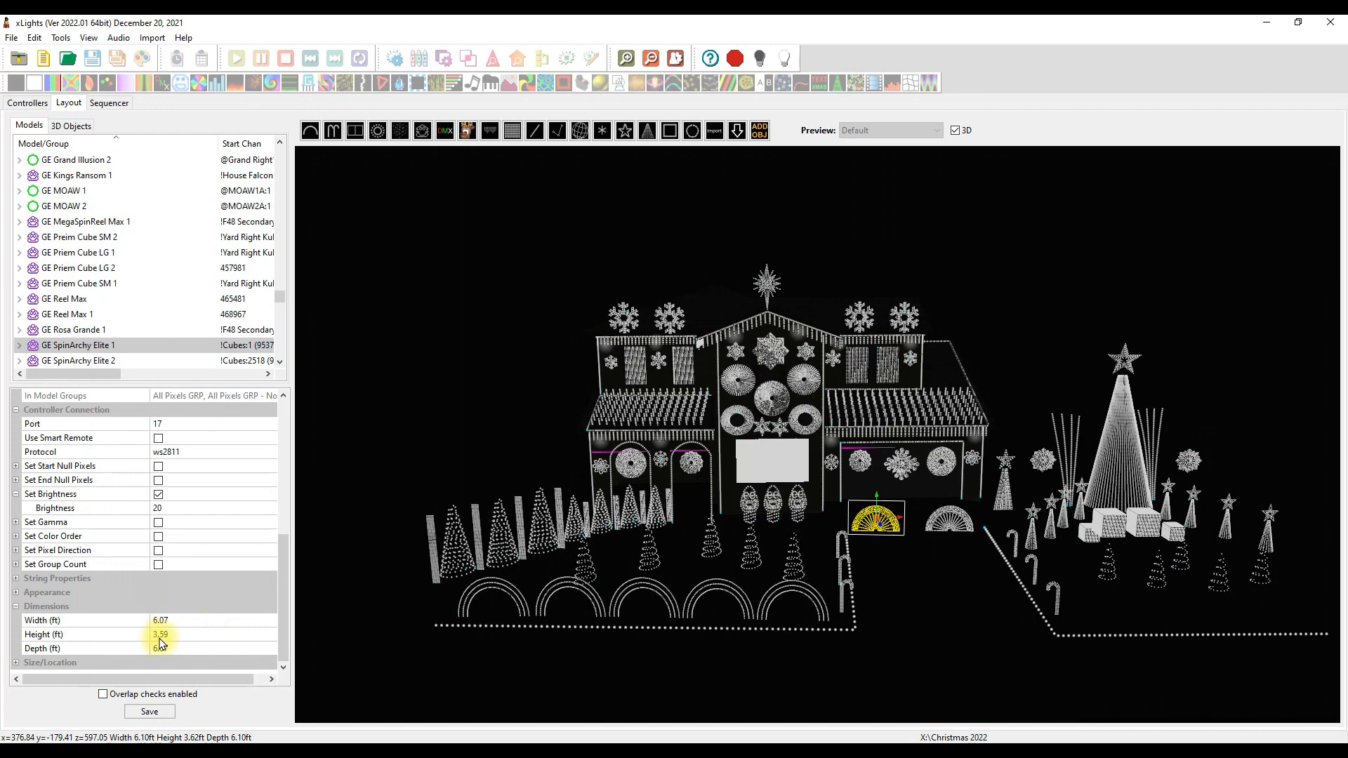
left_click(77, 252)
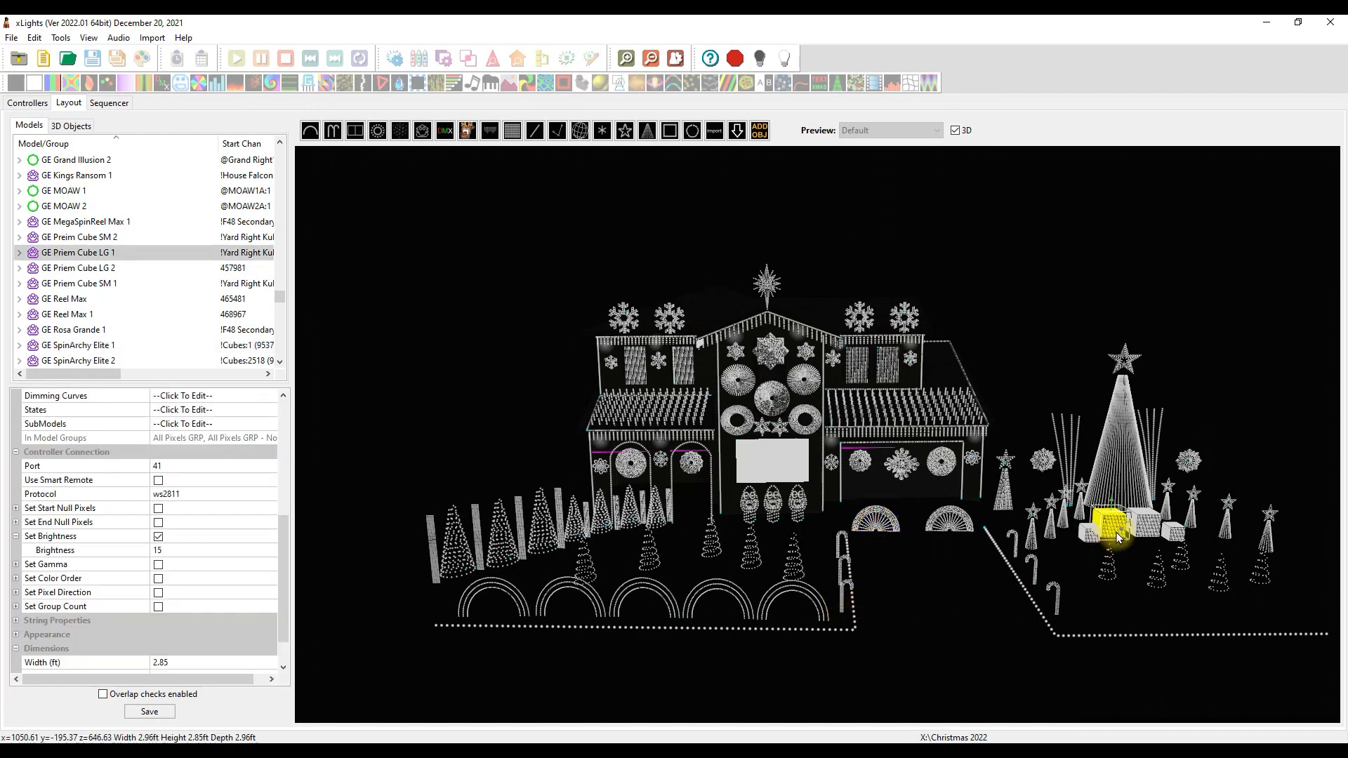
scroll("down", 3)
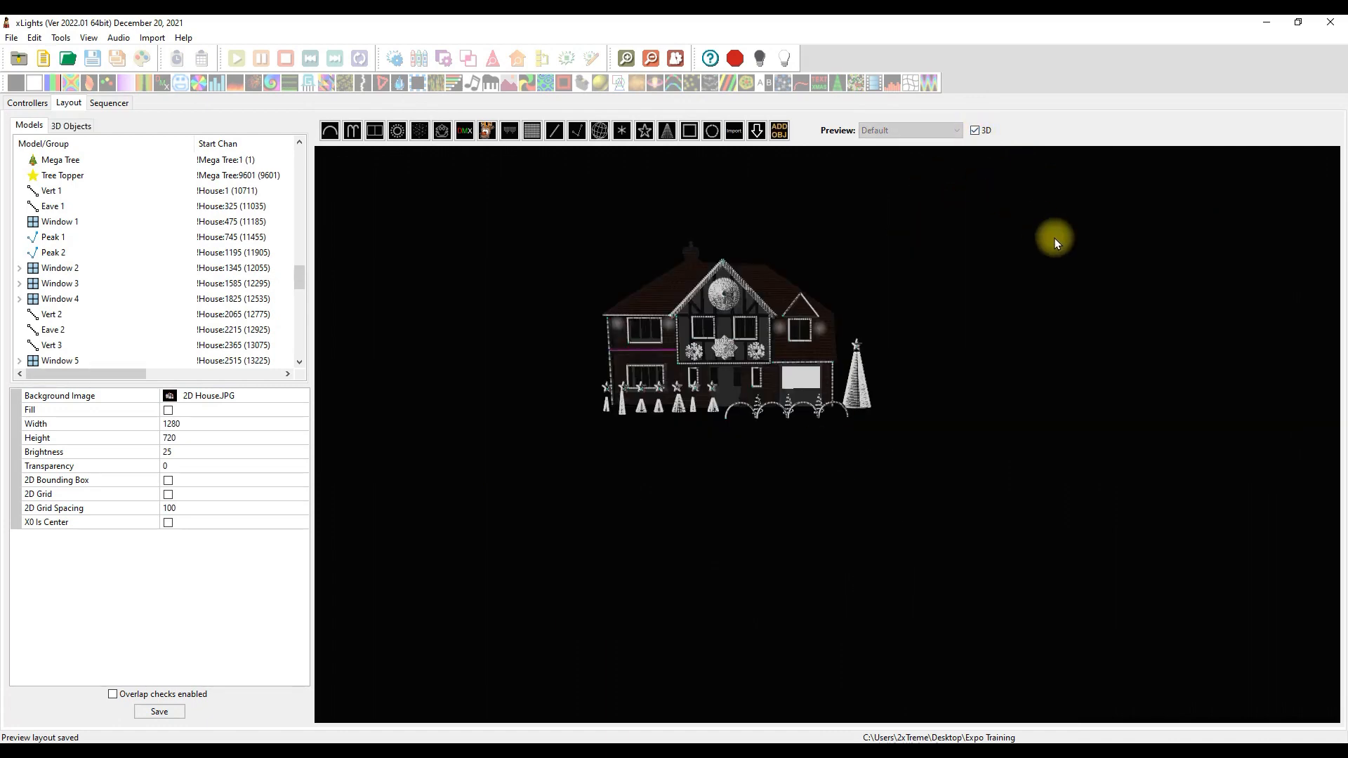
mouse_move(951, 450)
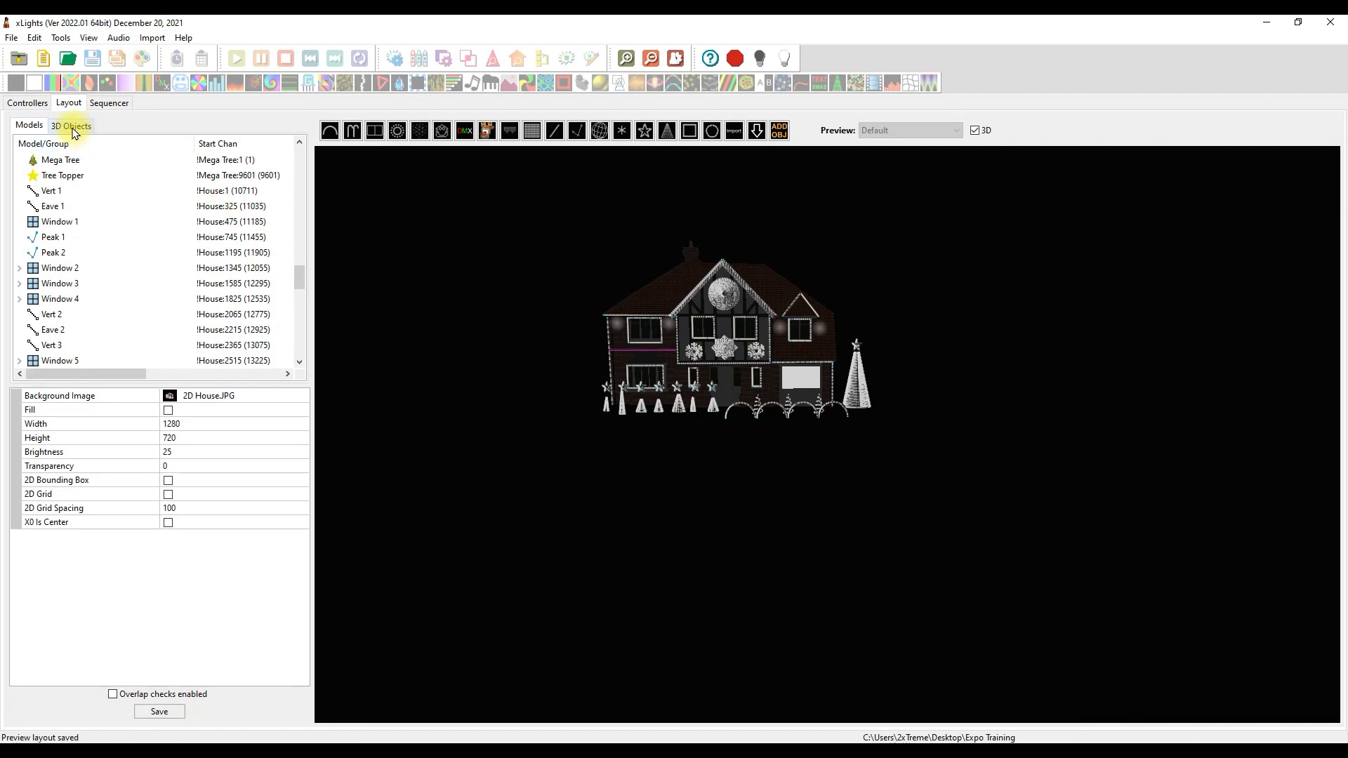
Step: Delete the old Ruler from 3D Objects, save, and show the Add Object choices
left_click(73, 125)
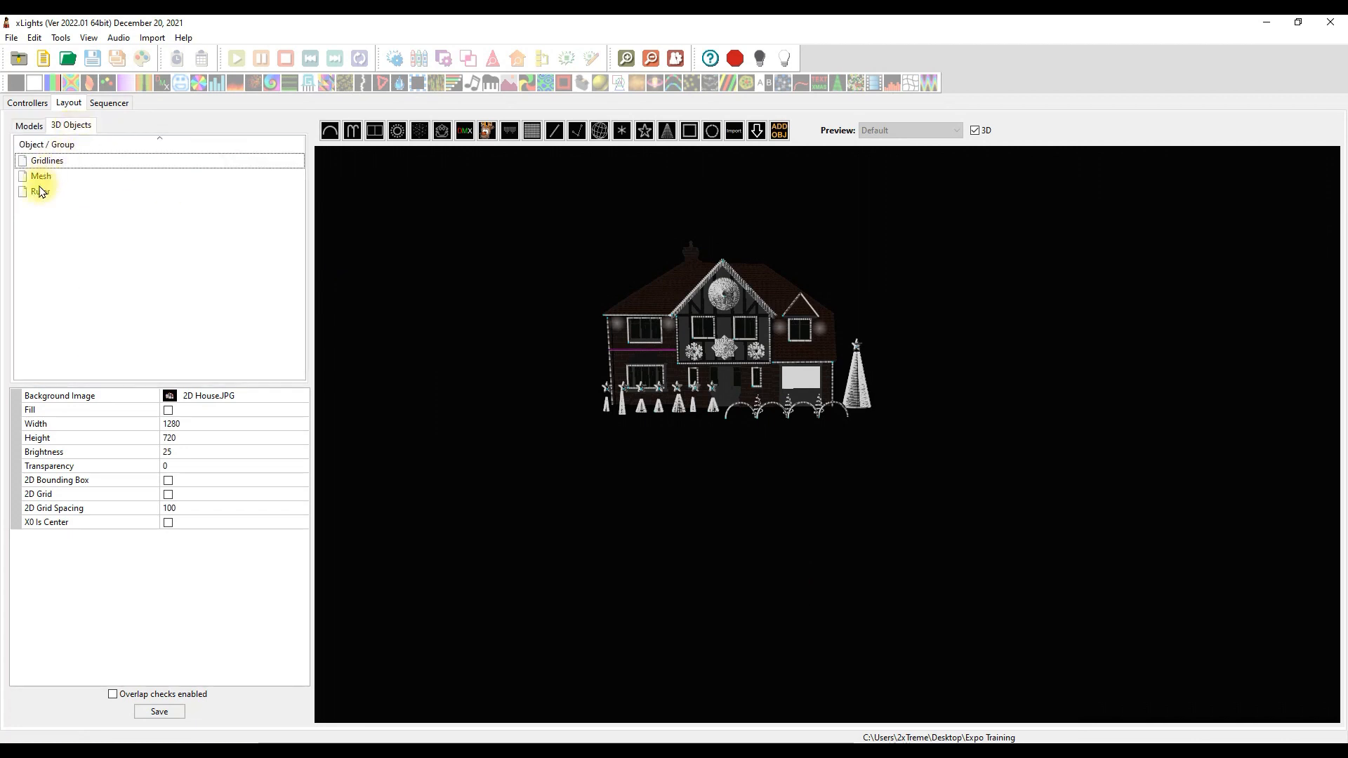
right_click(39, 191)
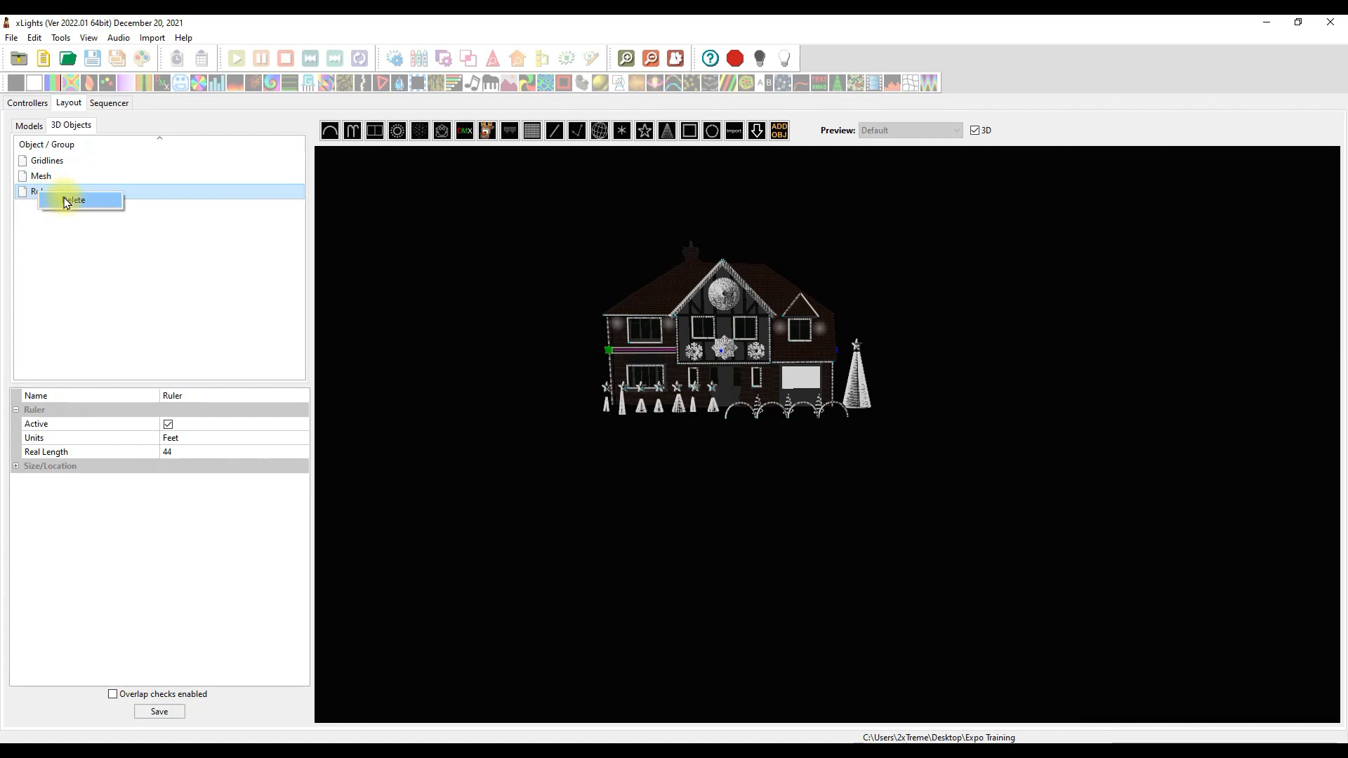
left_click(75, 199)
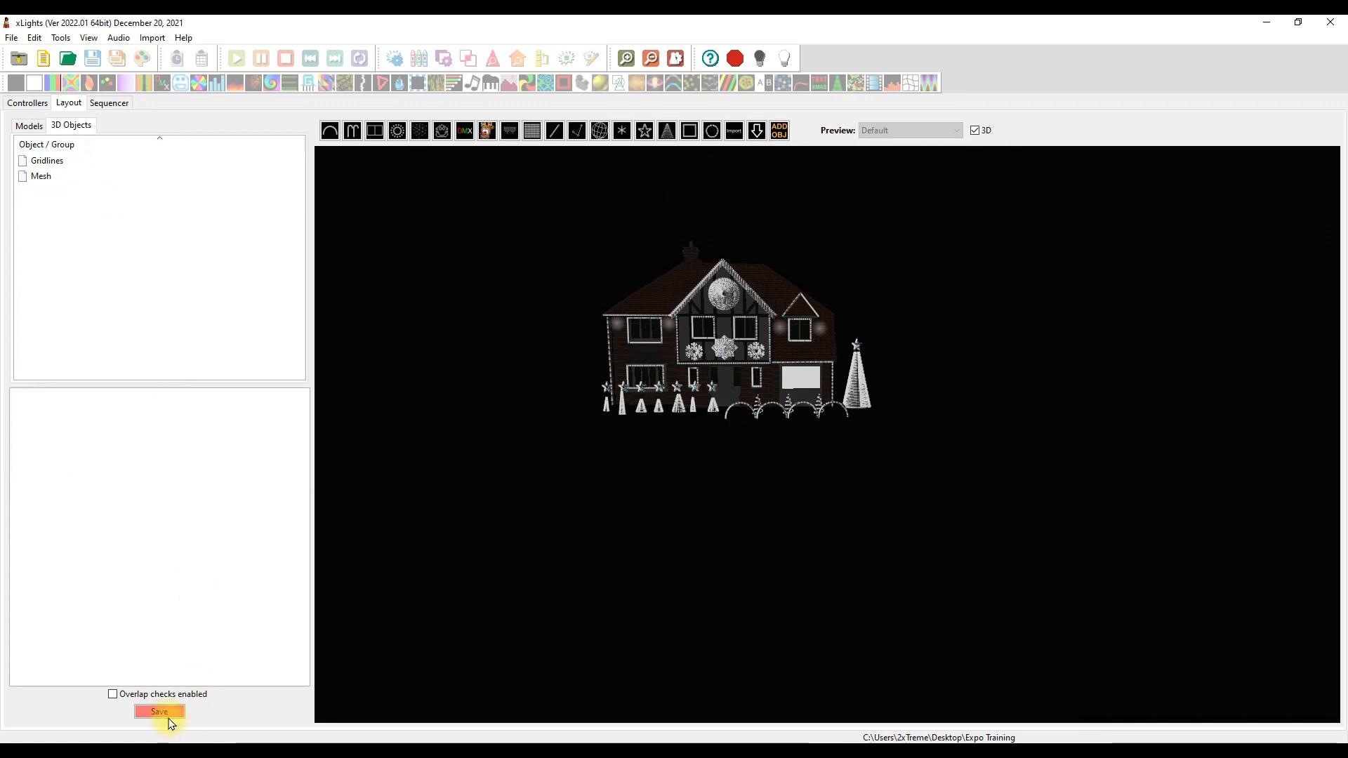
left_click(158, 711)
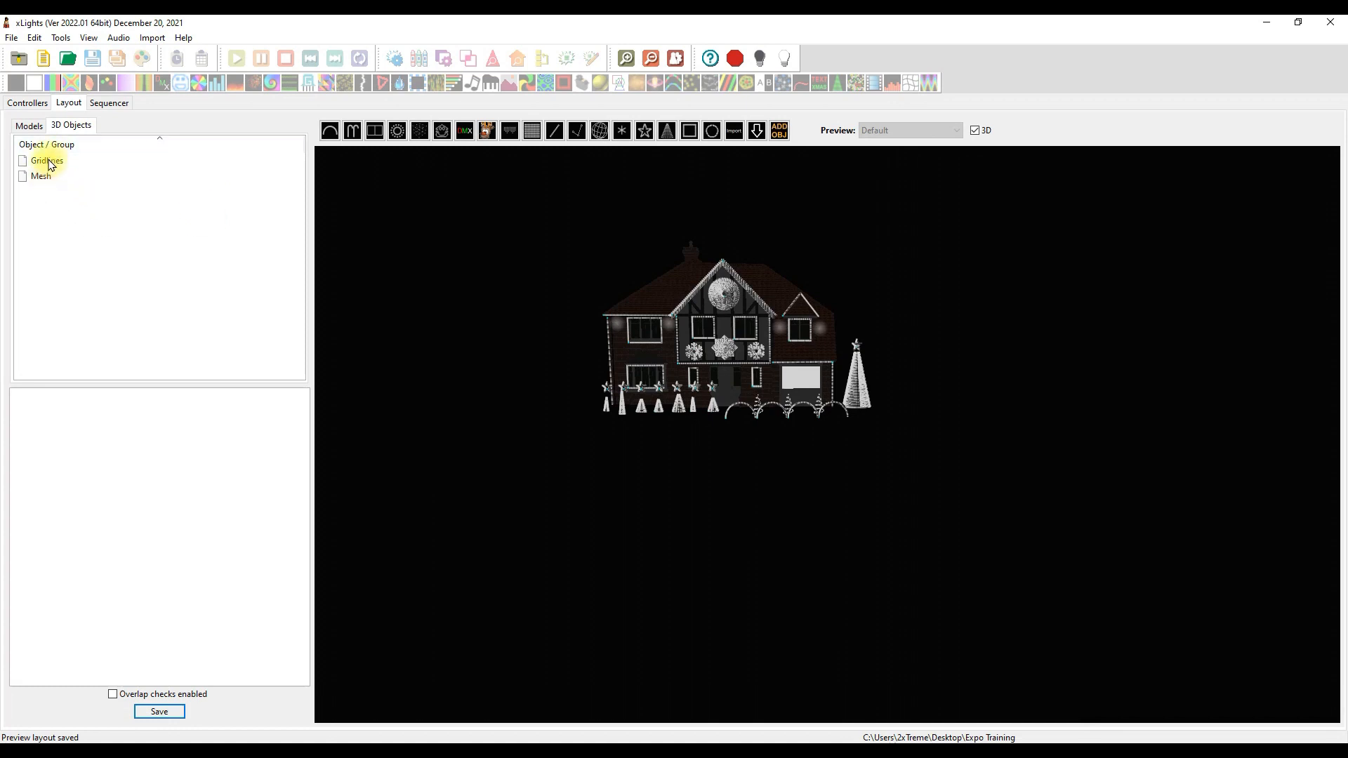
mouse_move(834, 136)
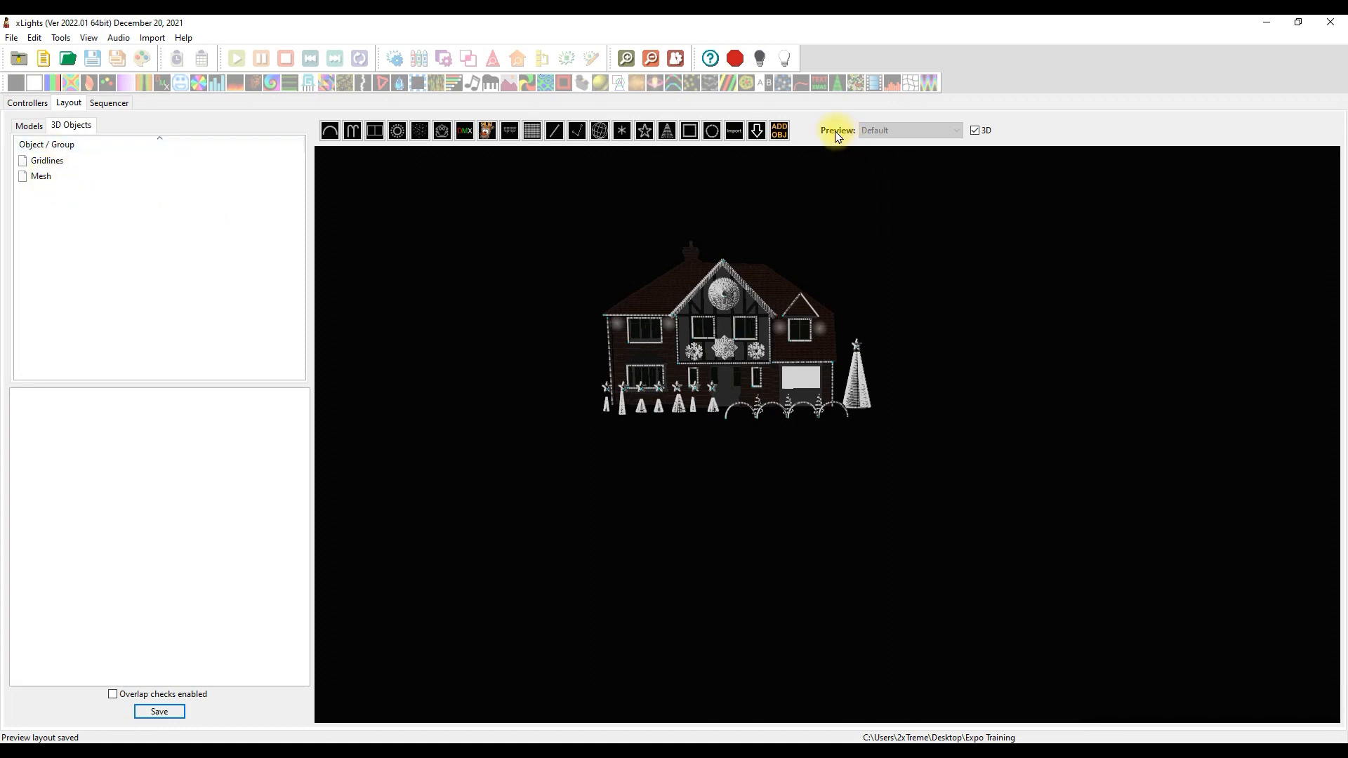
left_click(777, 131)
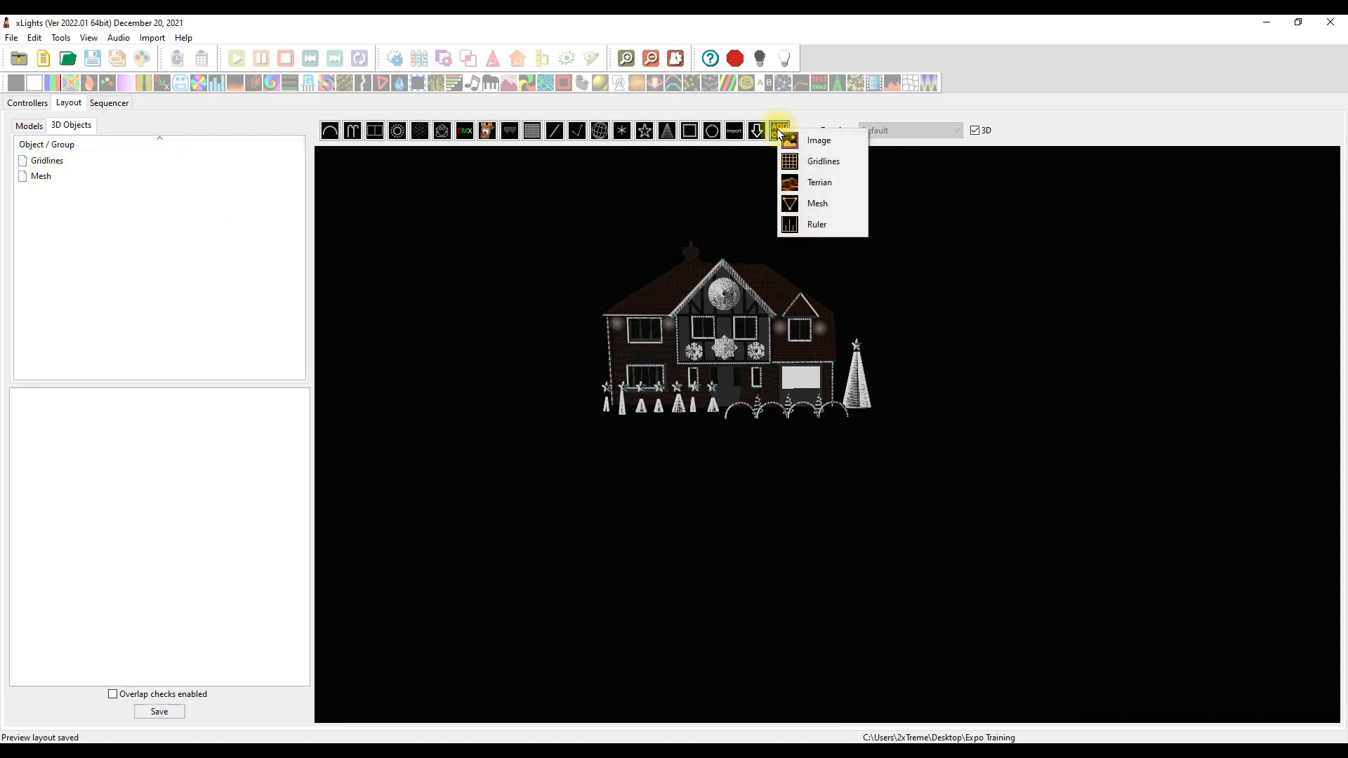
left_click(816, 225)
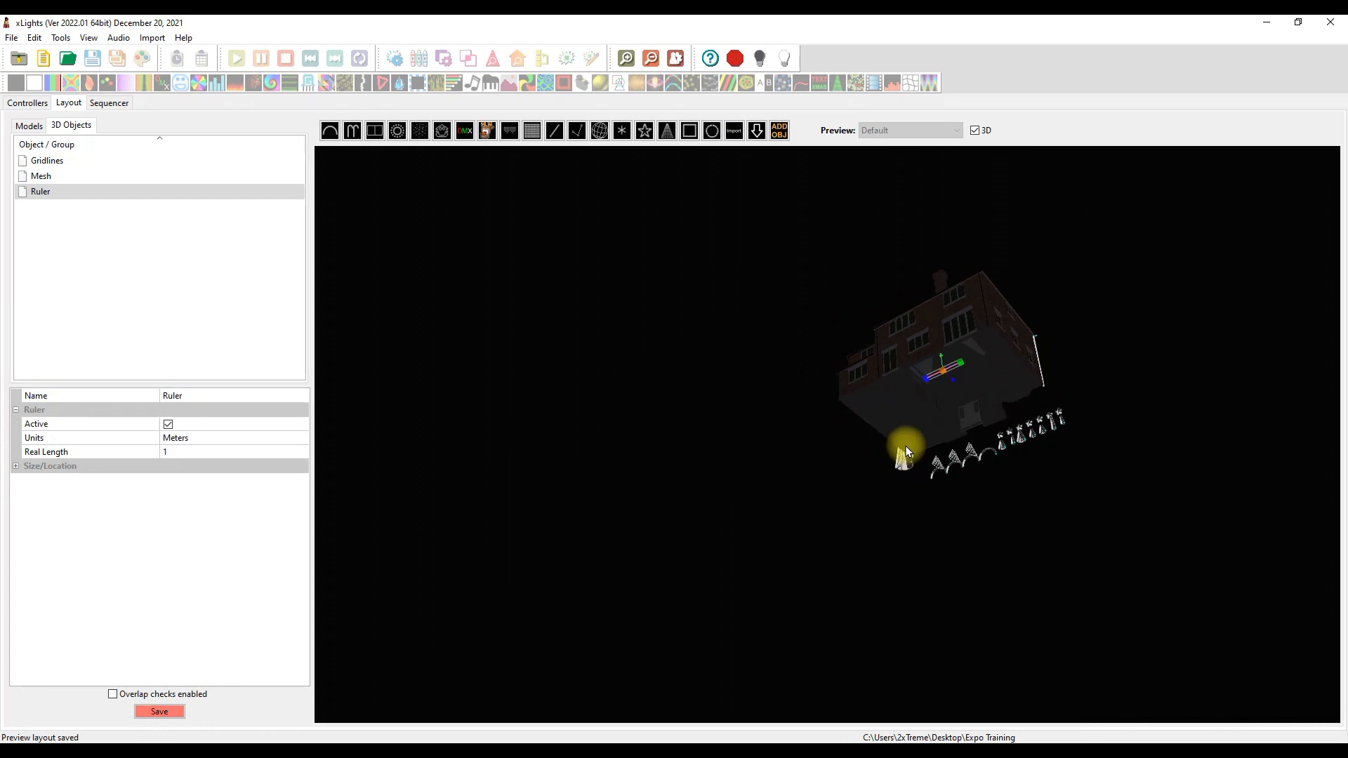
Step: Orbit to face the house and move the new ruler onto the house front
left_click_drag(908, 452, 1027, 456)
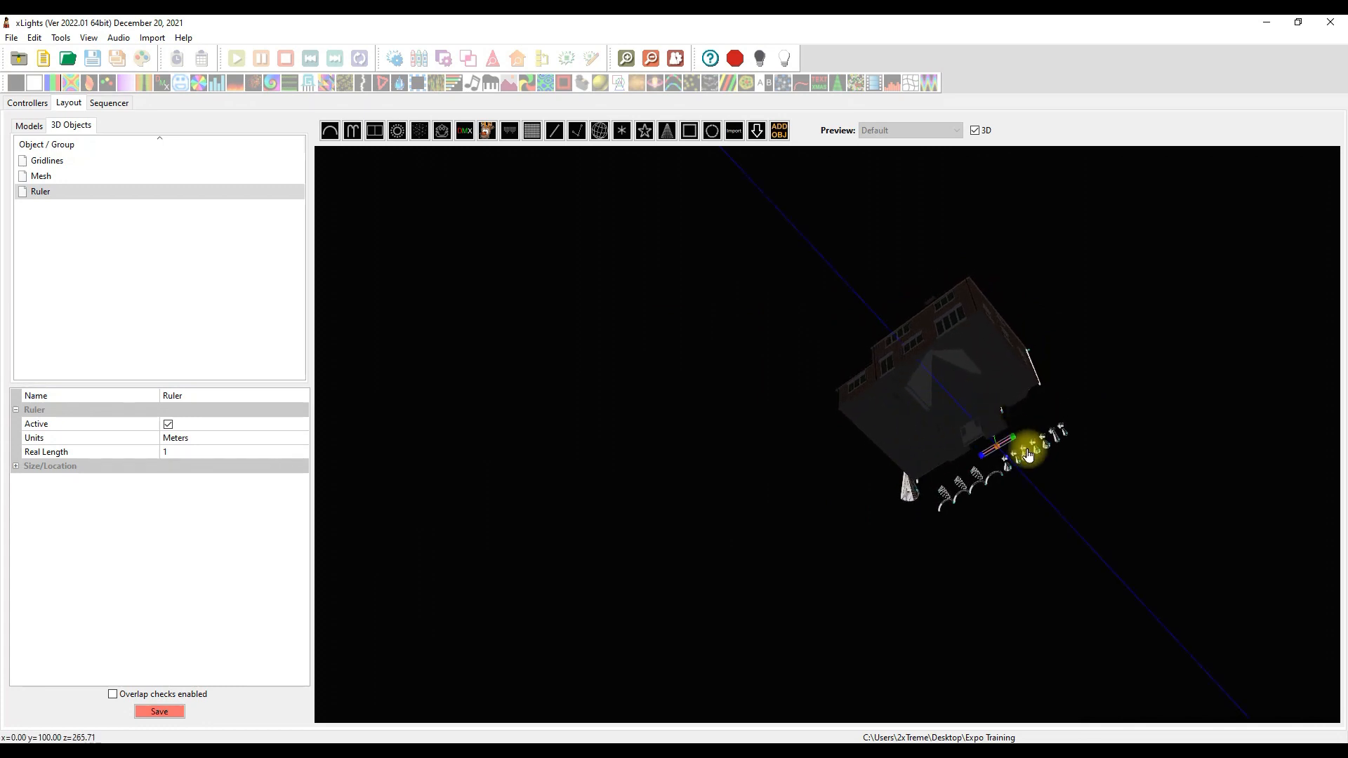
left_click_drag(1027, 456, 786, 636)
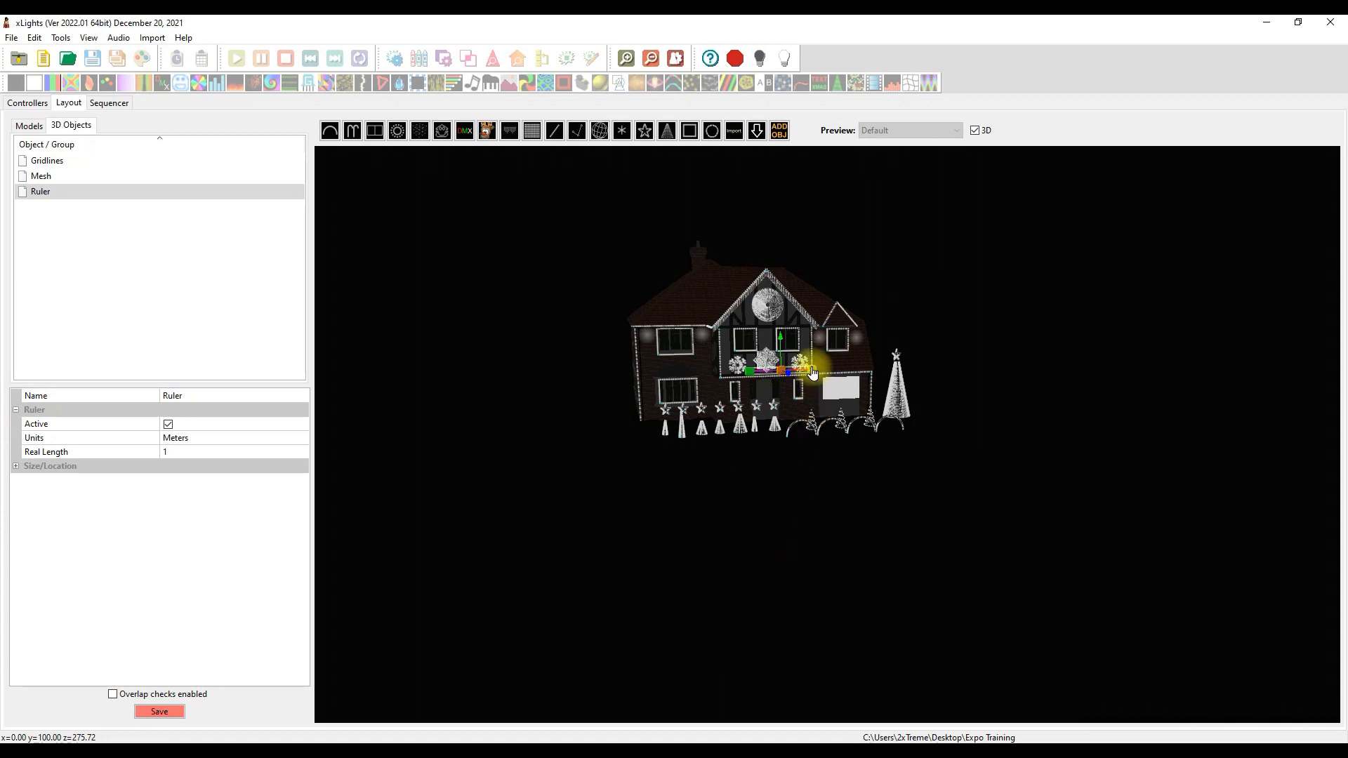
mouse_move(807, 376)
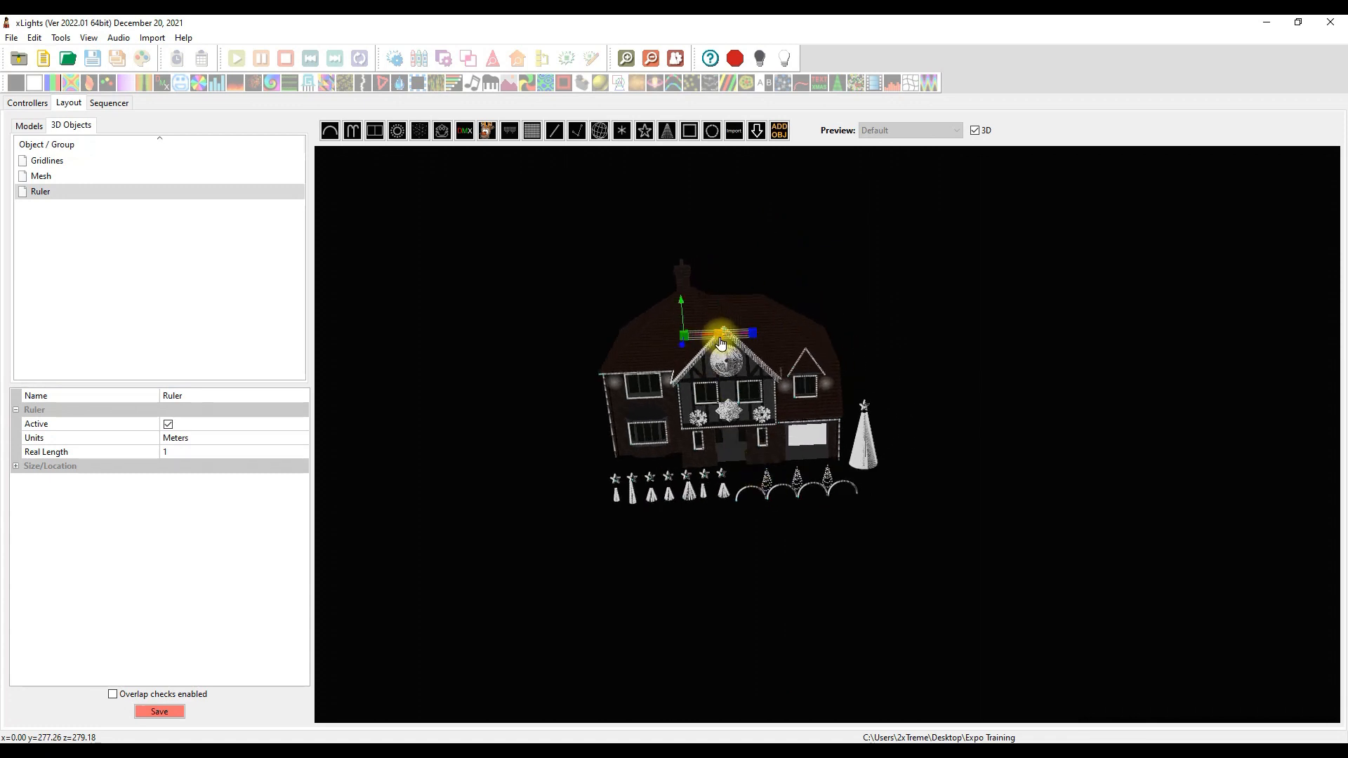
left_click_drag(717, 333, 640, 342)
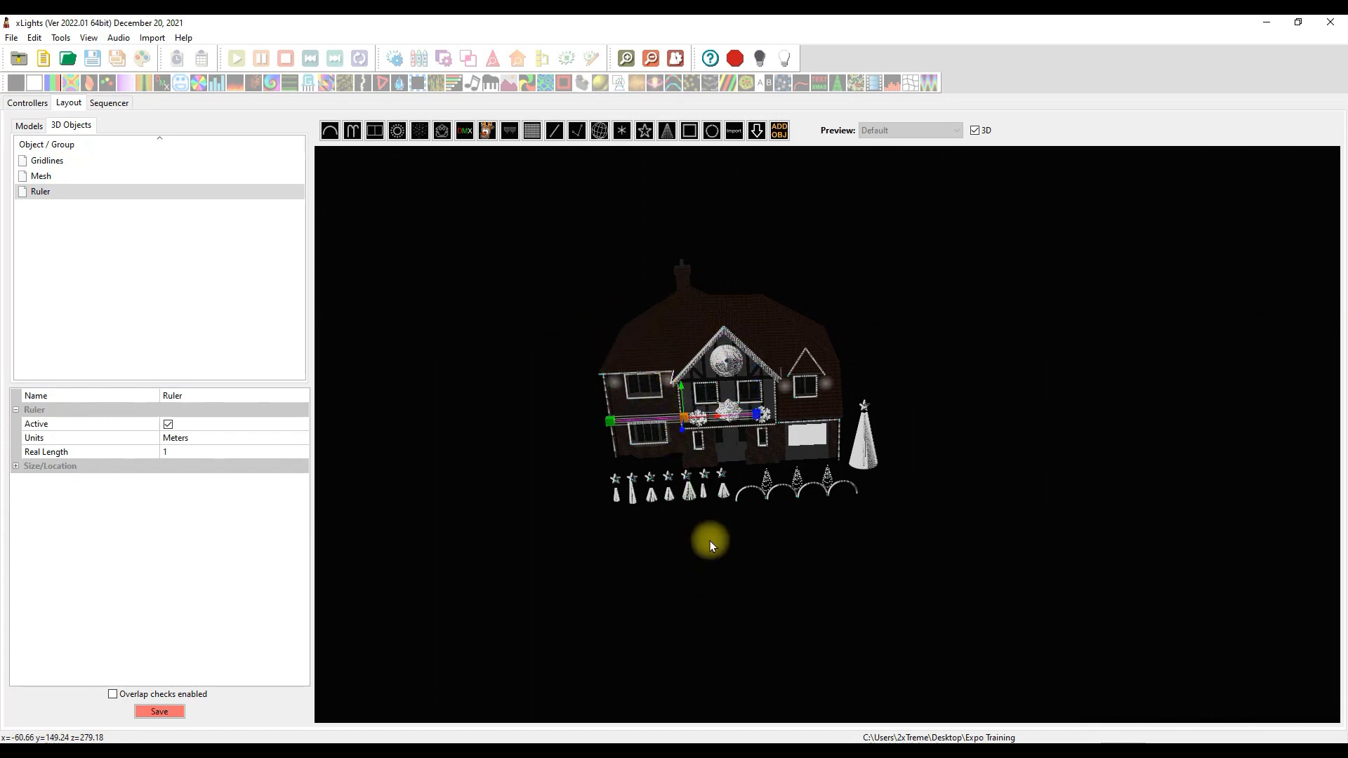
Step: Stretch the ruler's ends from the house's left corner to its right edge
left_click_drag(710, 547, 1023, 467)
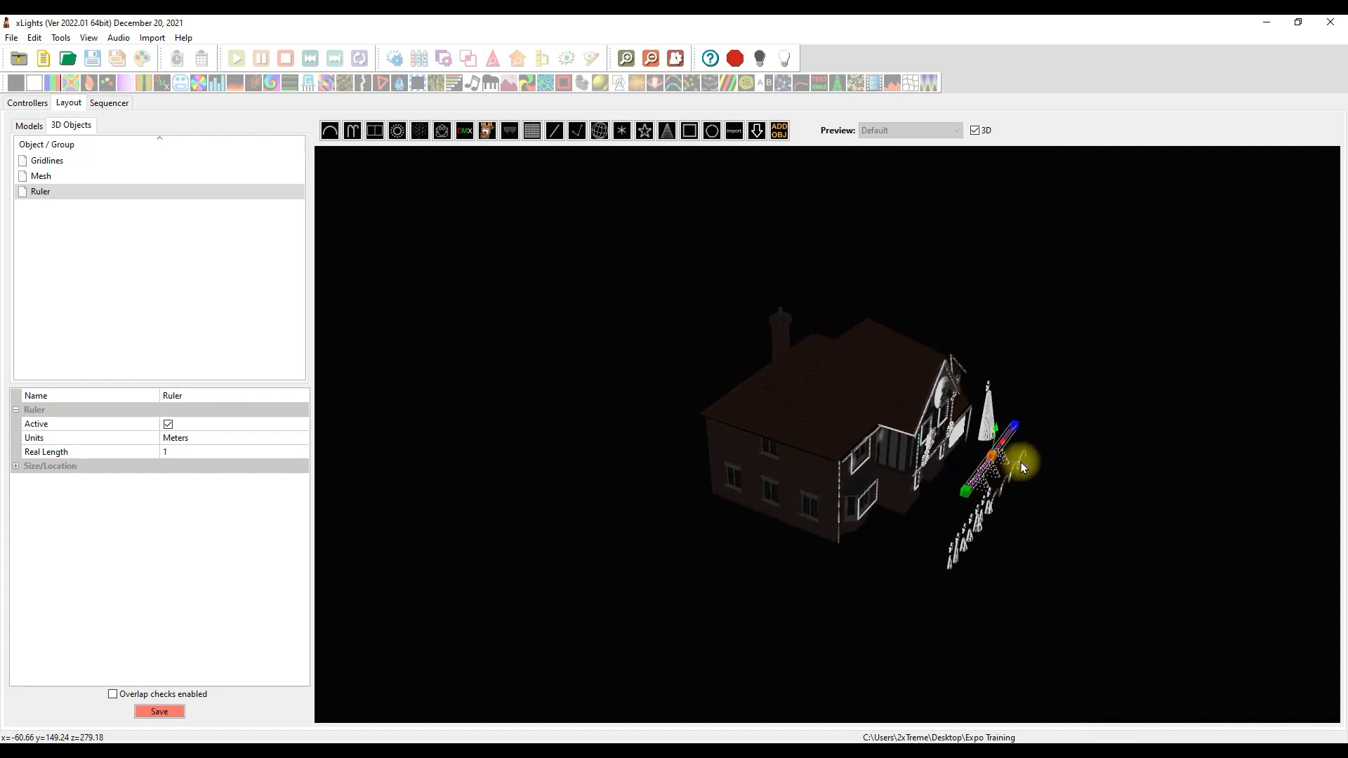
left_click_drag(1019, 465, 886, 462)
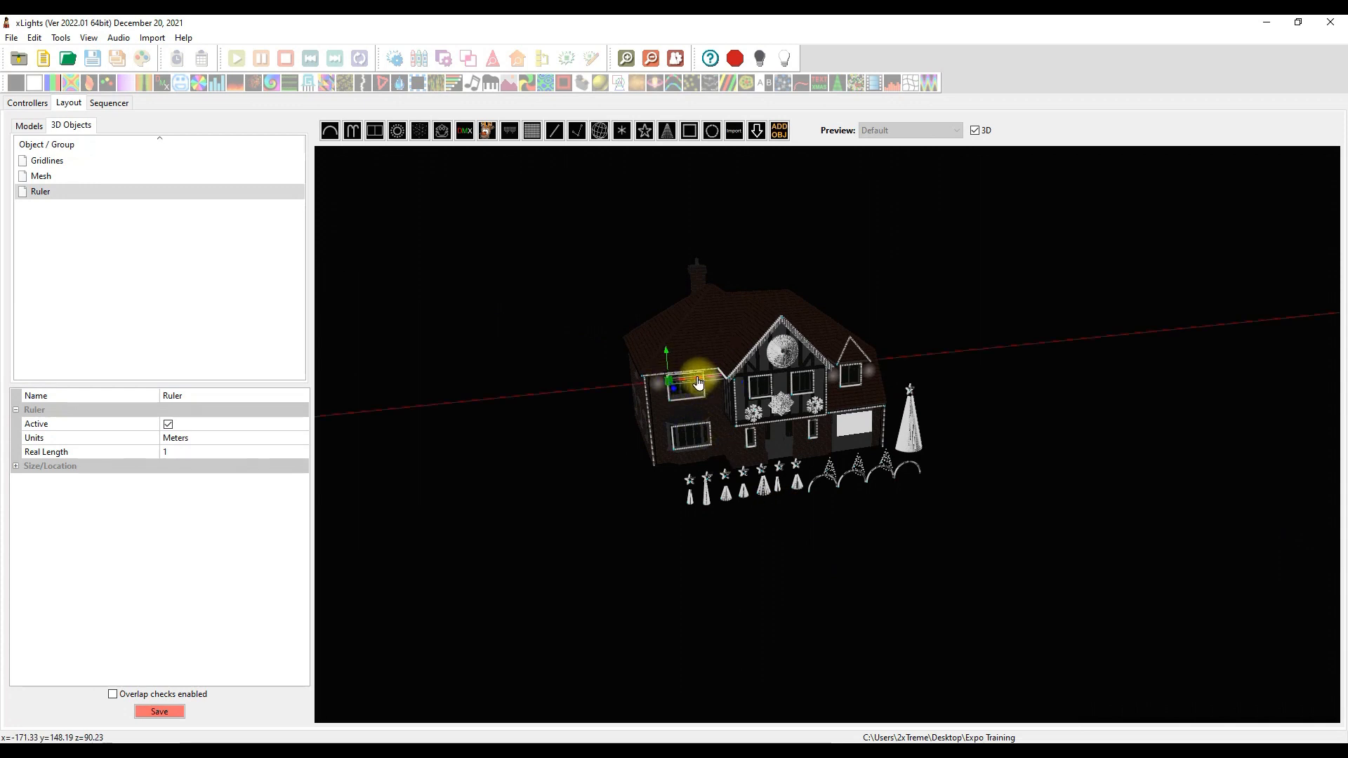
left_click_drag(697, 383, 675, 386)
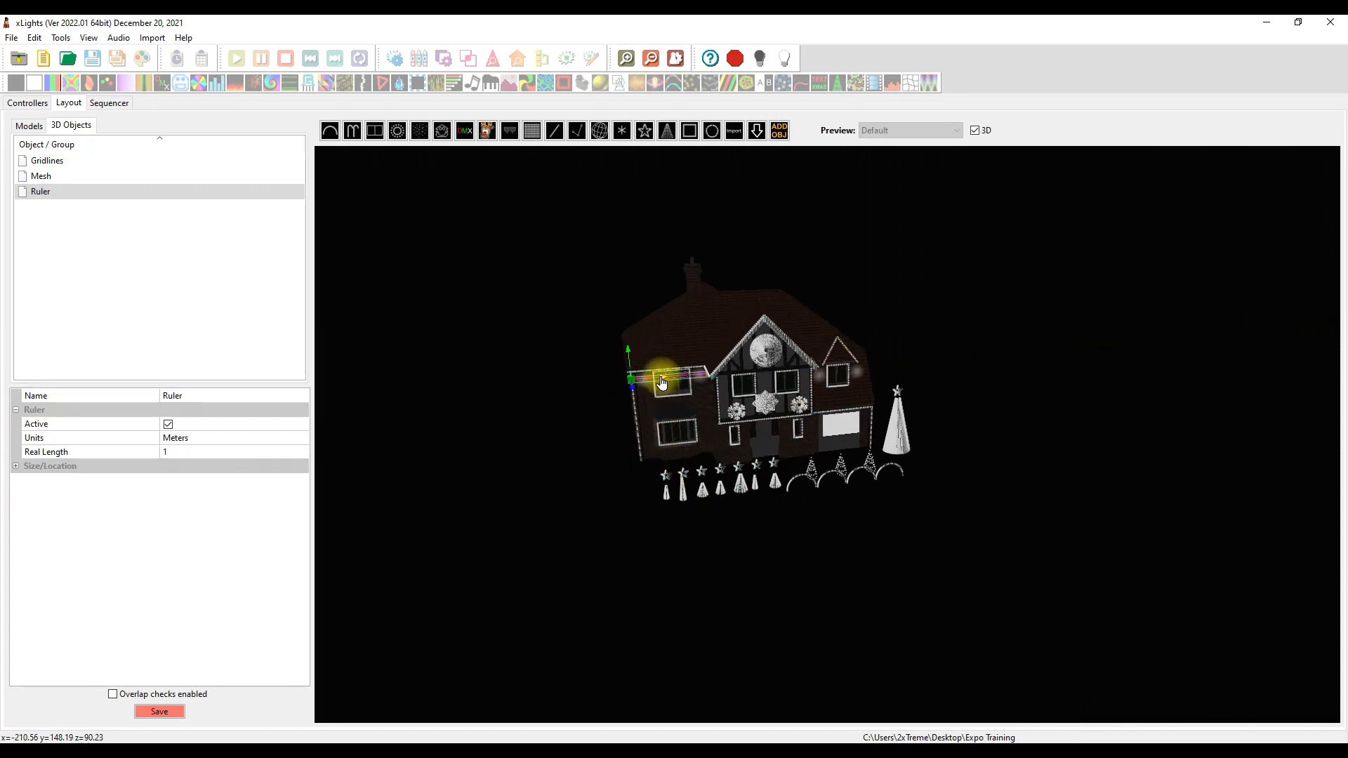
left_click_drag(631, 380, 581, 380)
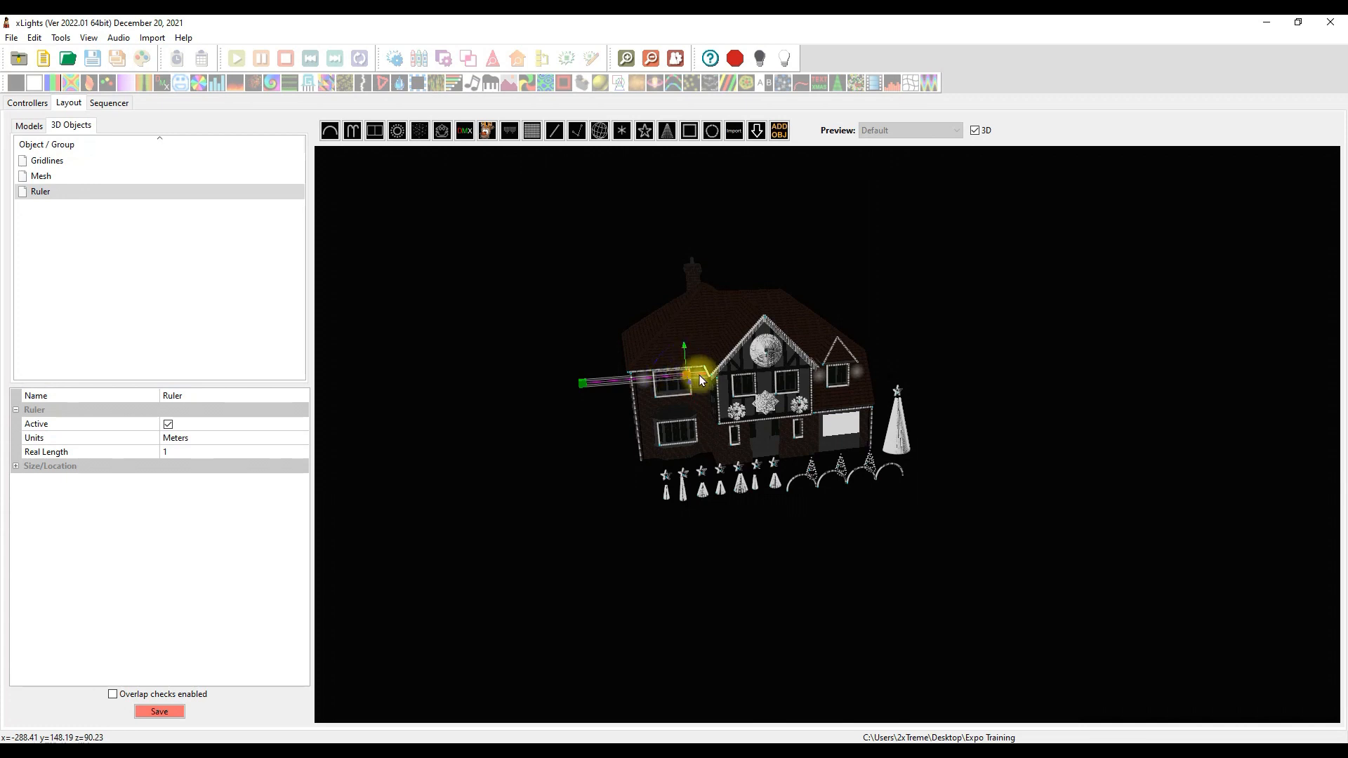
left_click_drag(701, 376, 581, 386)
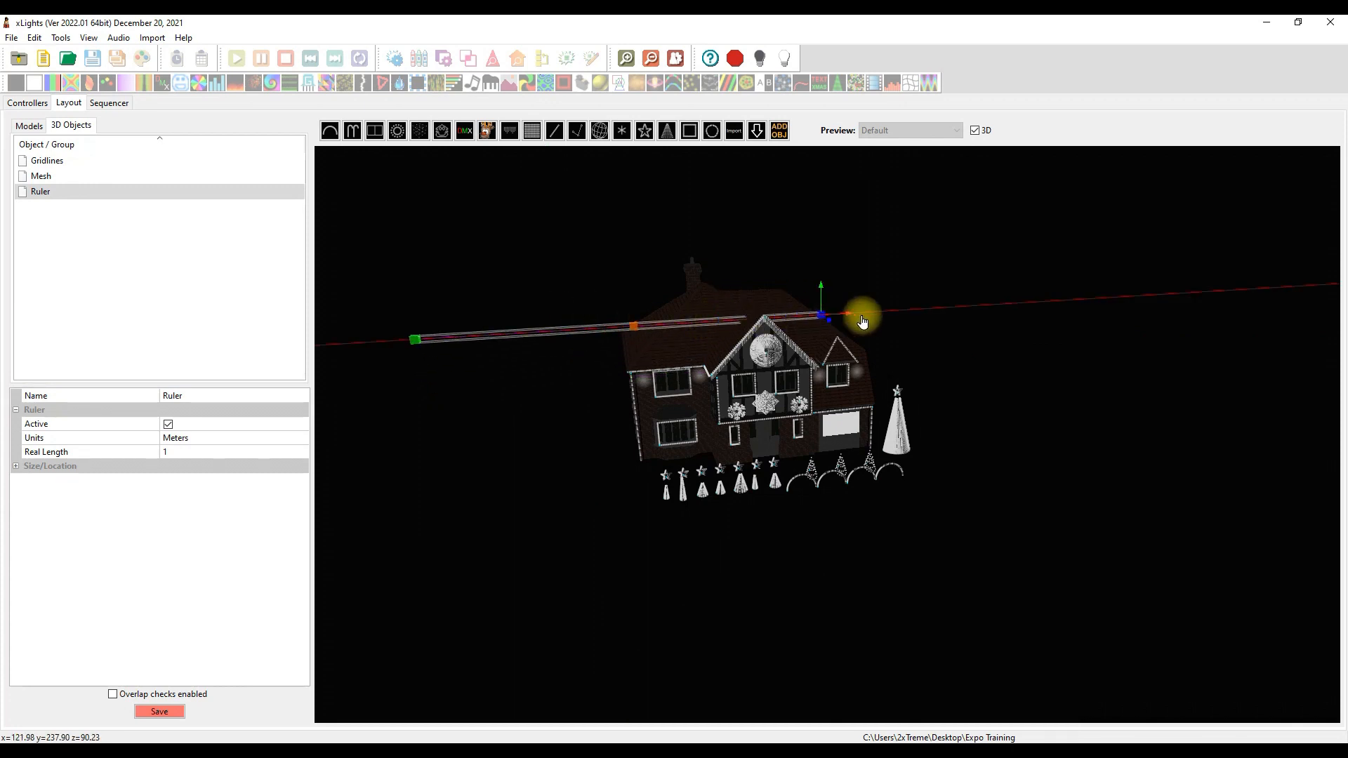
left_click_drag(859, 318, 711, 325)
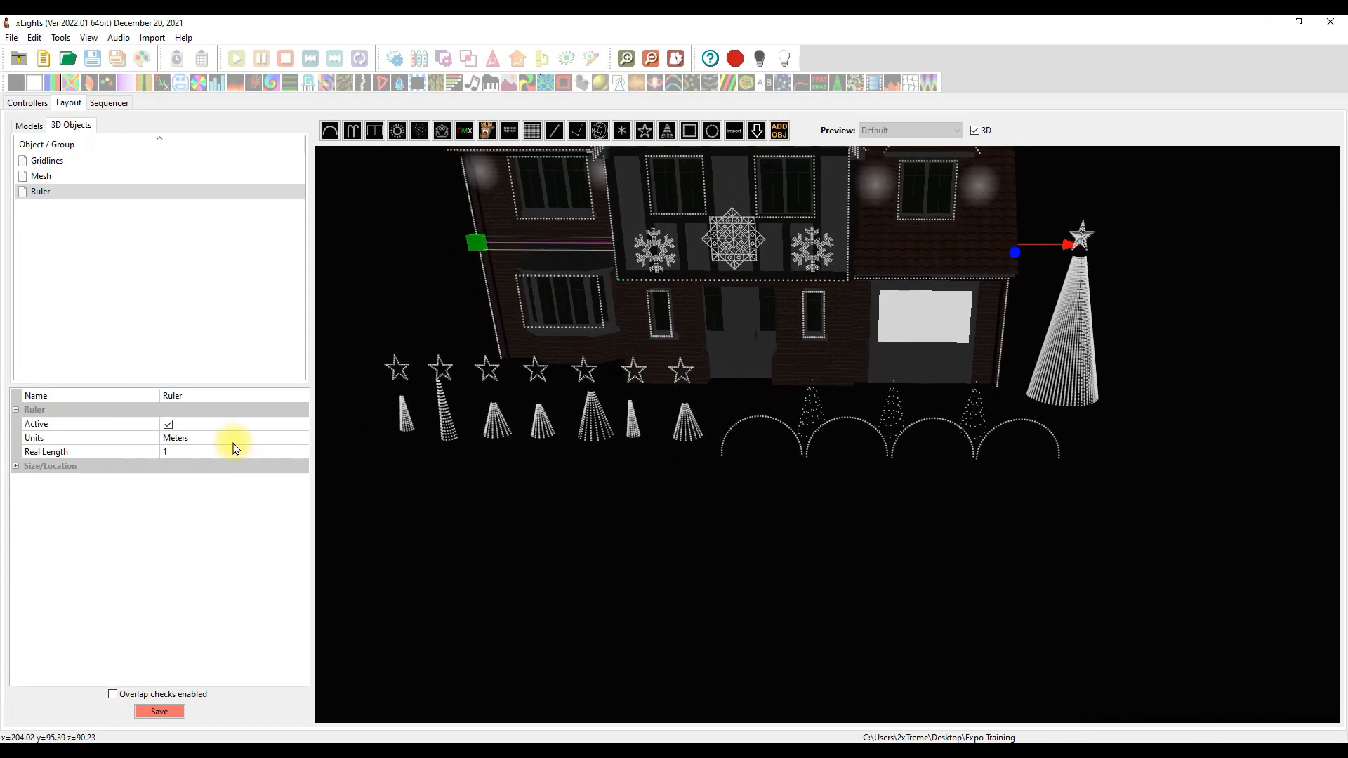
Step: Set the ruler units to Feet with real length 44, then switch the layout to 2D
left_click(299, 437)
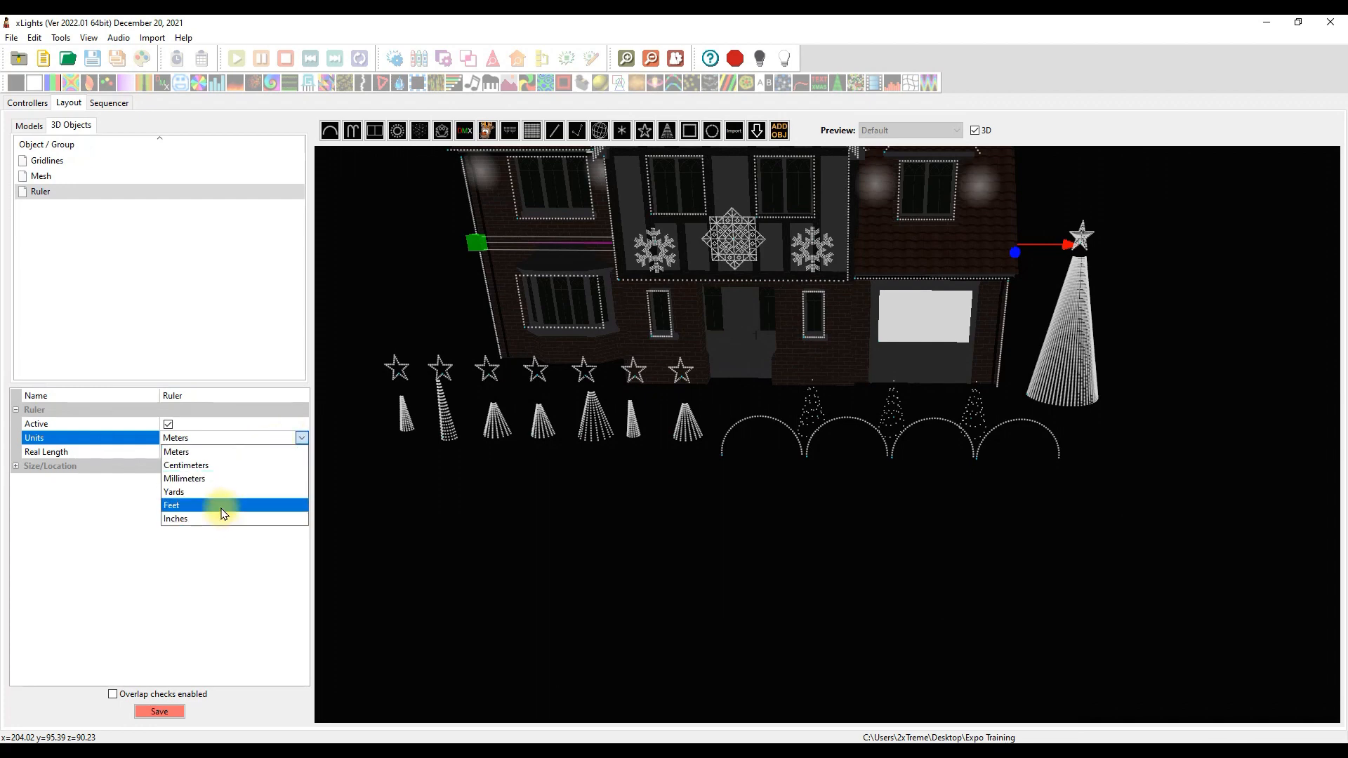
left_click(172, 505)
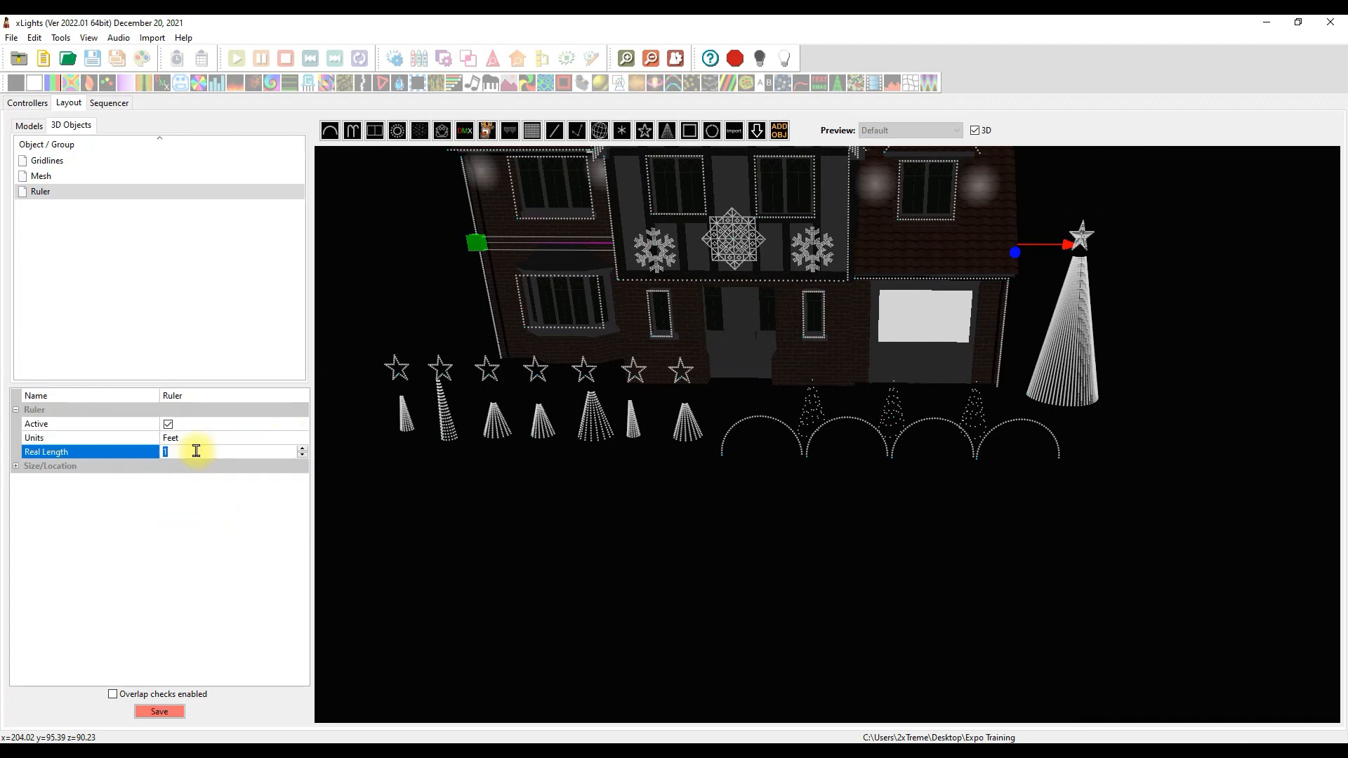
type("44")
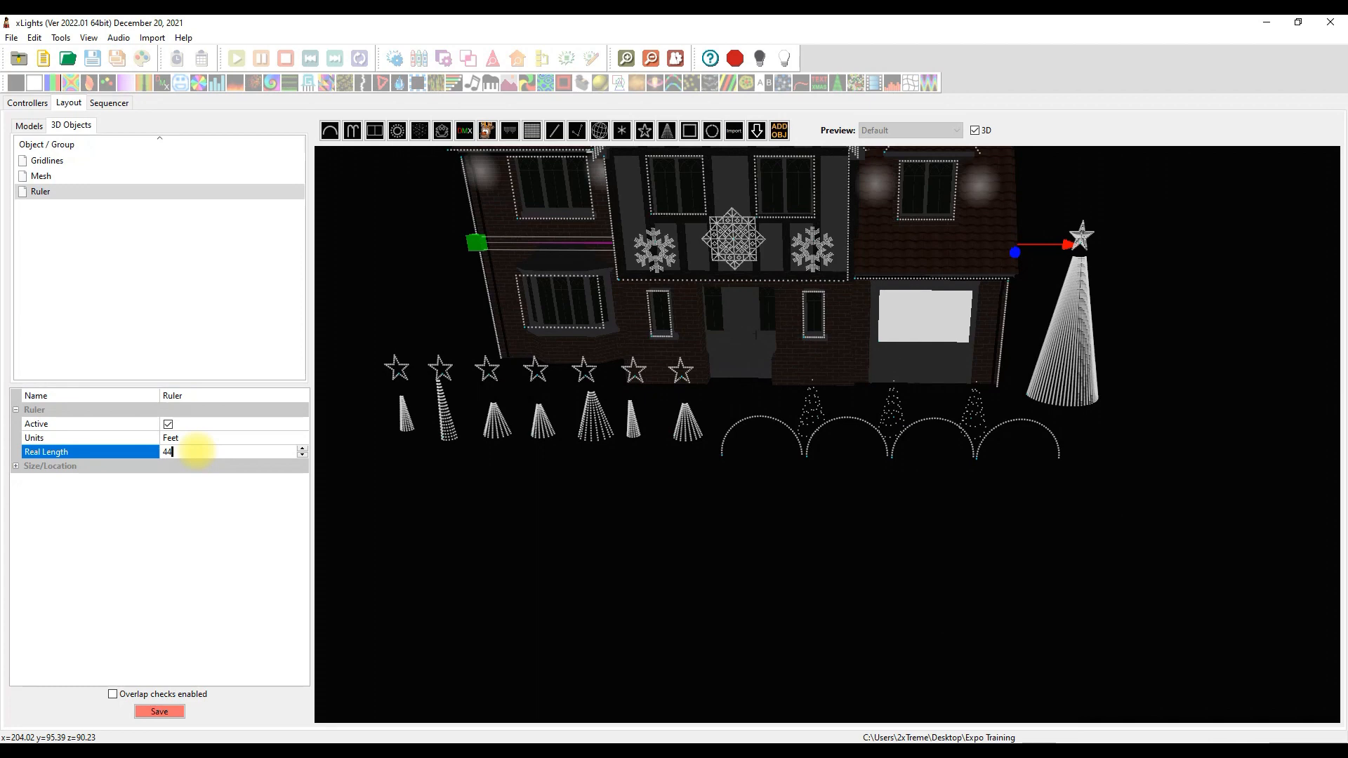
left_click(158, 712)
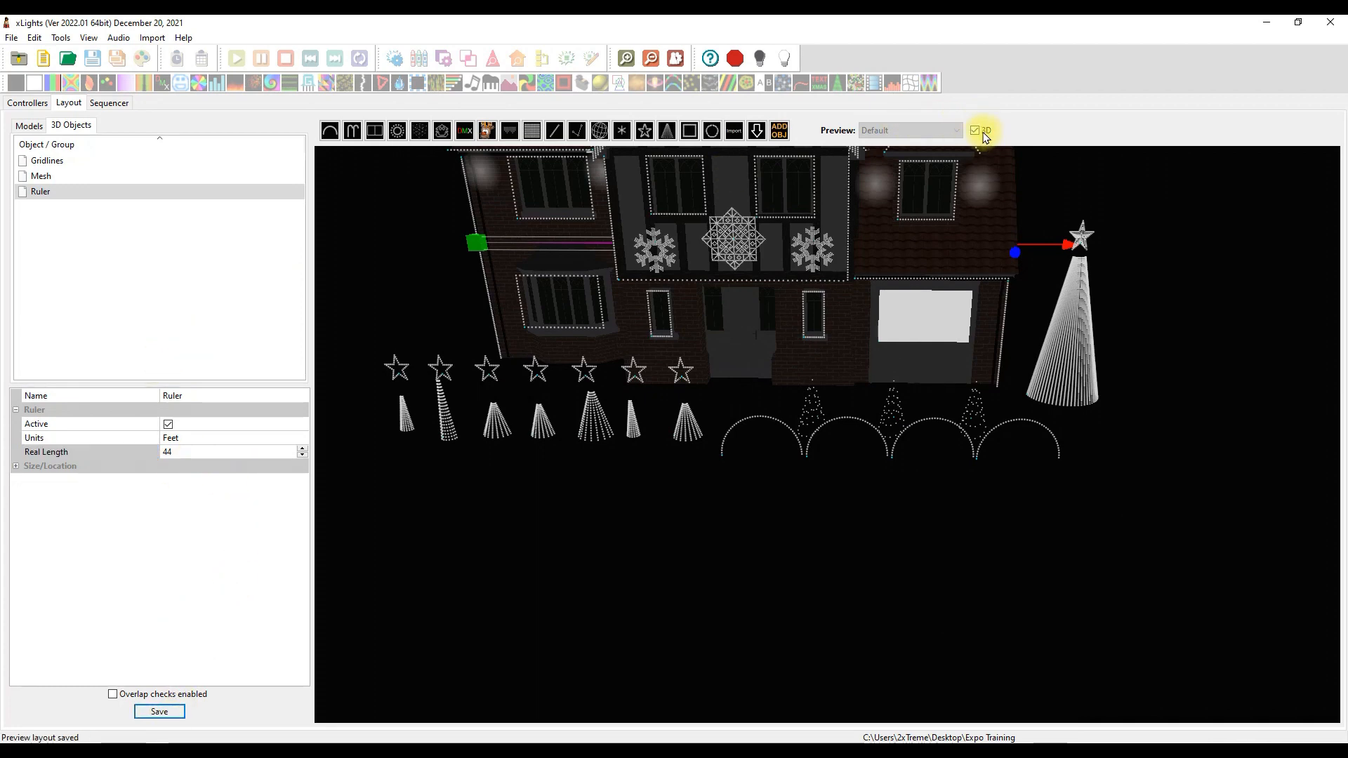
left_click(974, 130)
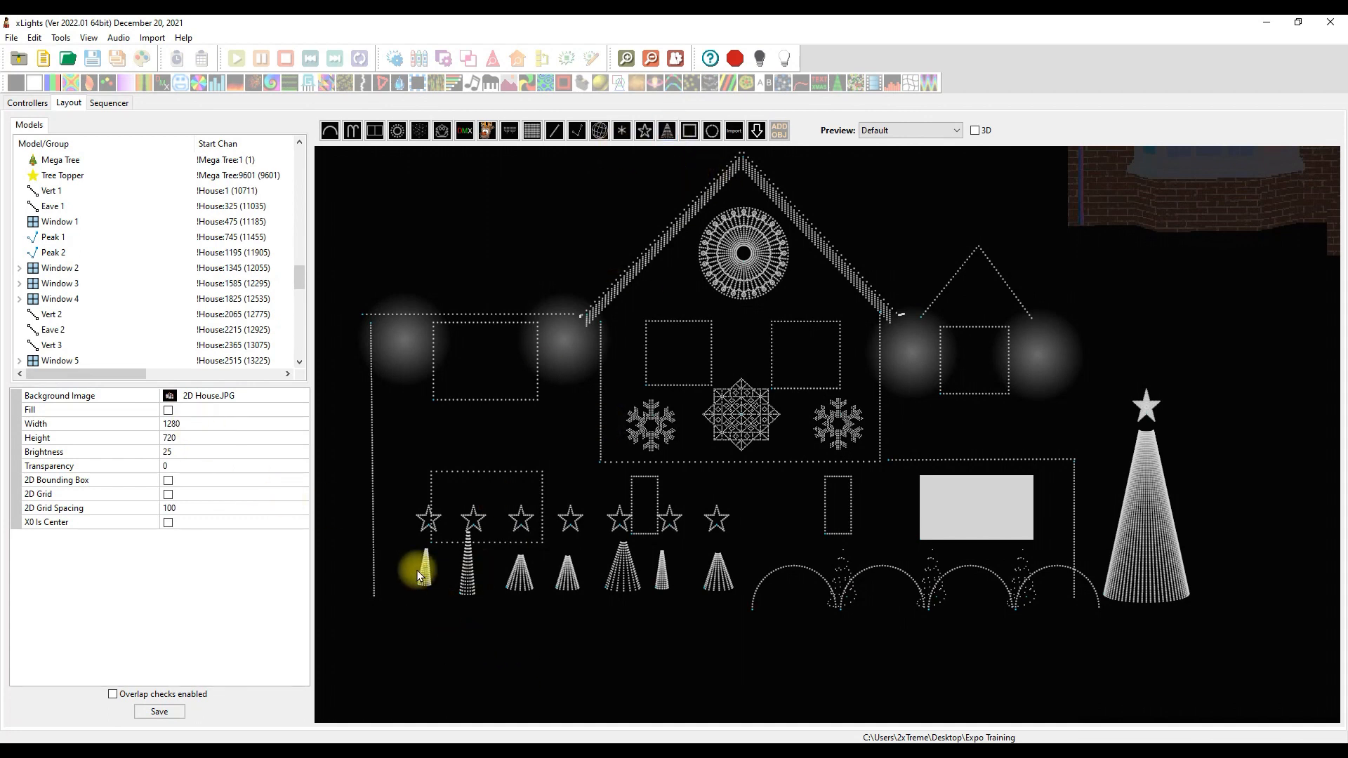
Step: Select Mini Tree 1 and the other lawn mini trees, and open their Resize actions
left_click(422, 571)
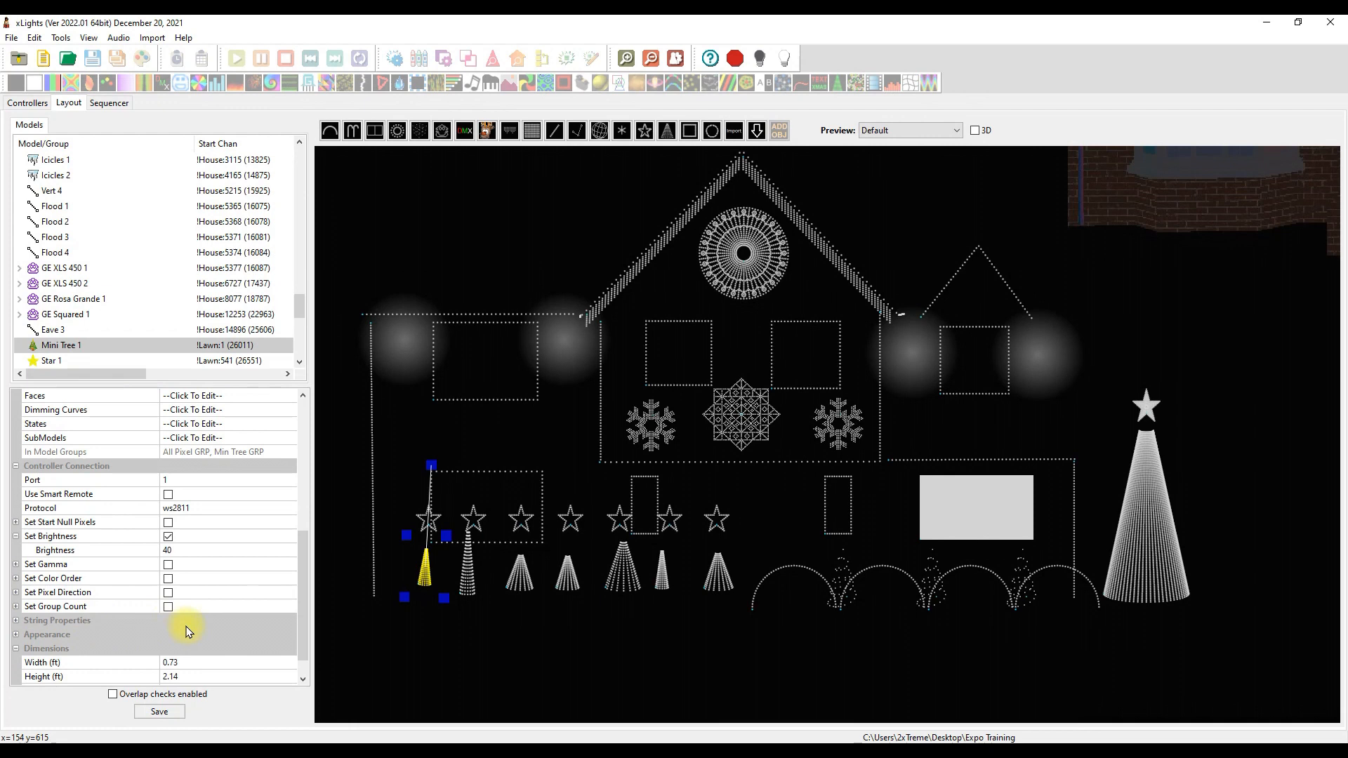
left_click(170, 634)
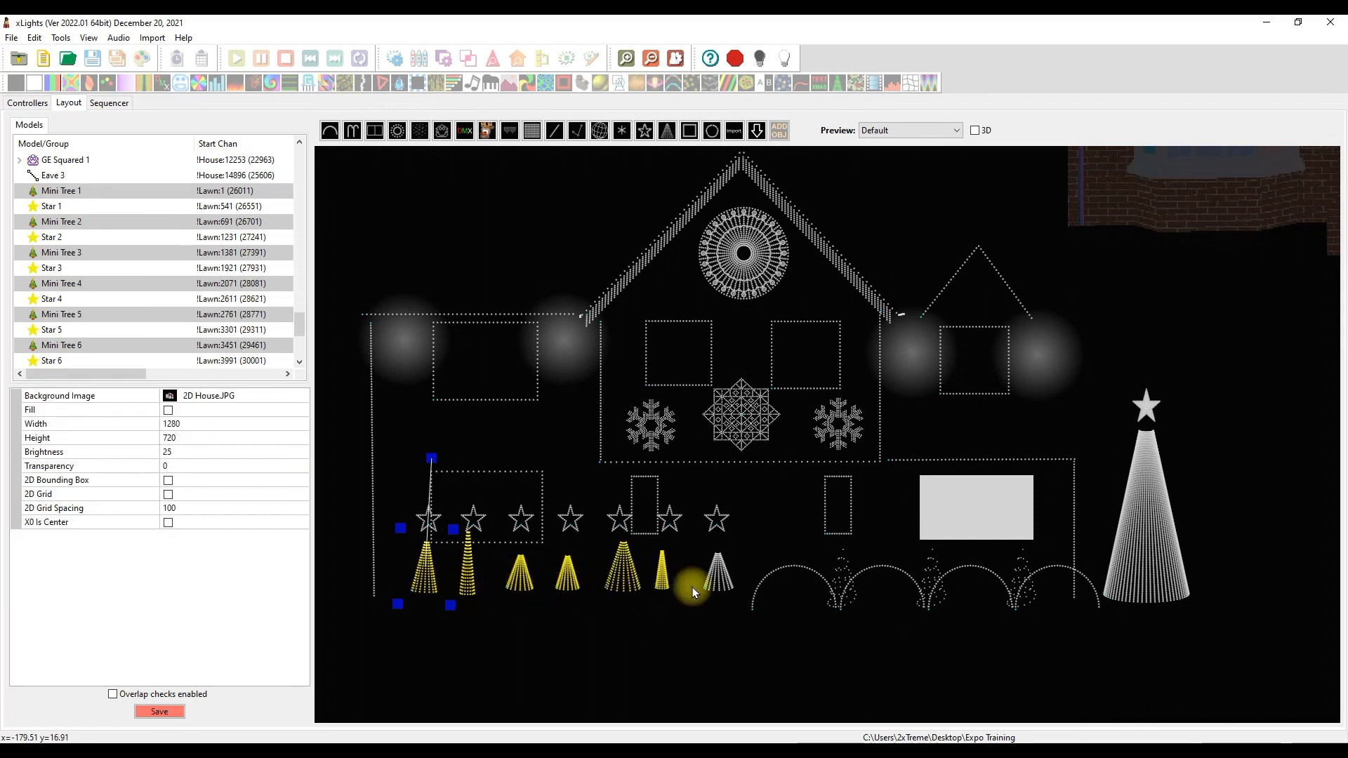
right_click(693, 594)
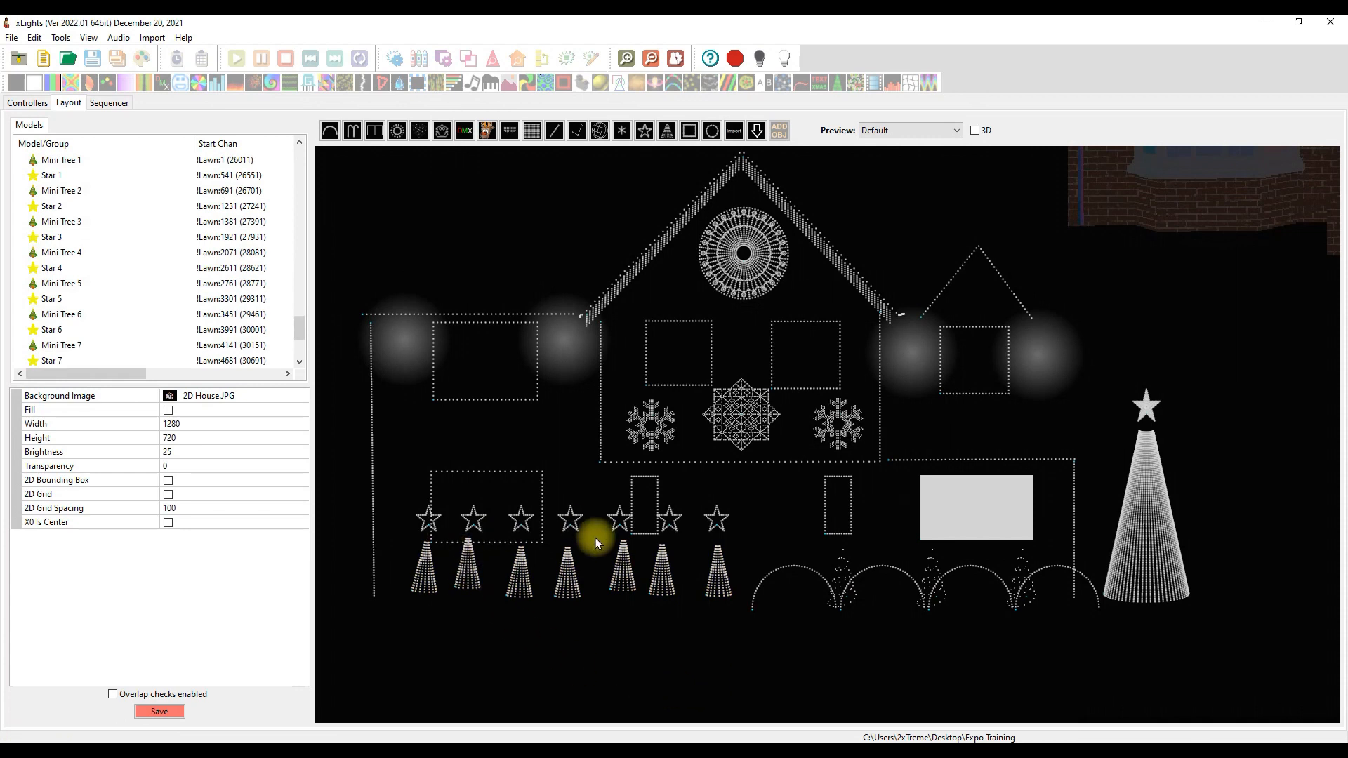
Step: Top-align the seven mini trees, then check Star 4 and Star 5 dimensions
left_click(430, 571)
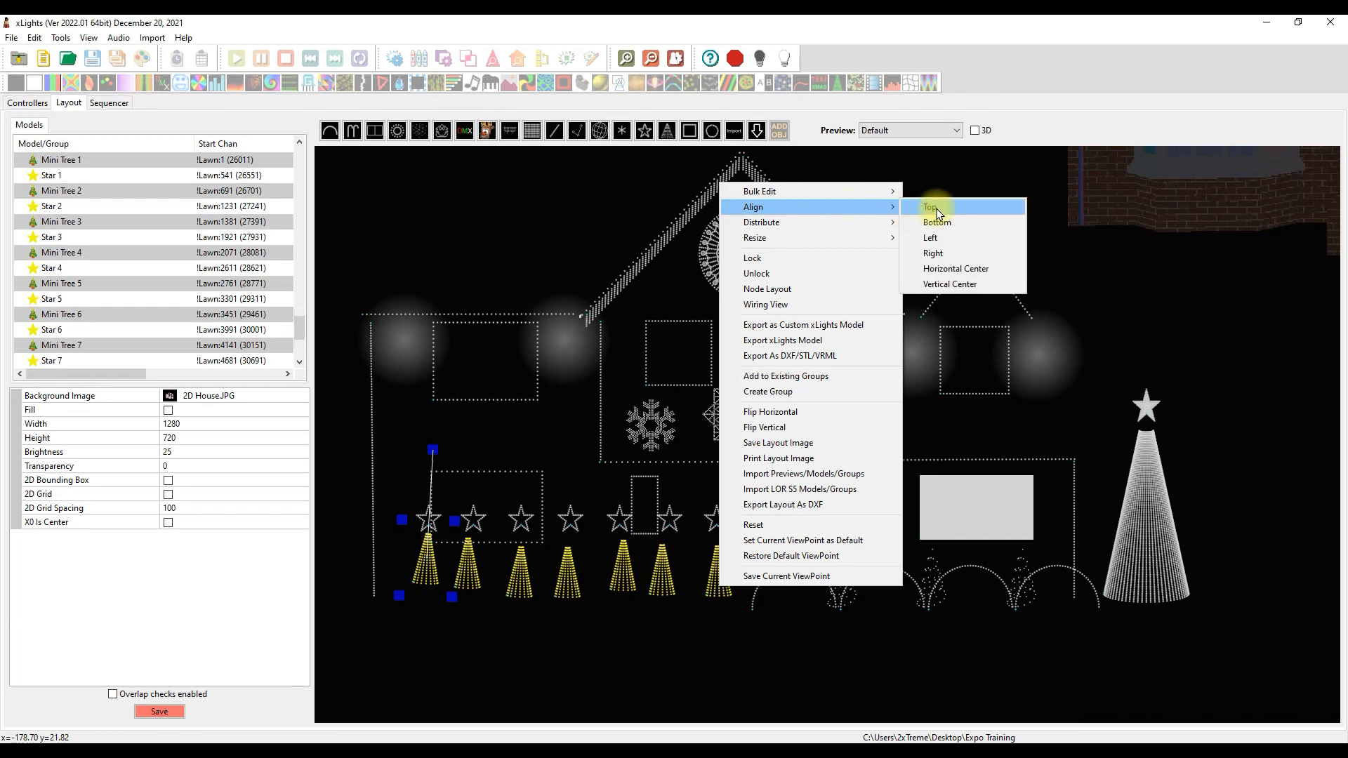
left_click(930, 207)
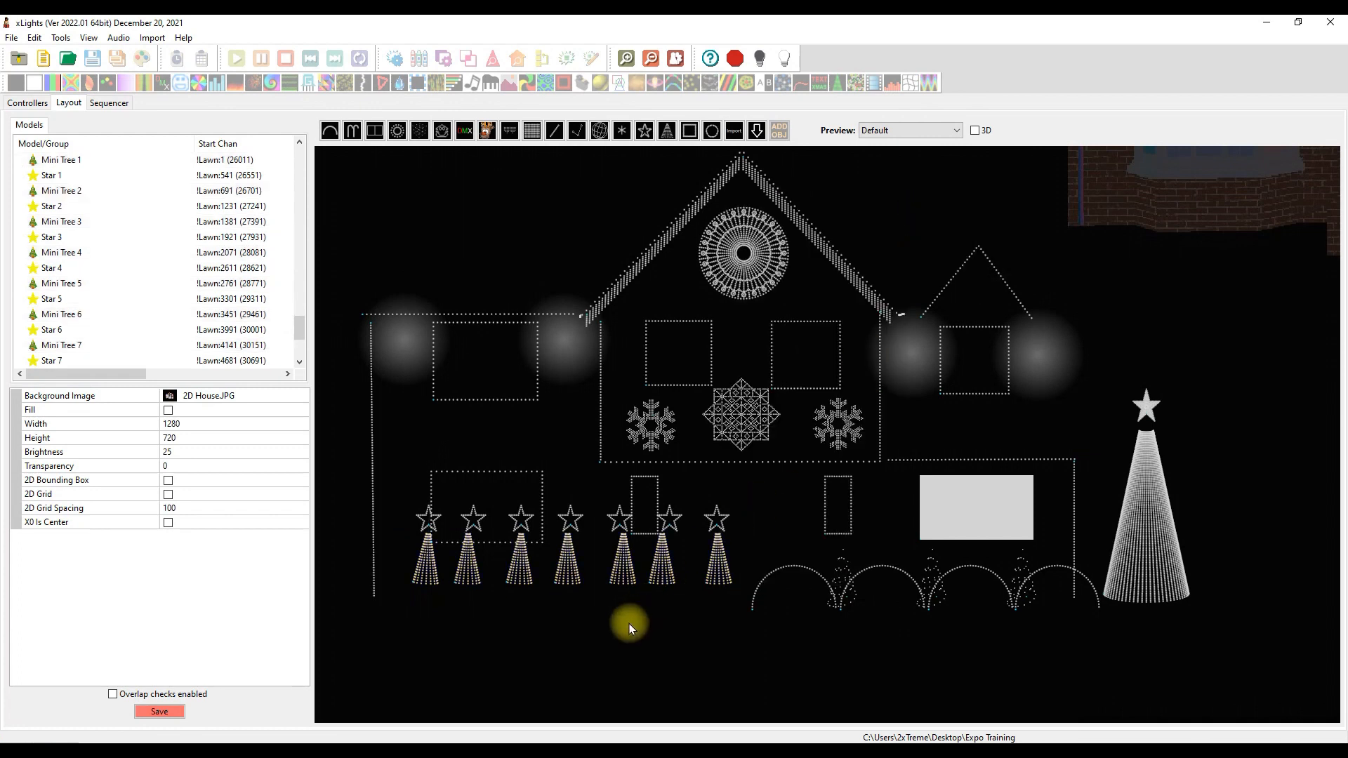
left_click(568, 525)
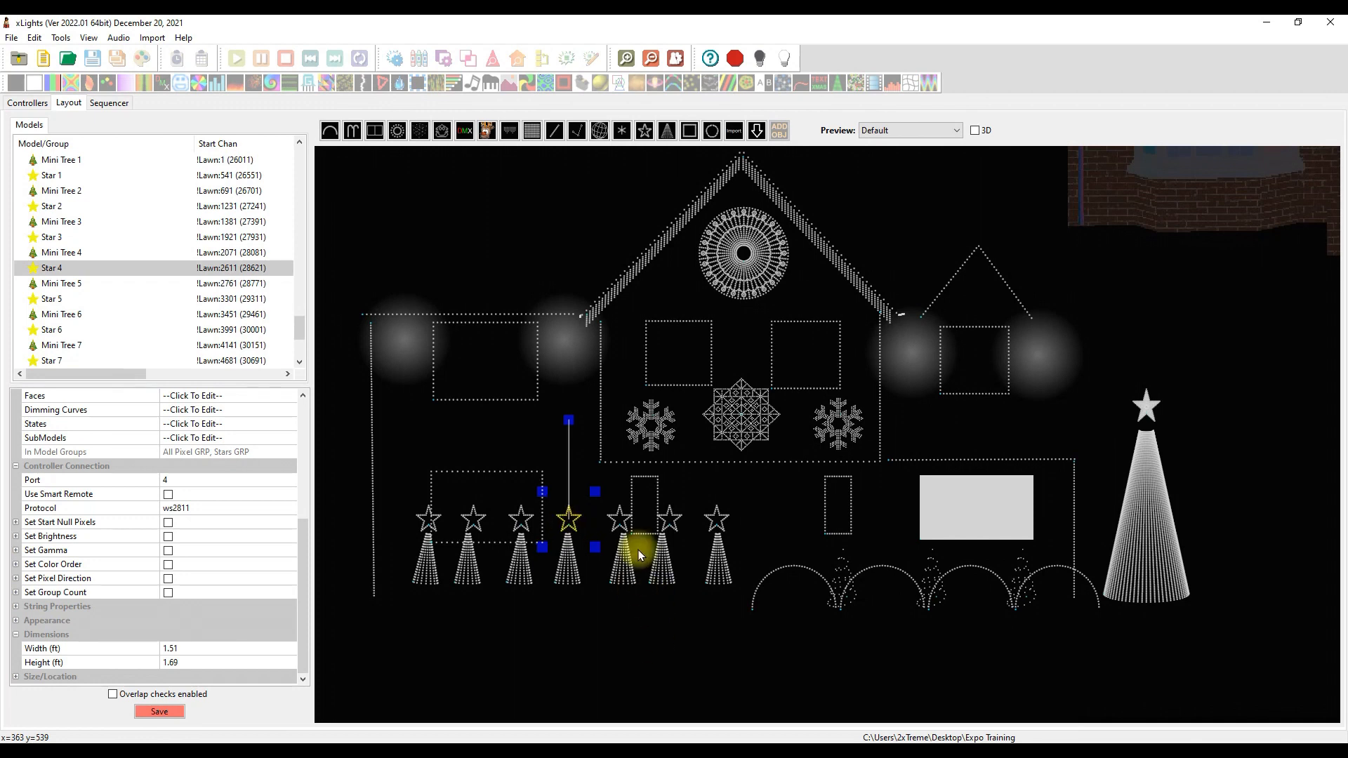
left_click(619, 521)
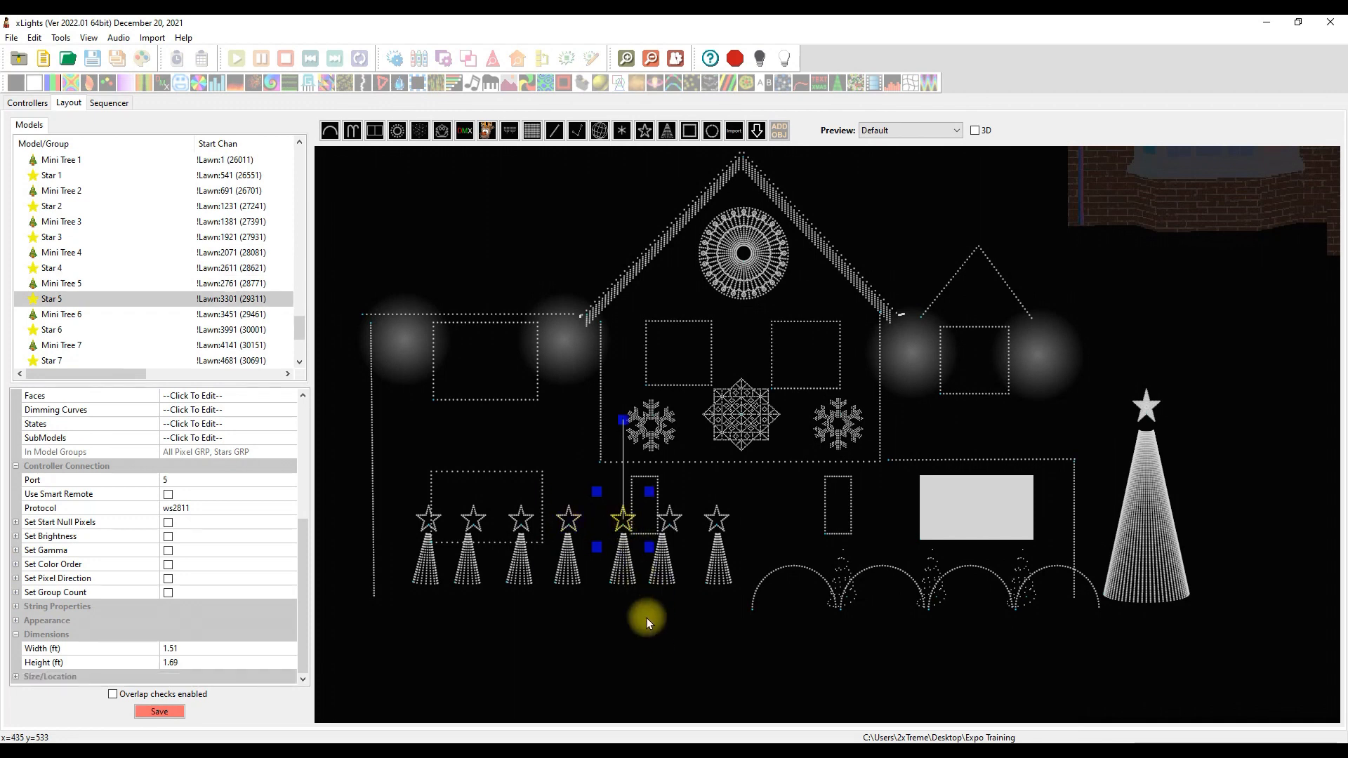
left_click(666, 520)
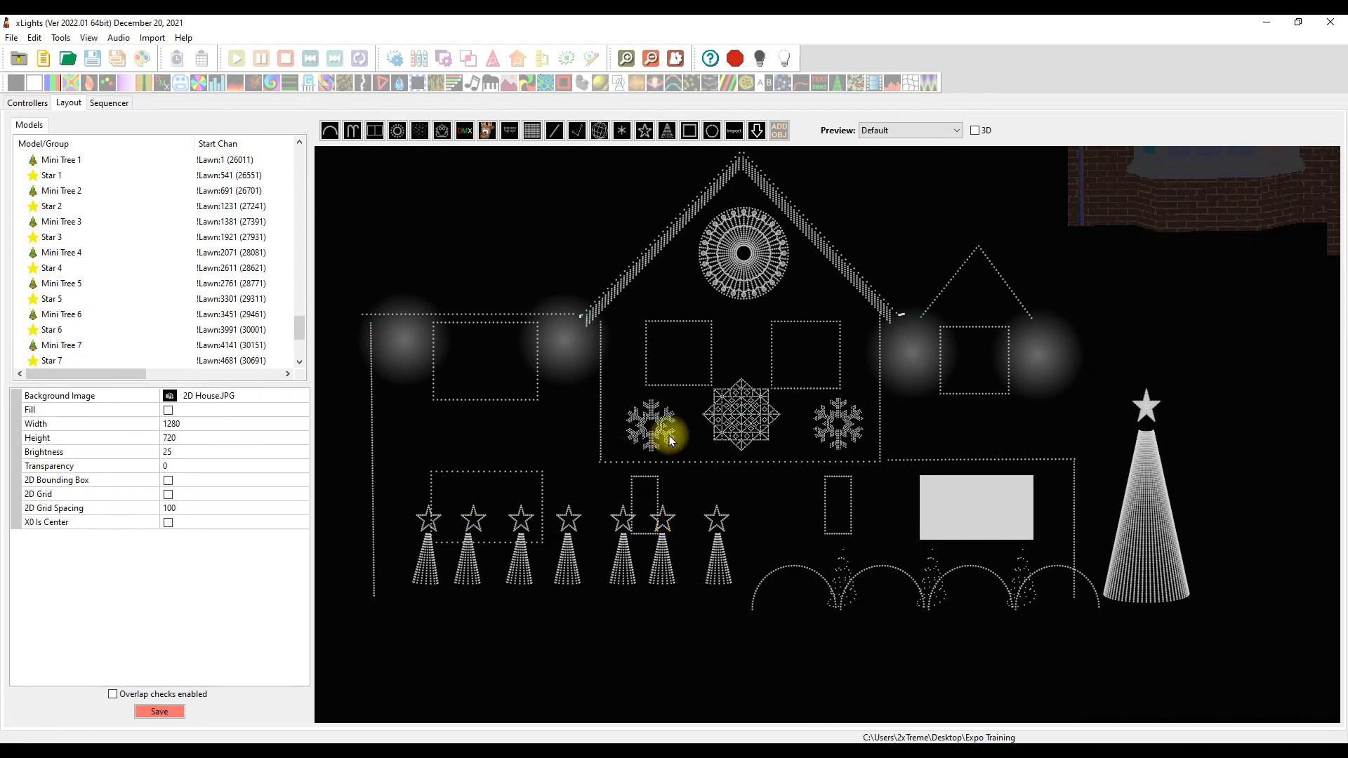
Step: Size the left snowflake to 4 ft, match the right one to it, and enter width 4
left_click(652, 428)
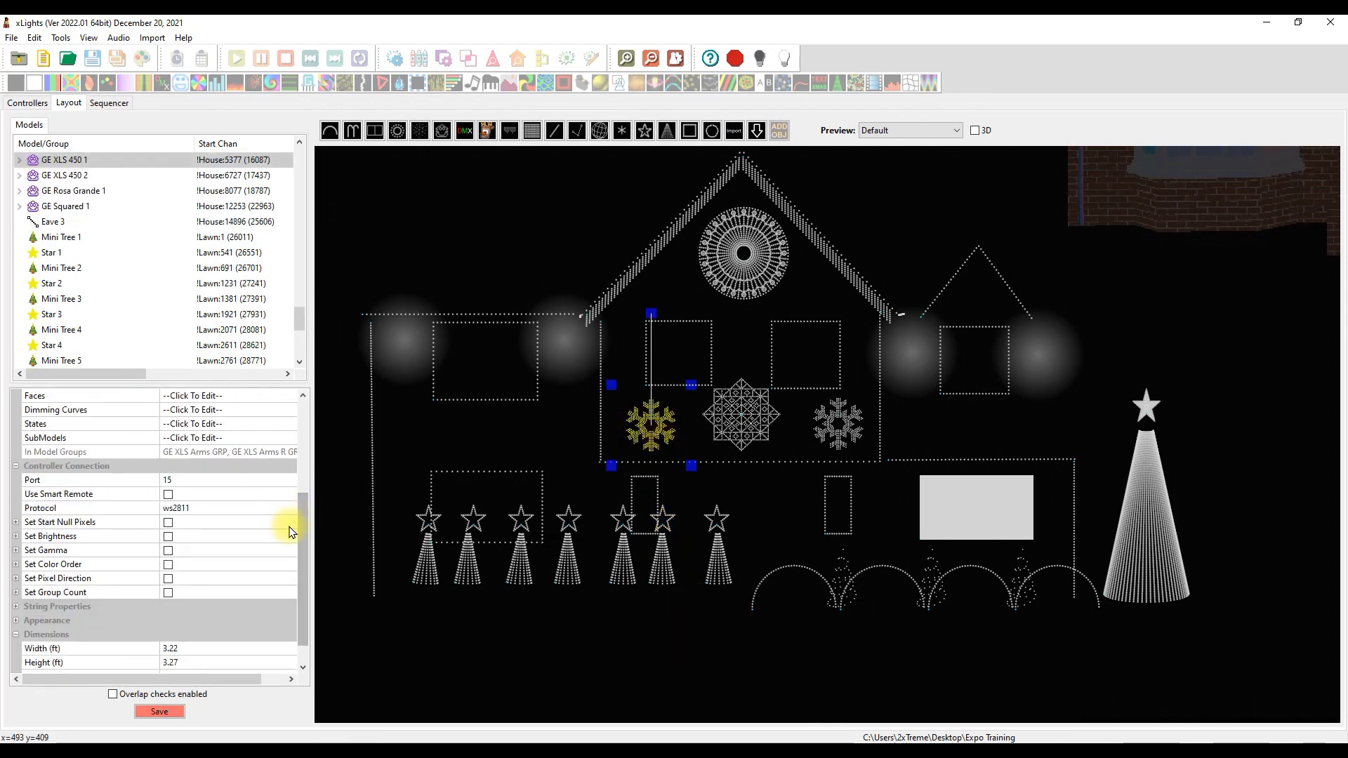
left_click(169, 620)
type("4")
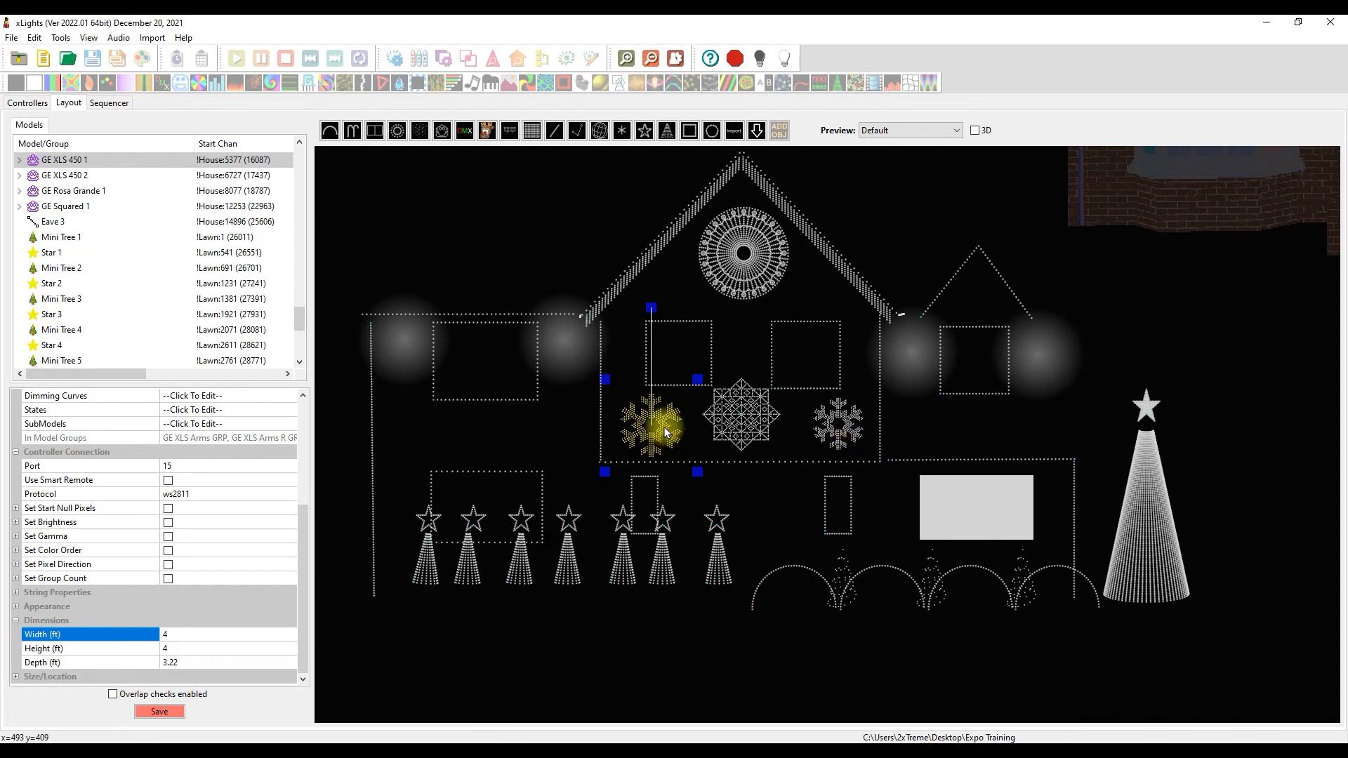
right_click(839, 430)
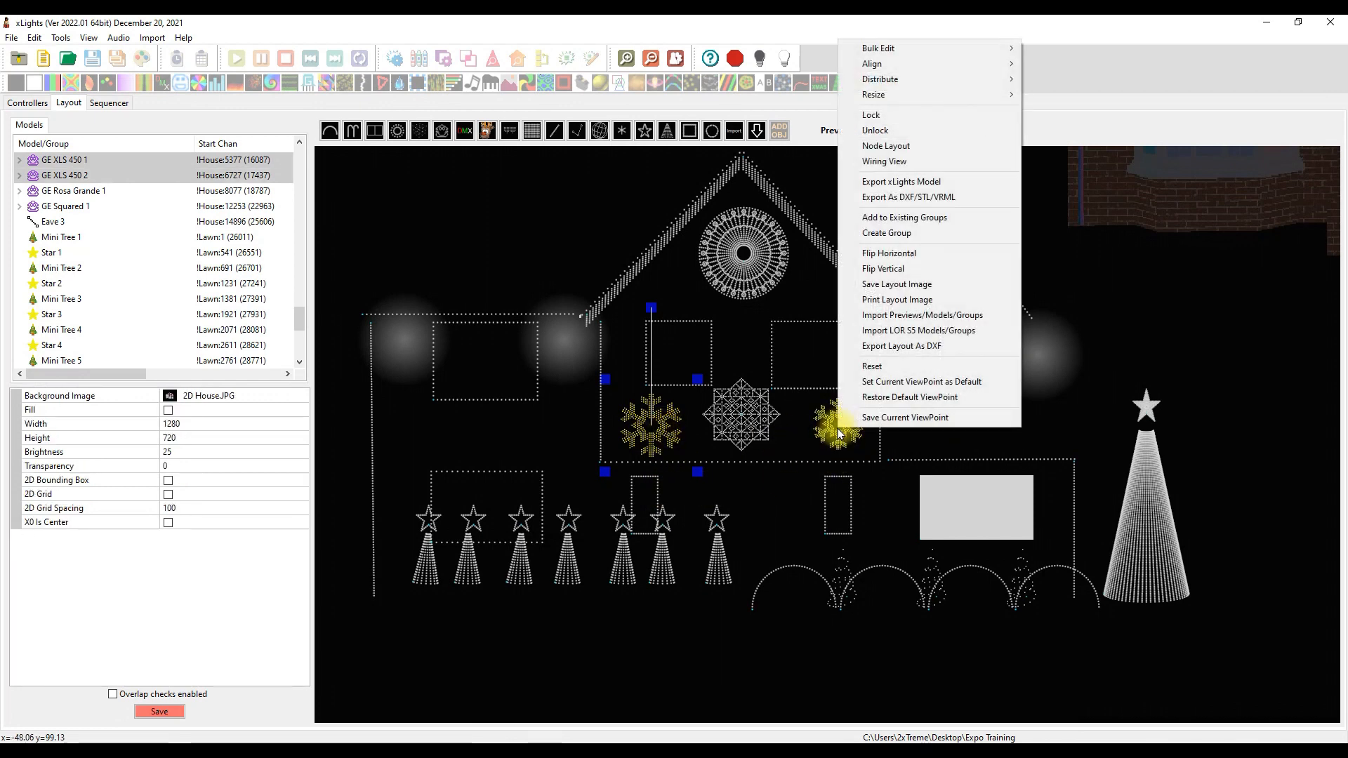
mouse_move(873, 95)
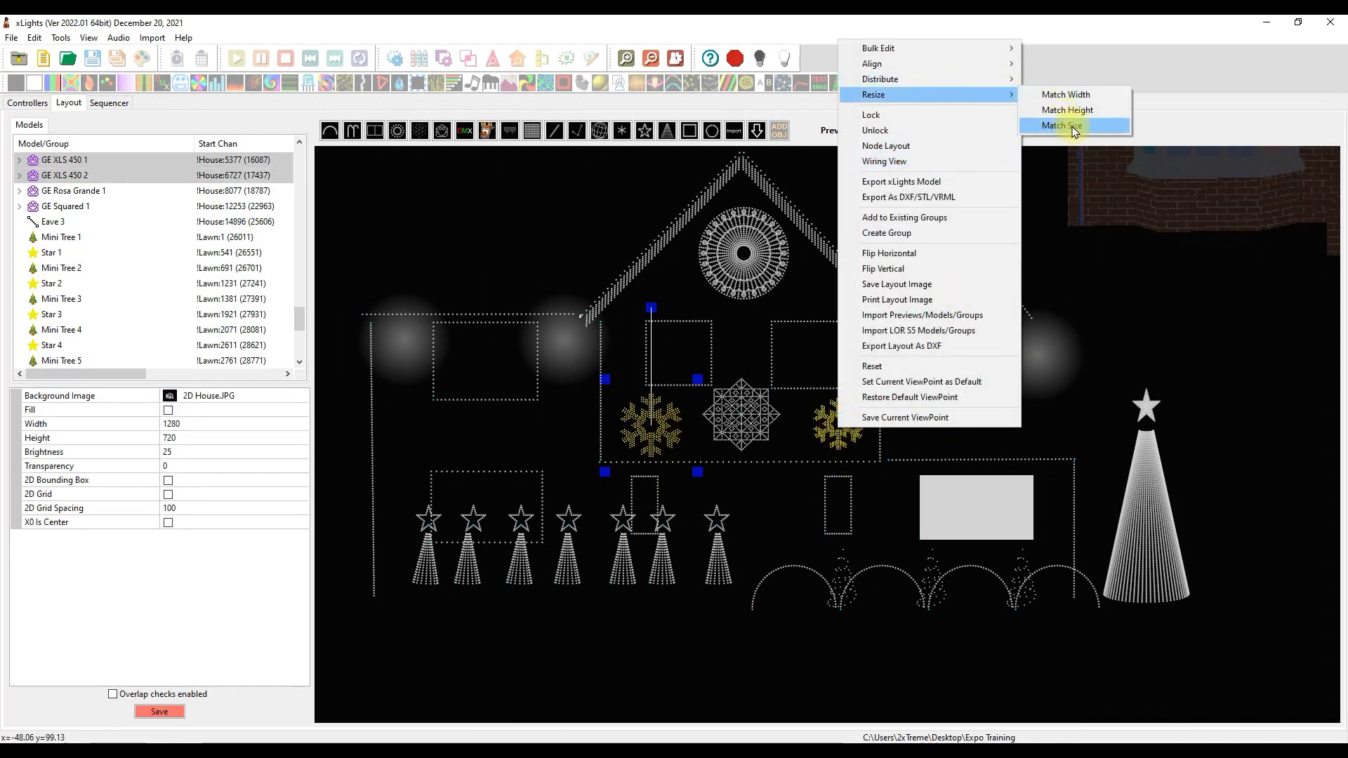
left_click(1061, 125)
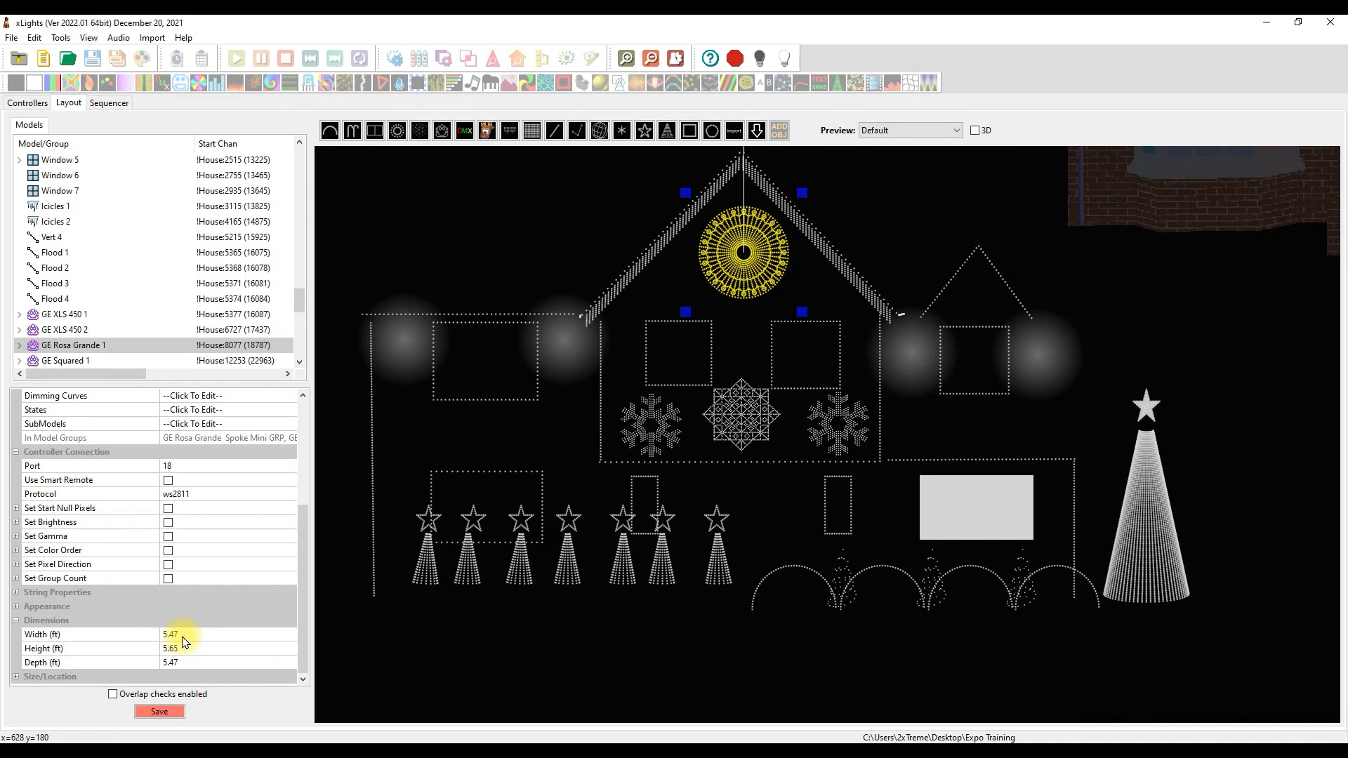
type("4")
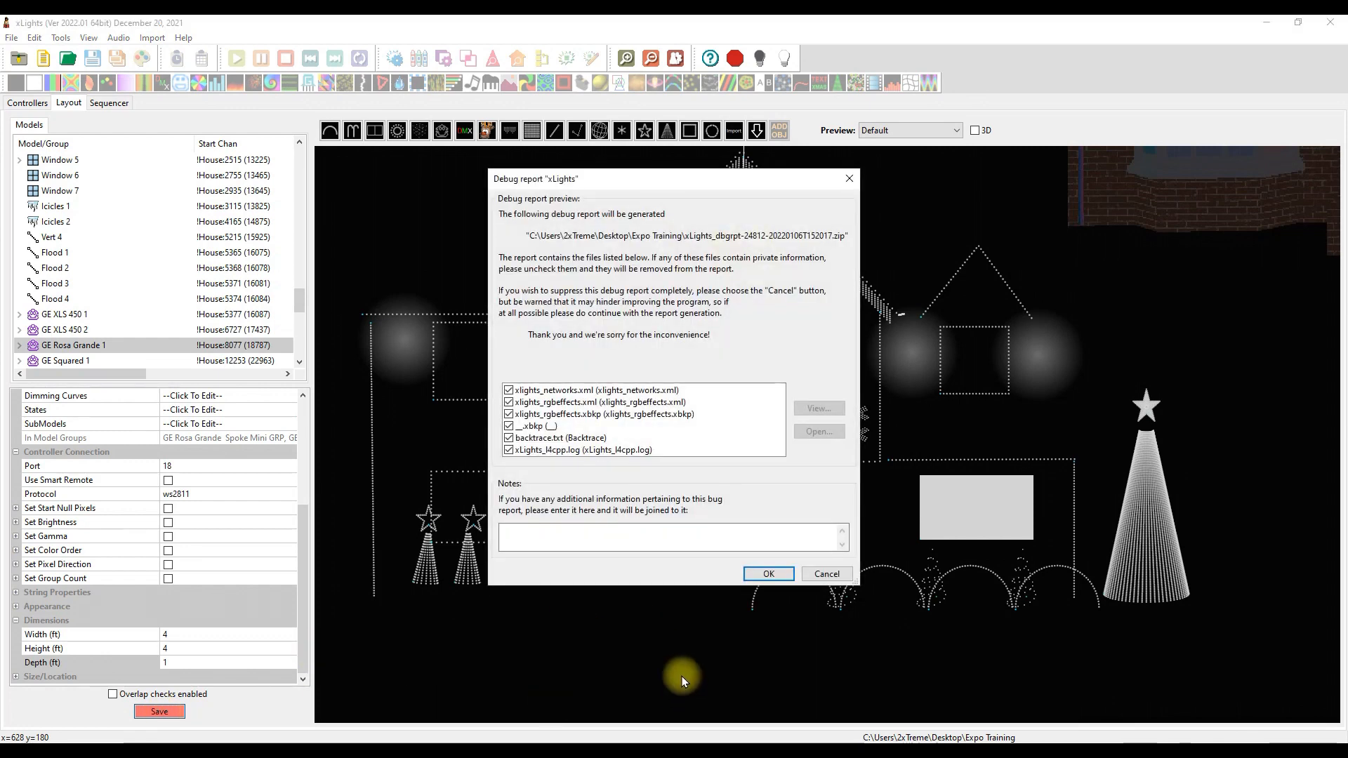
mouse_move(712, 192)
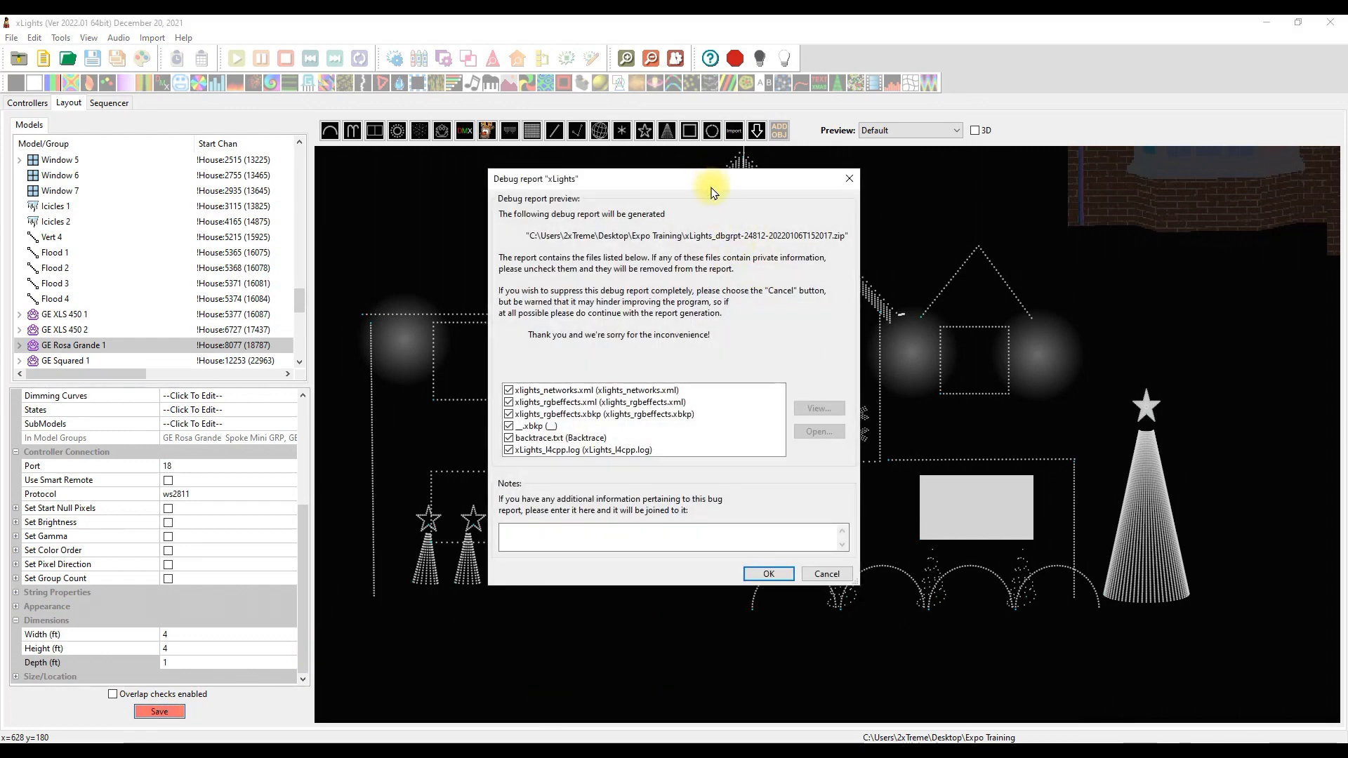